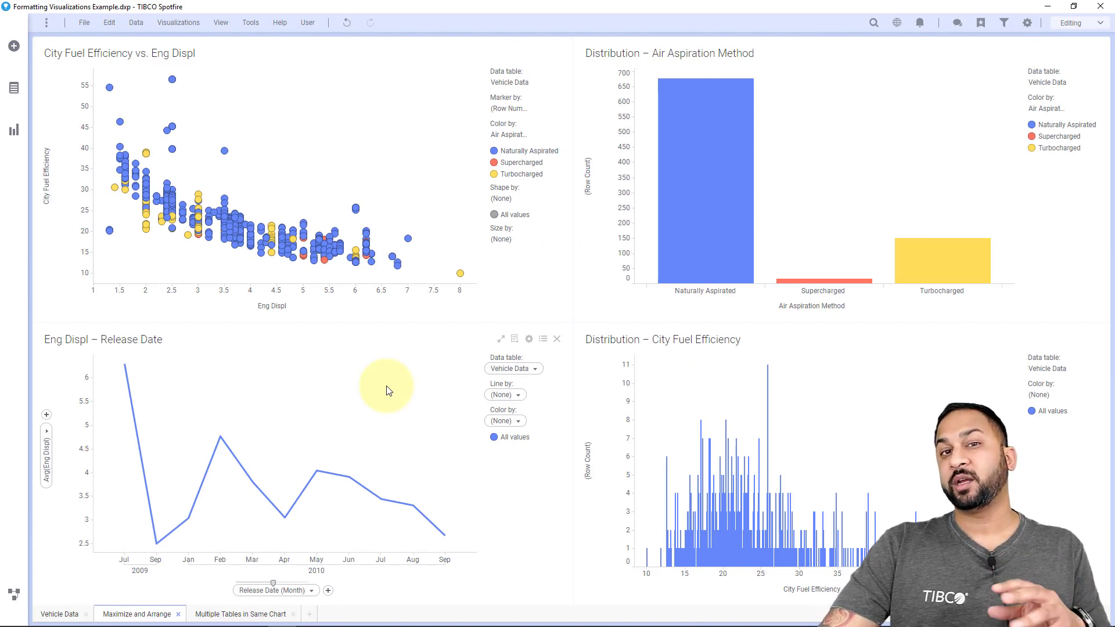
pyautogui.moveTo(415, 278)
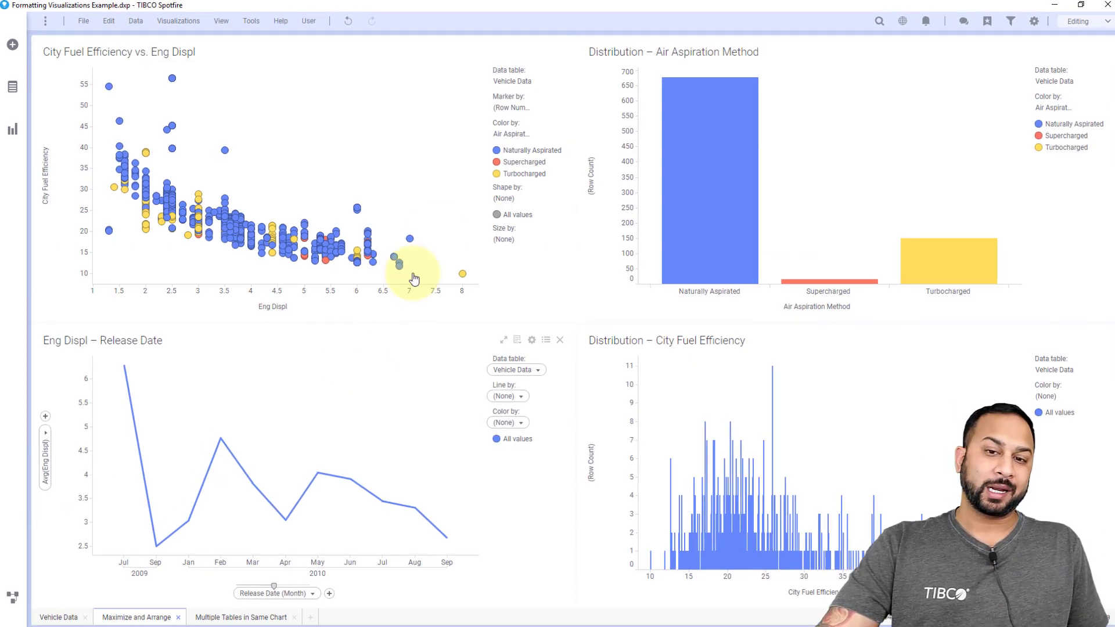
# Open the Properties dialog of the City Fuel Efficiency vs. Eng Displ scatter plot
pyautogui.click(608, 15)
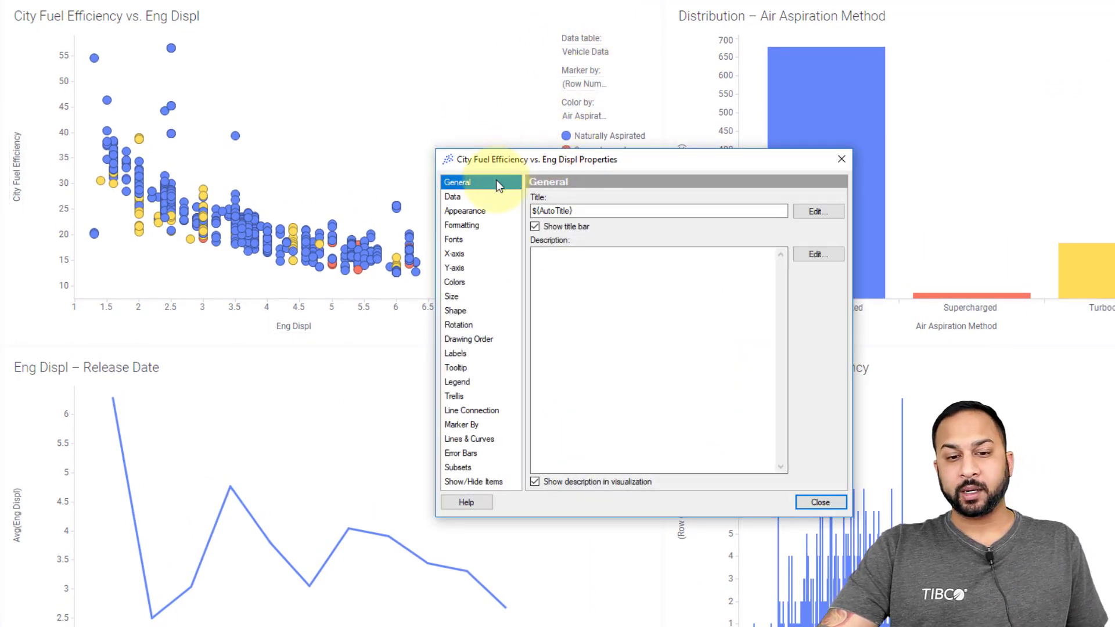
pyautogui.moveTo(482, 288)
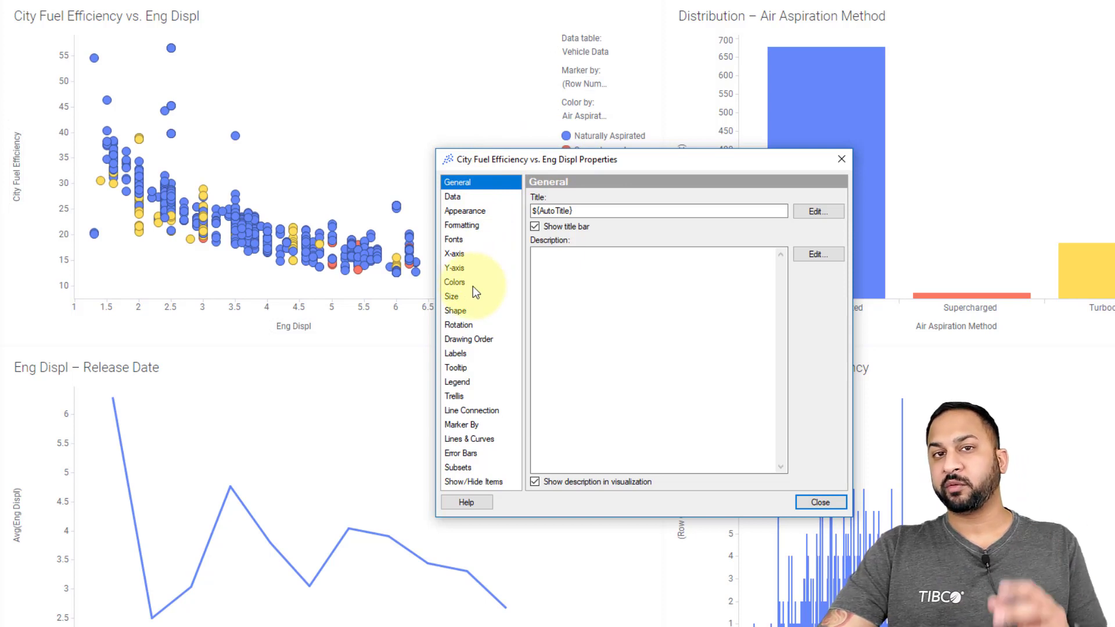
pyautogui.moveTo(470, 298)
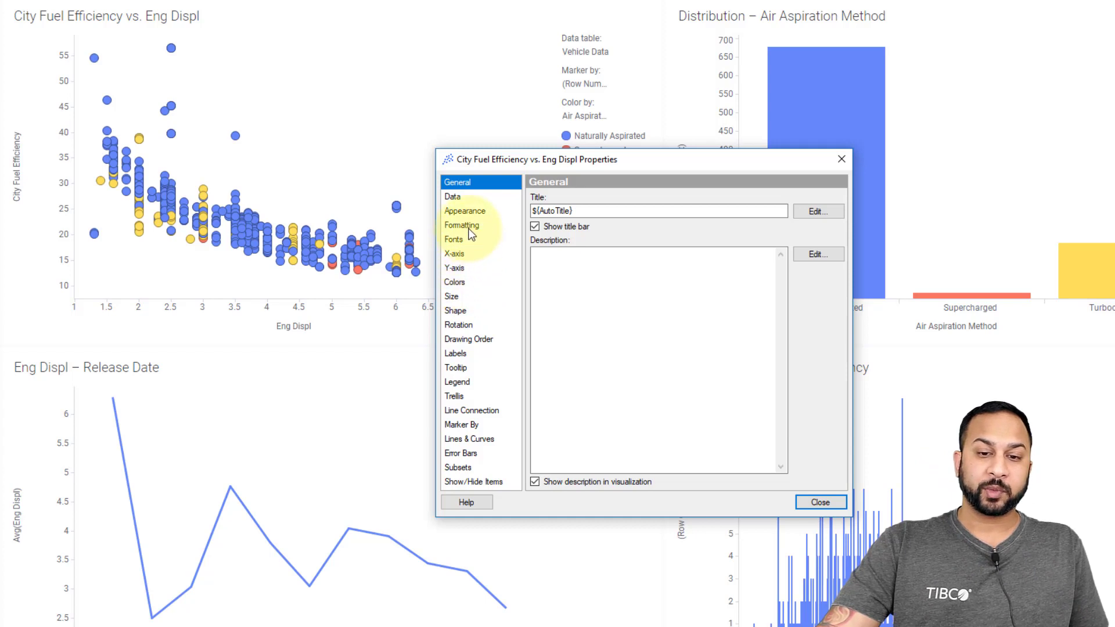
# Format the Y-axis City Fuel Efficiency as Number with Auto decimals, after trying 2 decimals
pyautogui.click(462, 225)
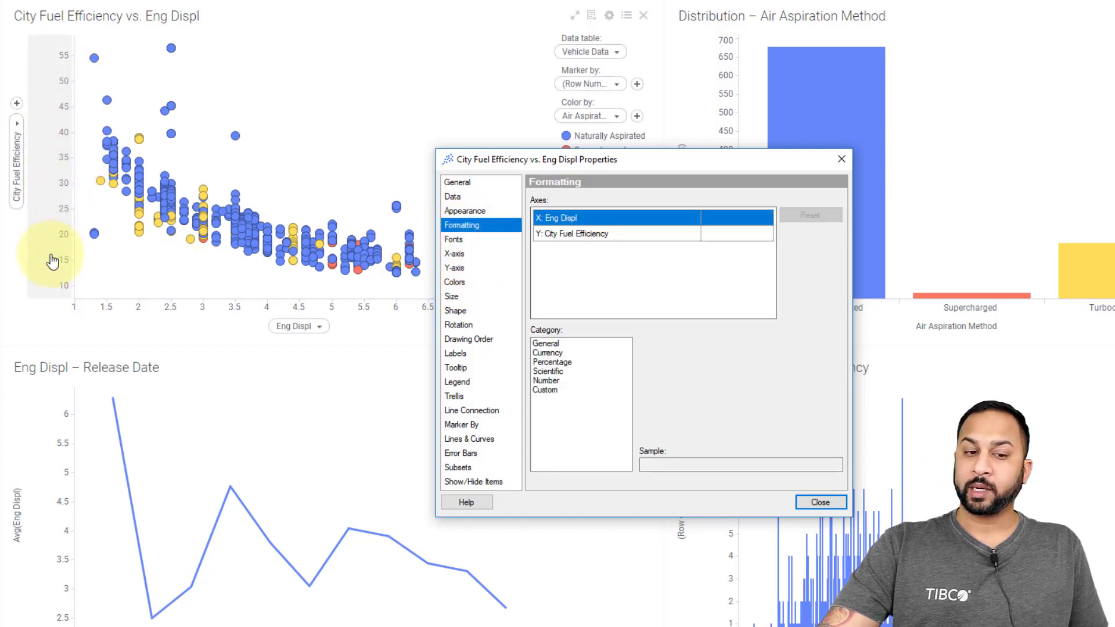
pyautogui.moveTo(583, 218)
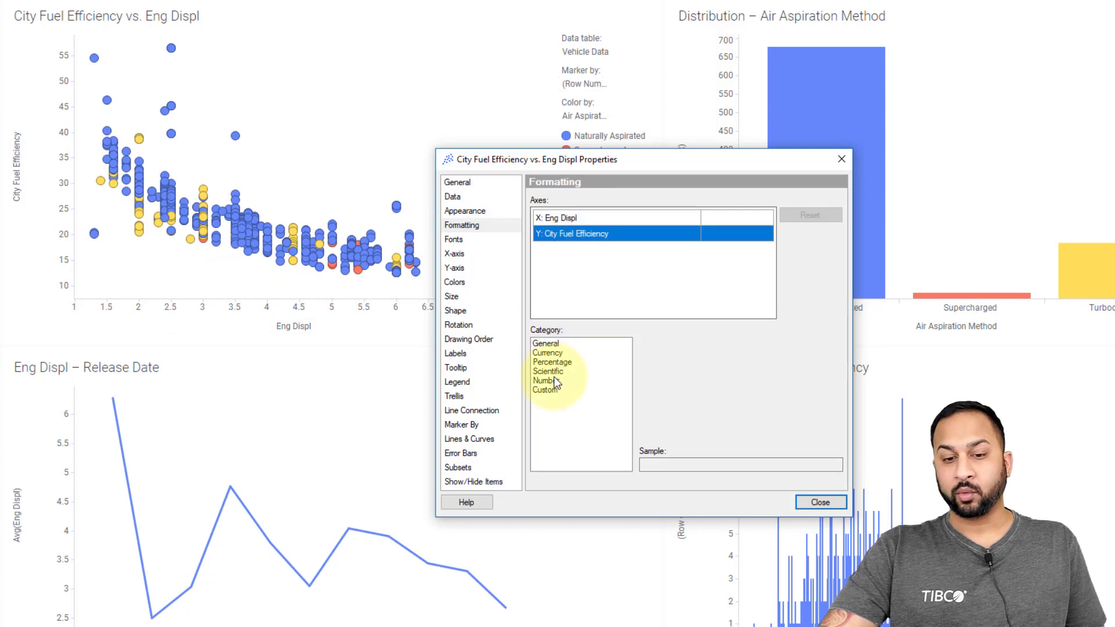
pyautogui.click(545, 380)
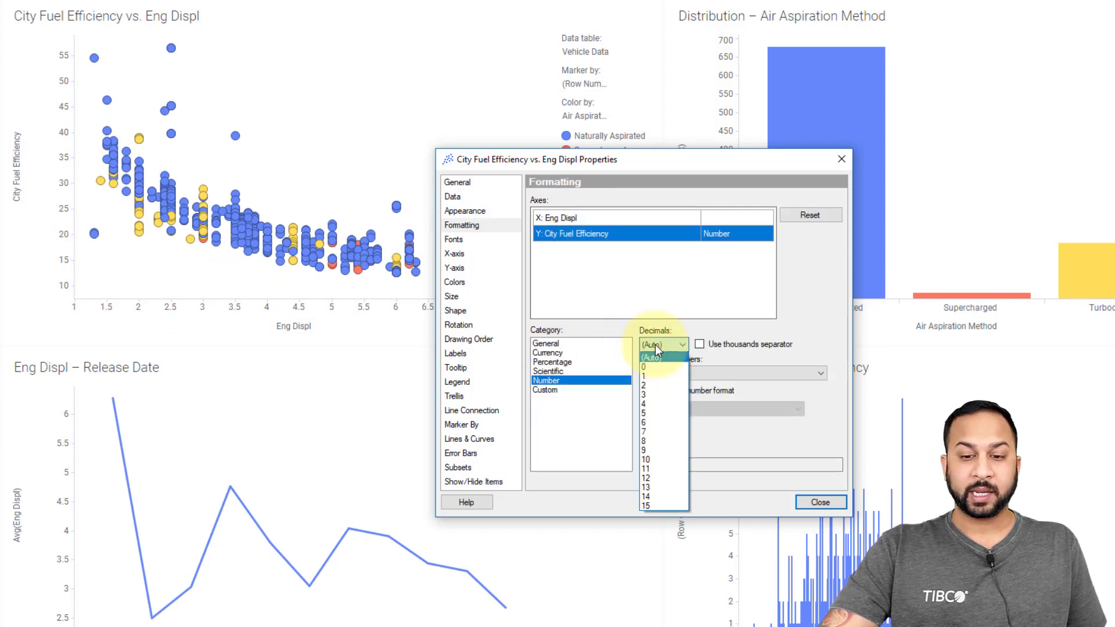
pyautogui.click(644, 384)
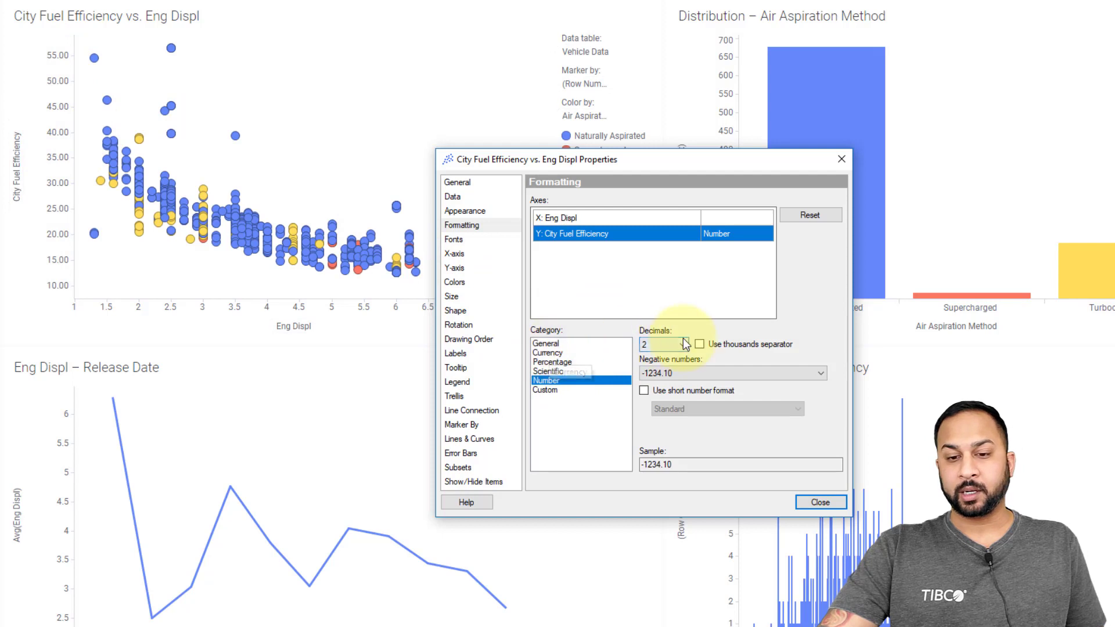
pyautogui.click(684, 344)
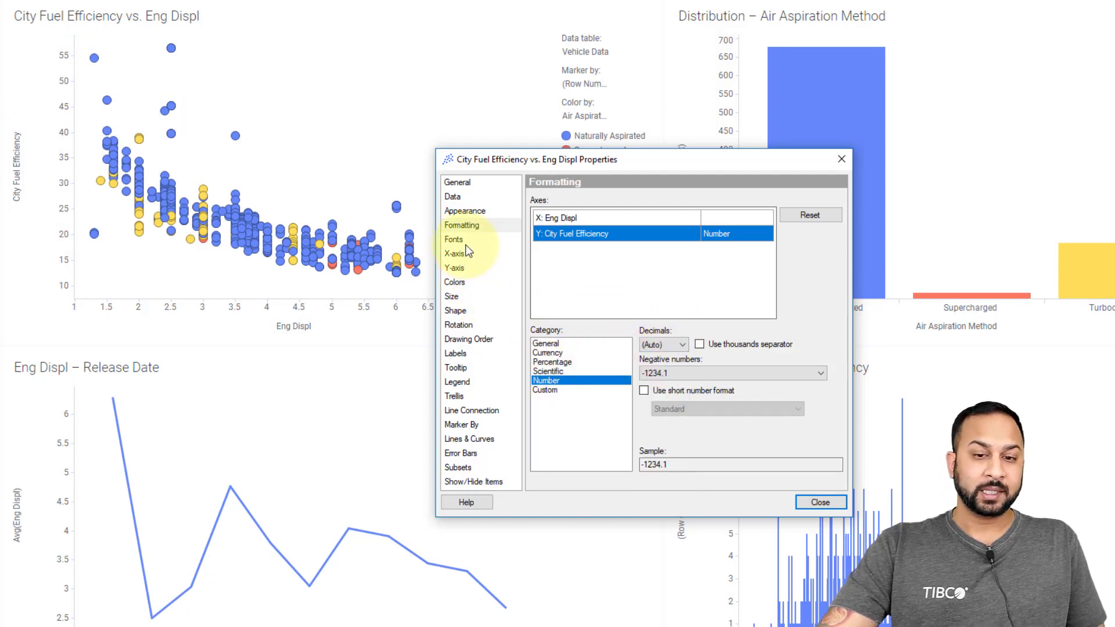
pyautogui.click(454, 239)
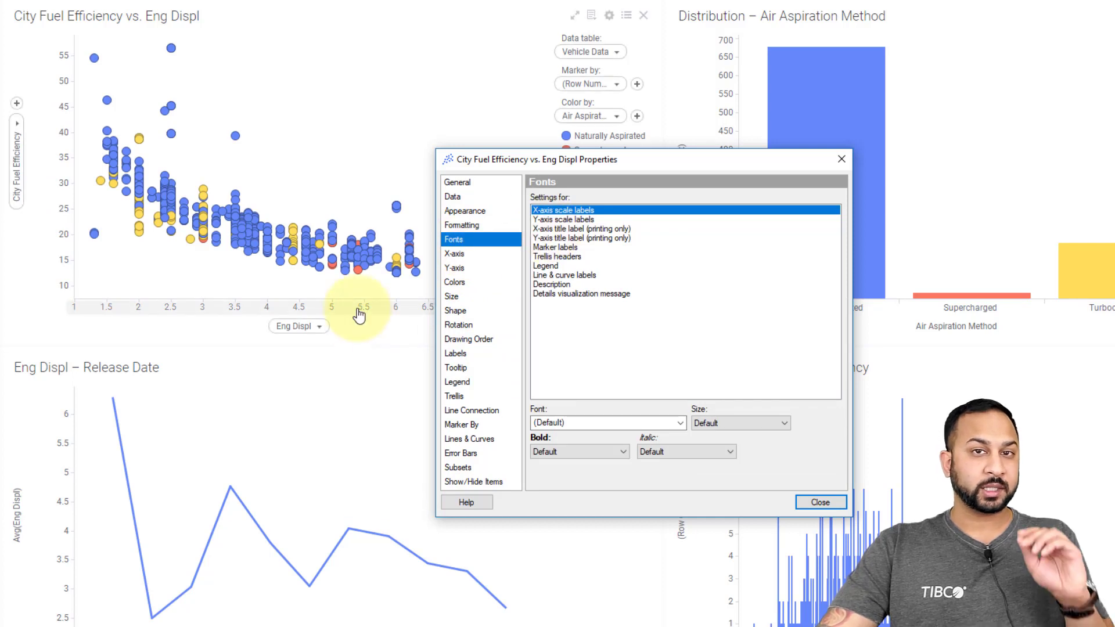
pyautogui.moveTo(338, 320)
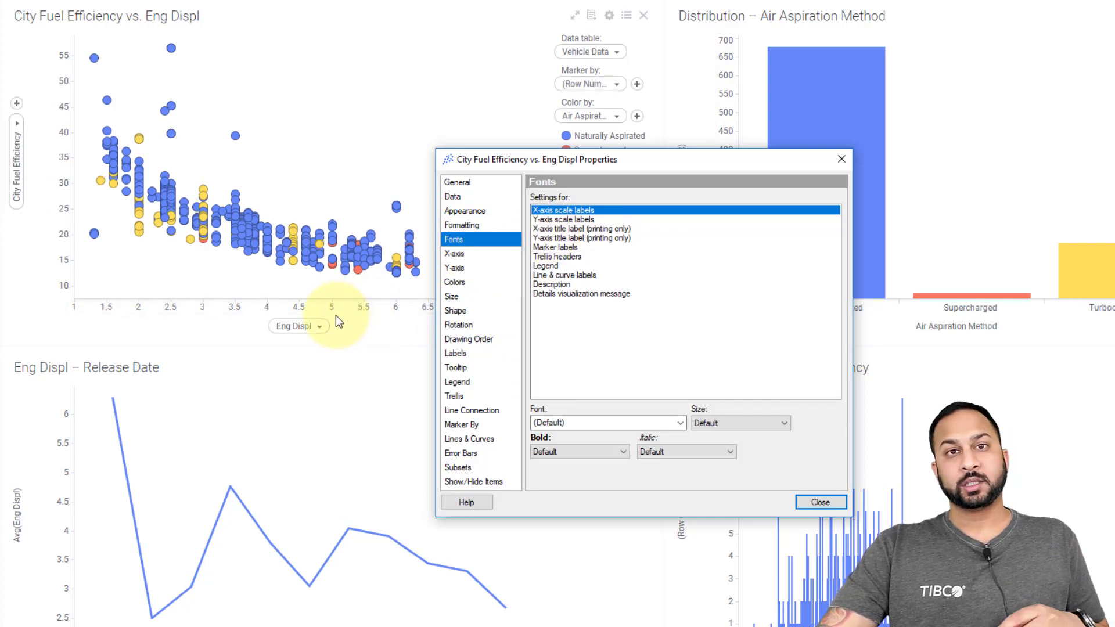
pyautogui.moveTo(334, 317)
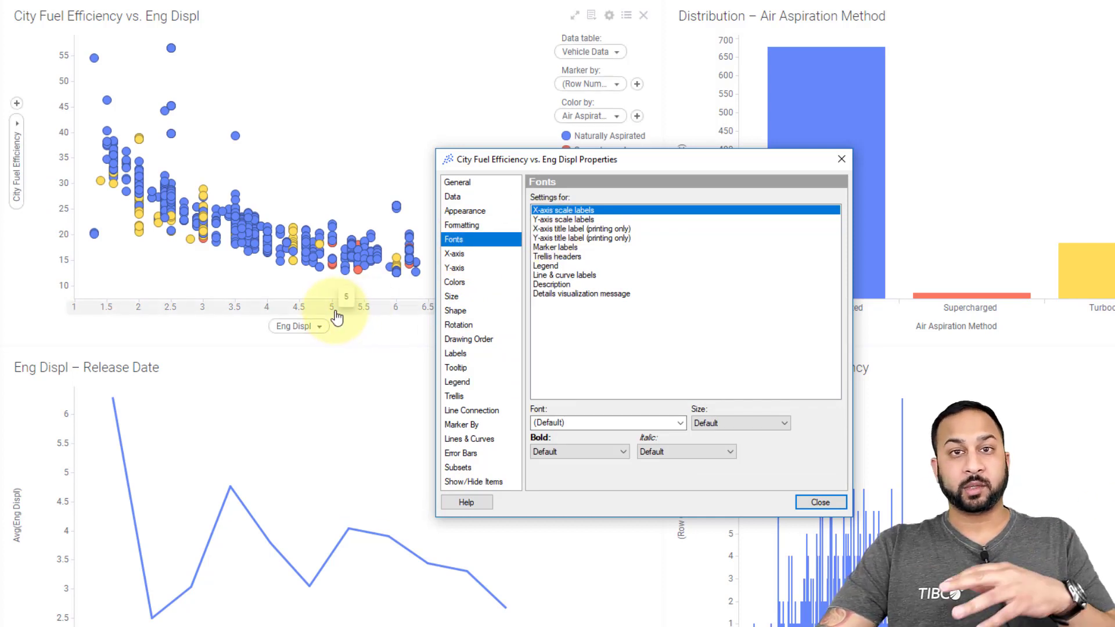
pyautogui.moveTo(387, 279)
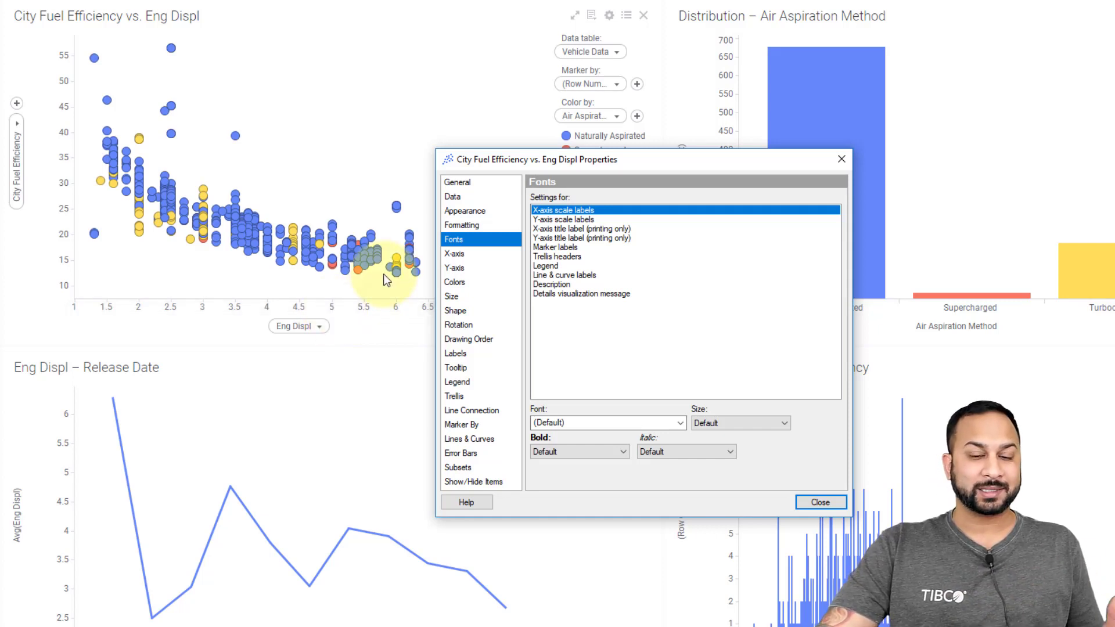
# Enable a zoom slider on the Eng Displ X-axis, keeping gridlines turned off
pyautogui.click(454, 254)
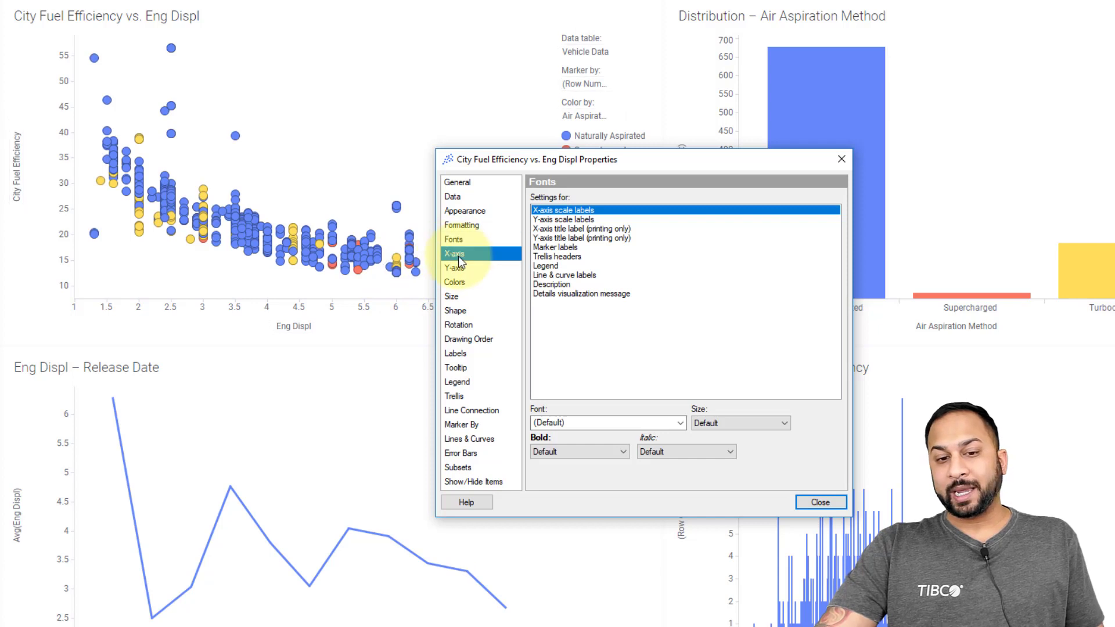
pyautogui.click(454, 254)
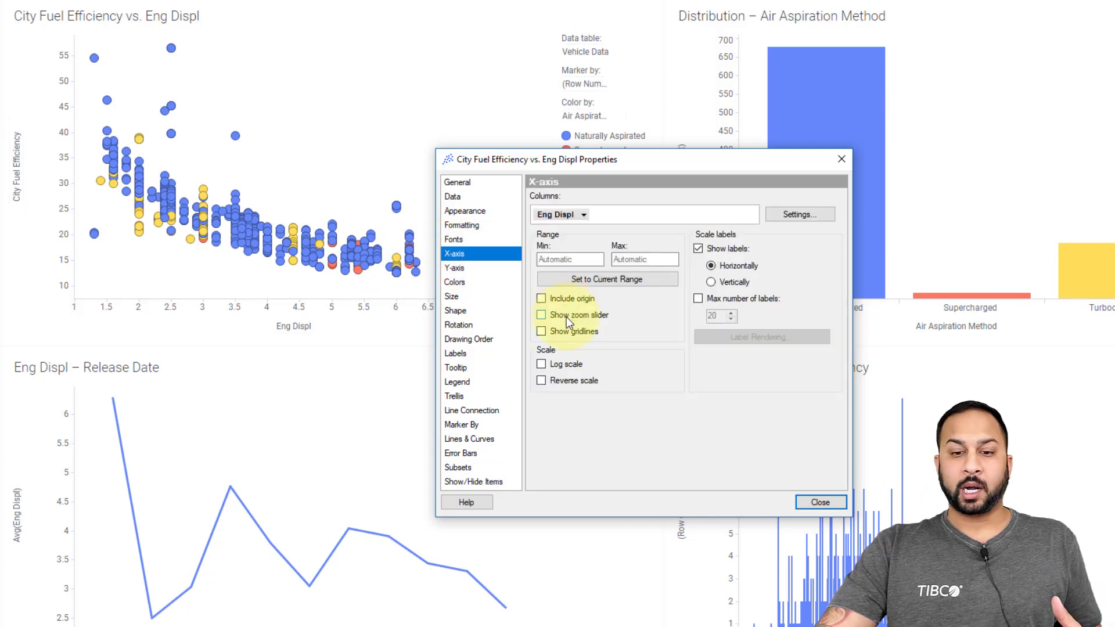
pyautogui.click(541, 315)
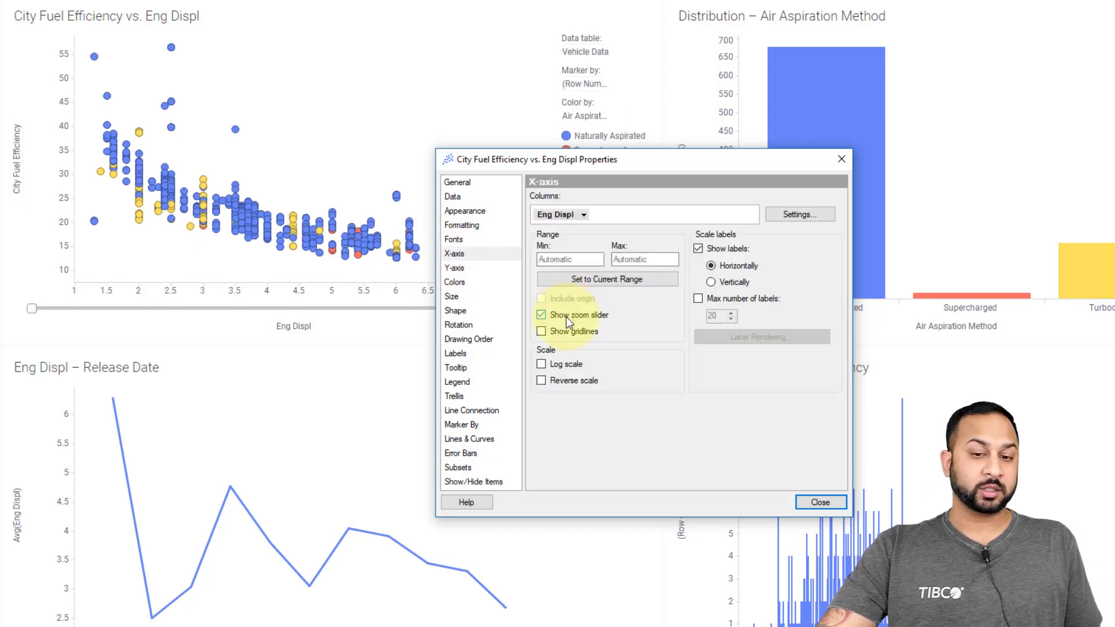
pyautogui.click(541, 331)
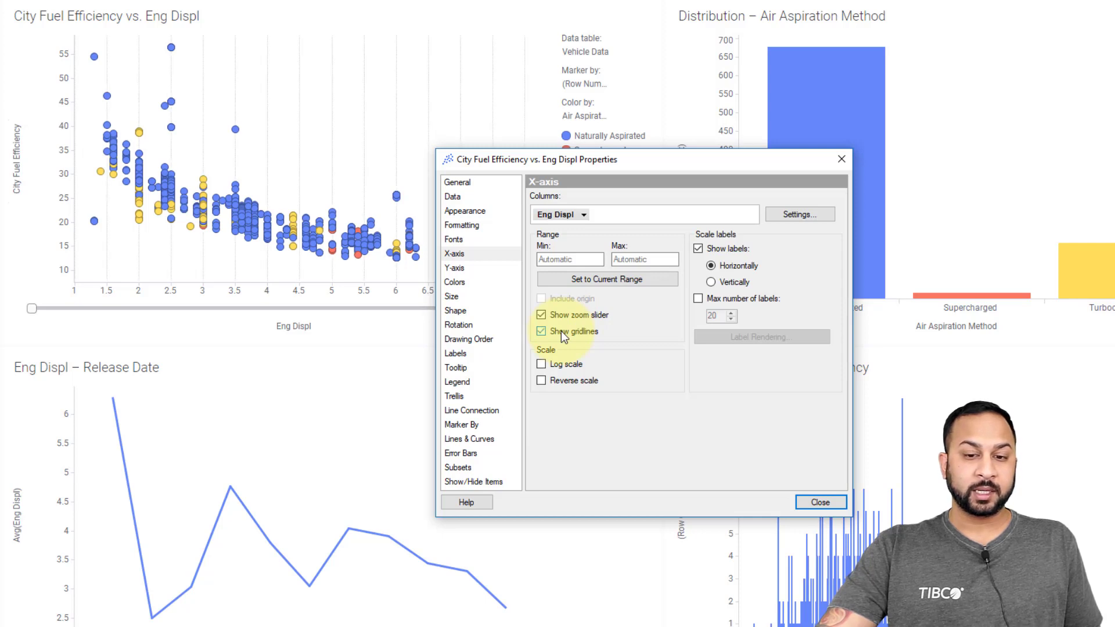
pyautogui.click(541, 330)
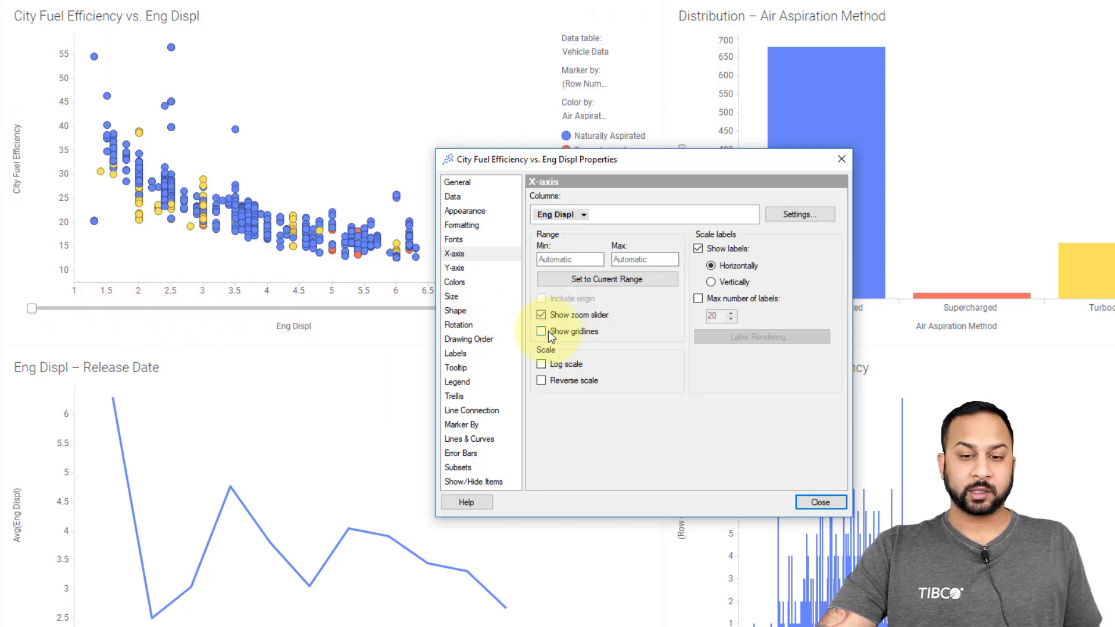
pyautogui.click(541, 330)
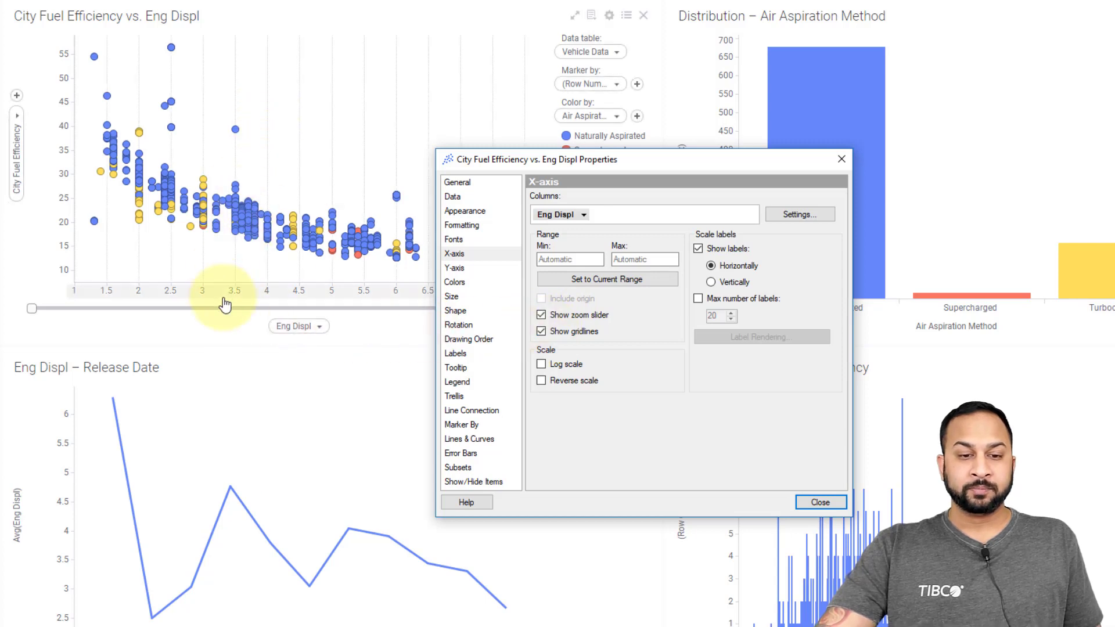
pyautogui.rightClick(225, 306)
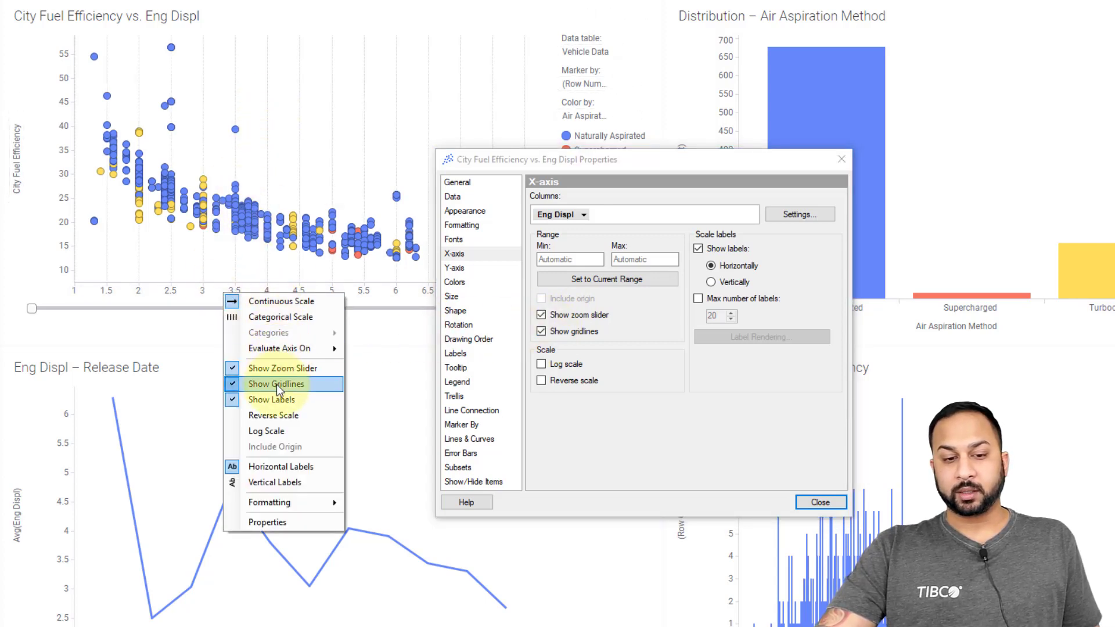
pyautogui.click(276, 384)
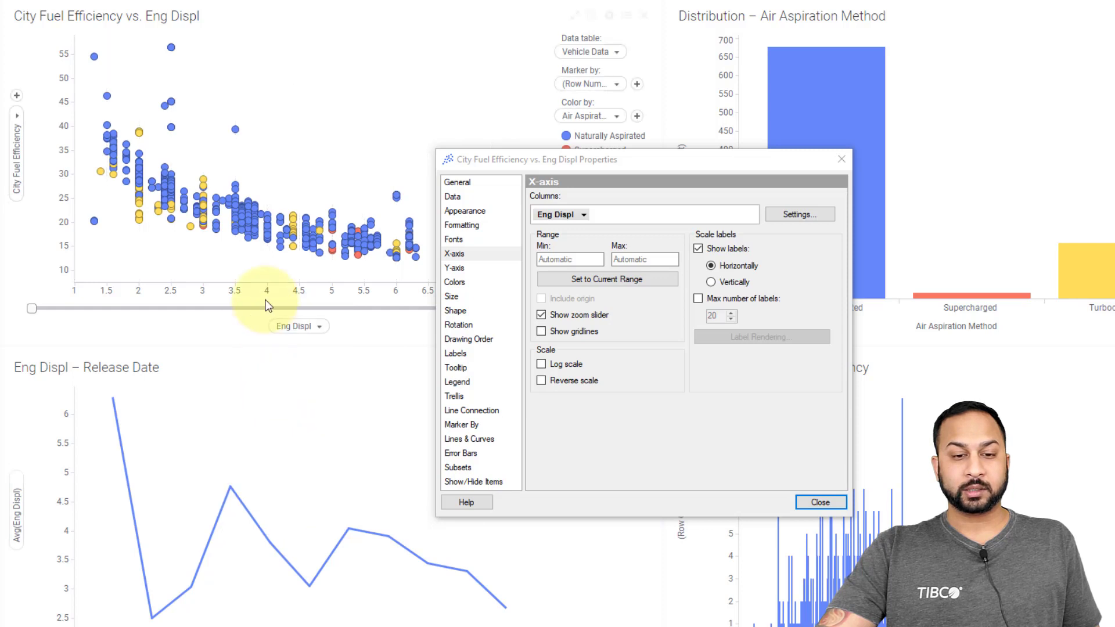
pyautogui.moveTo(60, 174)
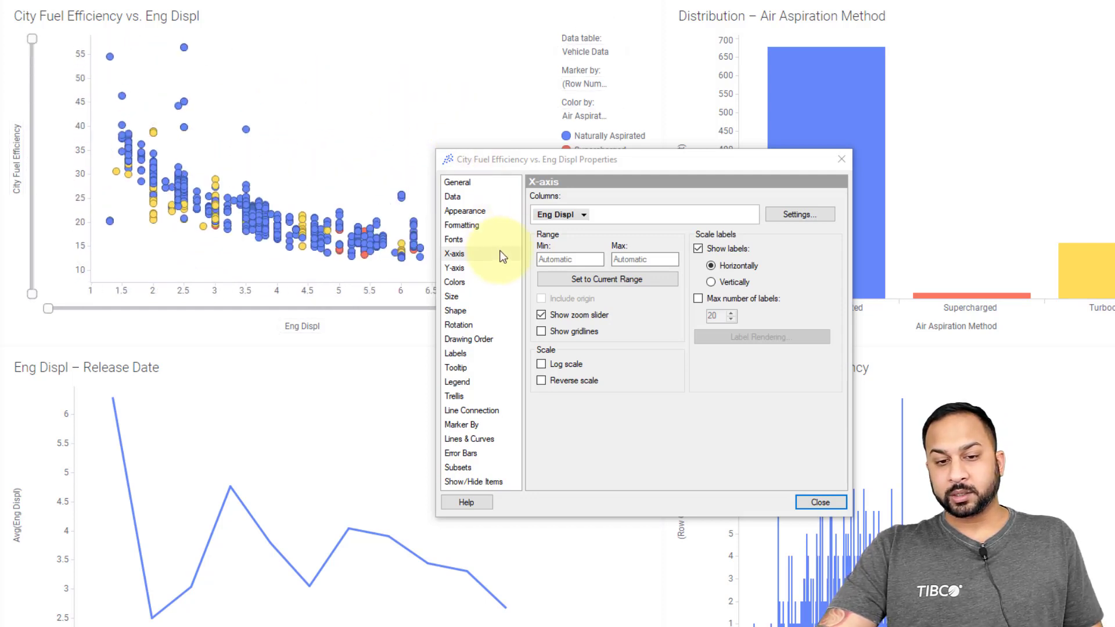
# Try Fixed colour mode, return to Categorical, and make Naturally Aspirated points green
pyautogui.click(454, 282)
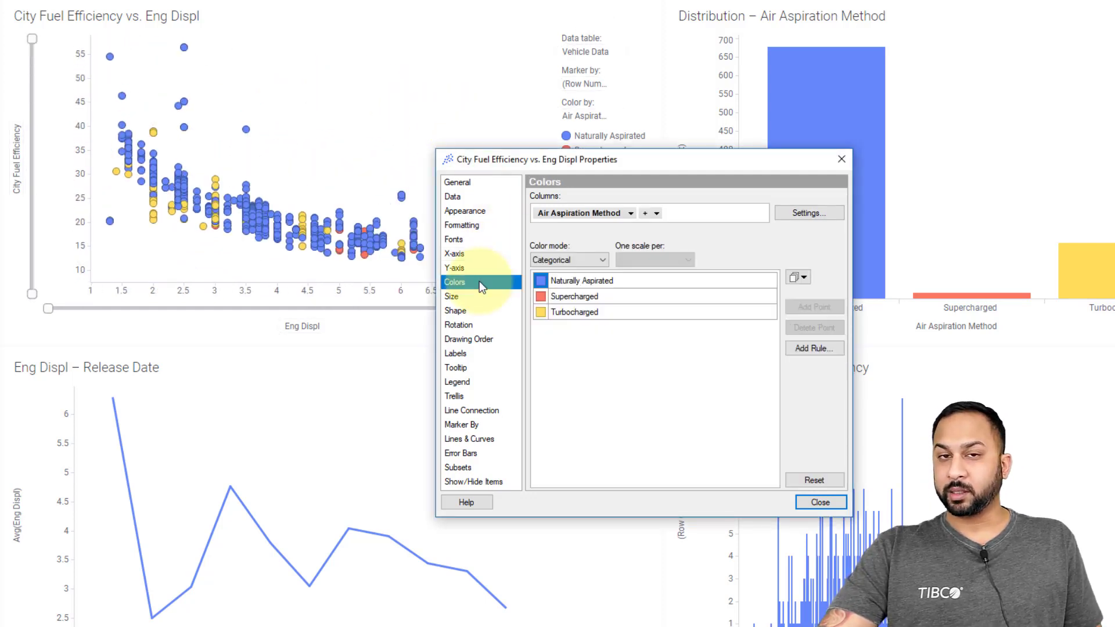
pyautogui.moveTo(484, 257)
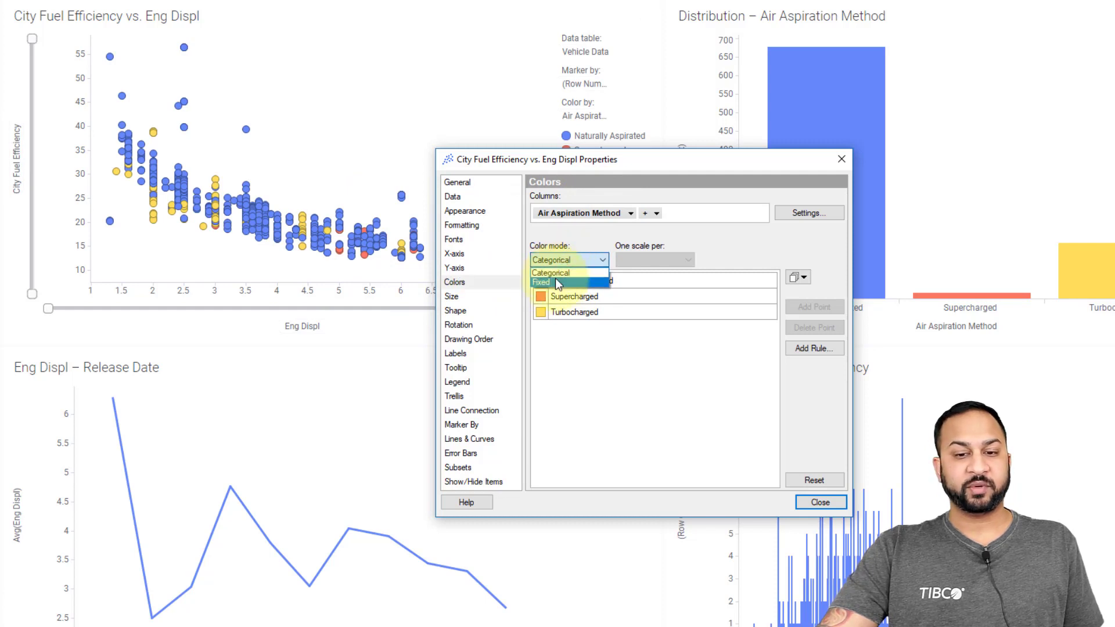
pyautogui.click(541, 282)
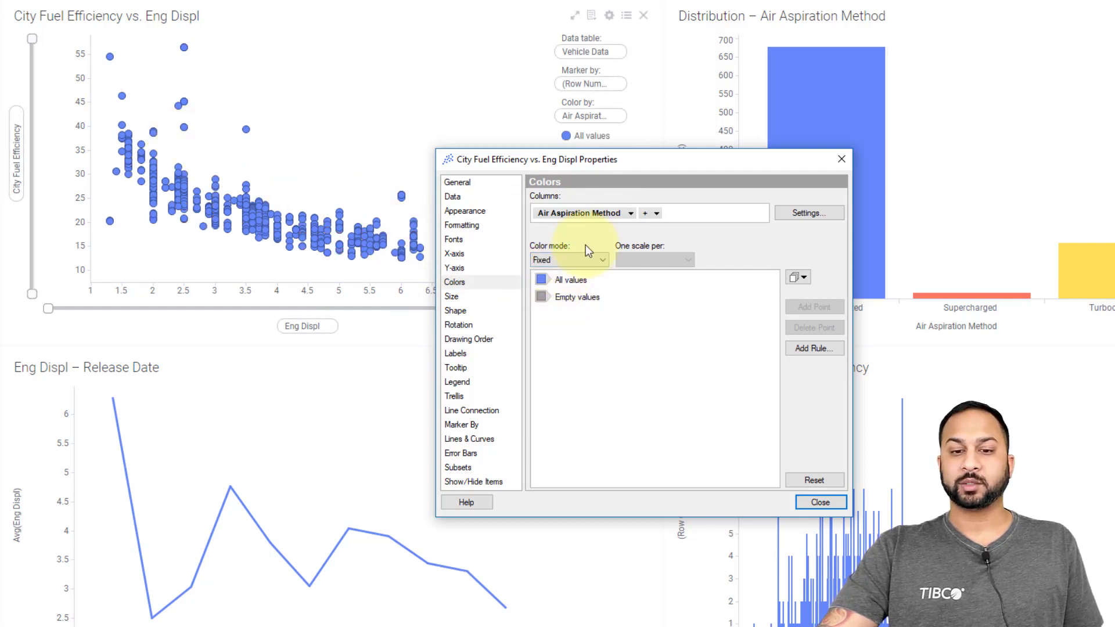
pyautogui.click(568, 260)
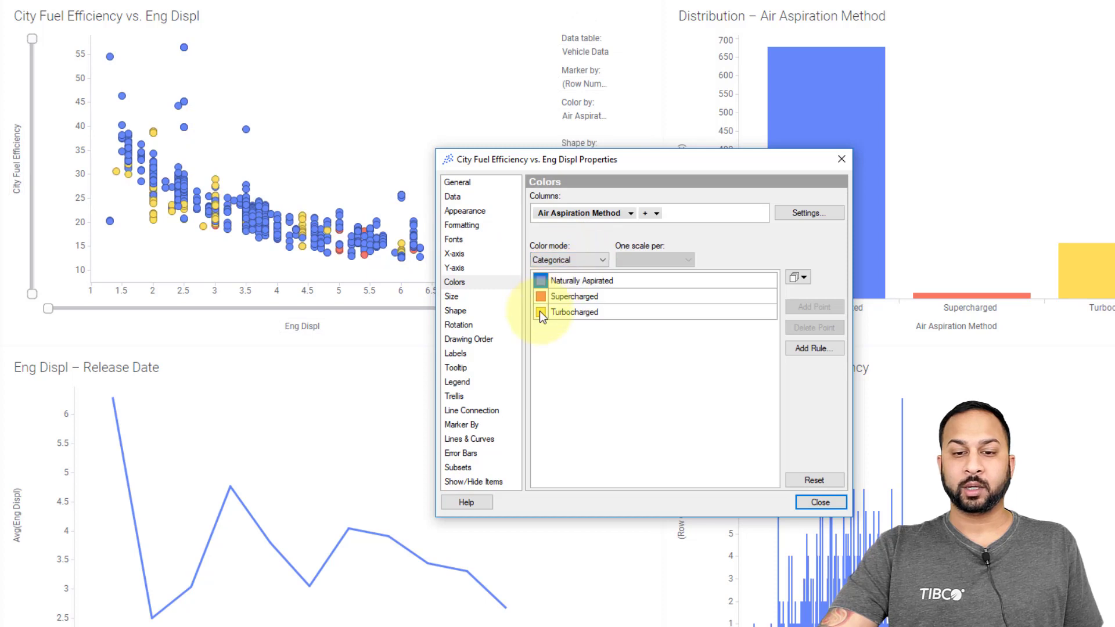
pyautogui.click(539, 311)
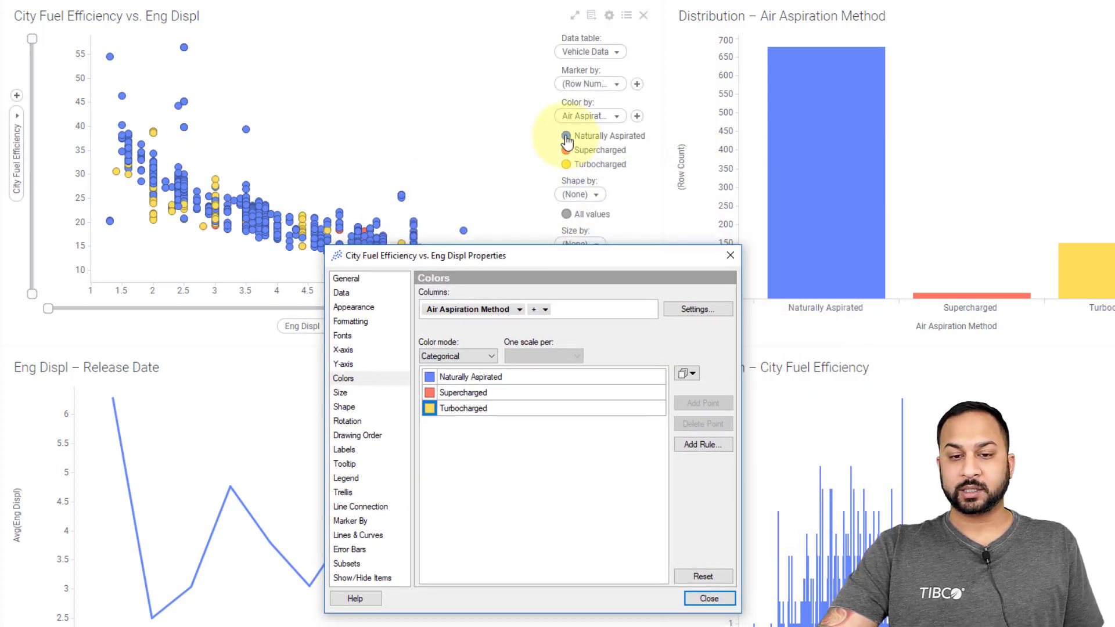
pyautogui.click(566, 136)
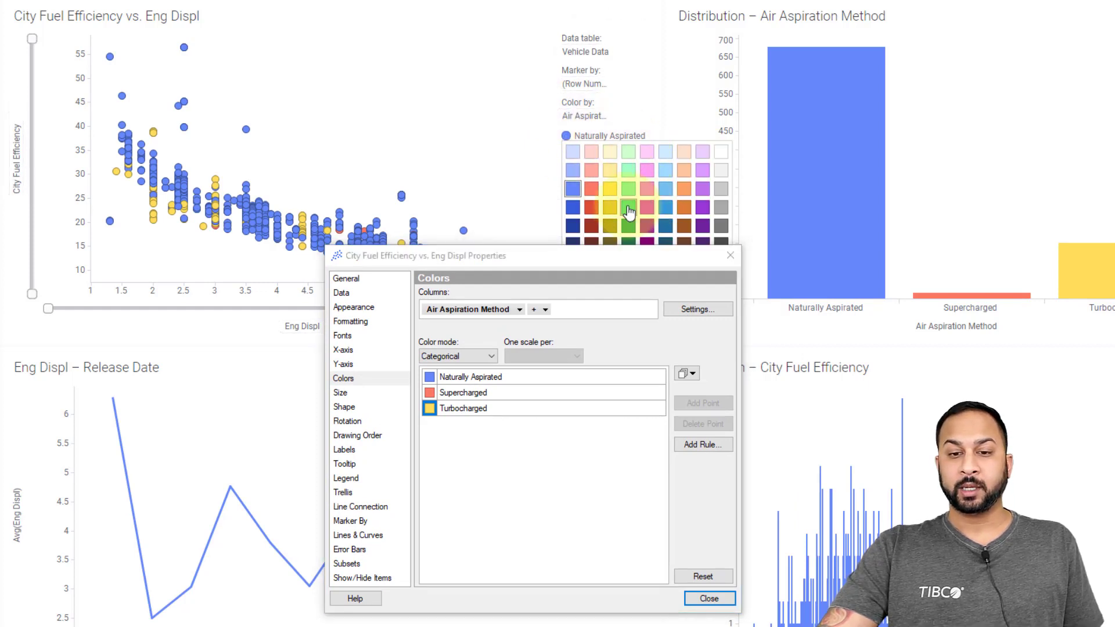
pyautogui.moveTo(647, 210)
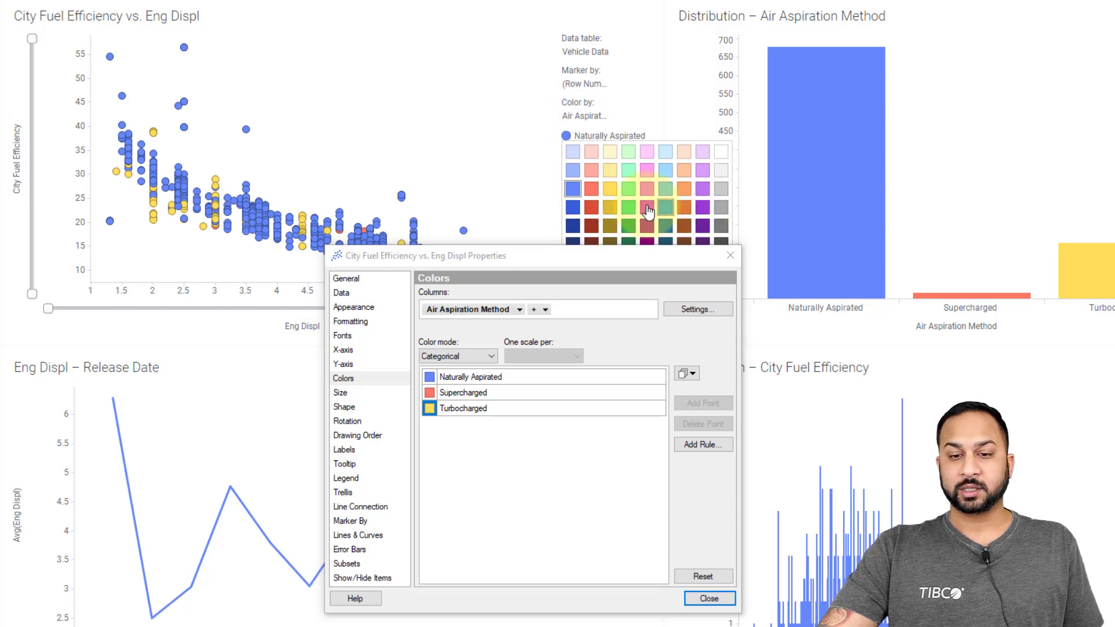
pyautogui.click(647, 208)
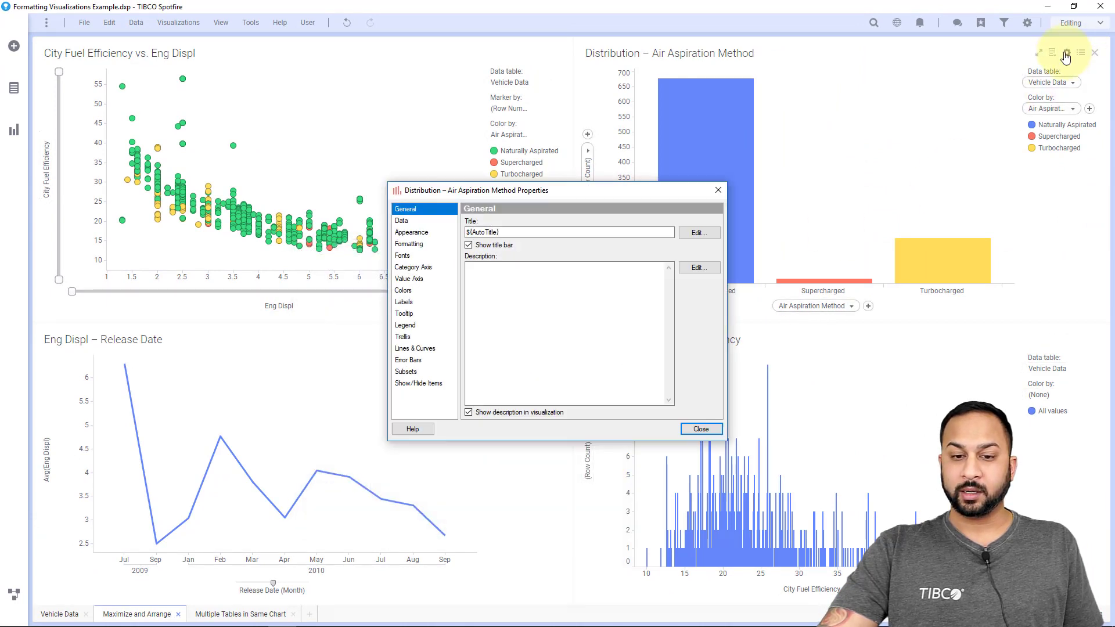
# Borrow the scatter plot's colour scheme for the bar chart, with colours matched to values
pyautogui.click(403, 291)
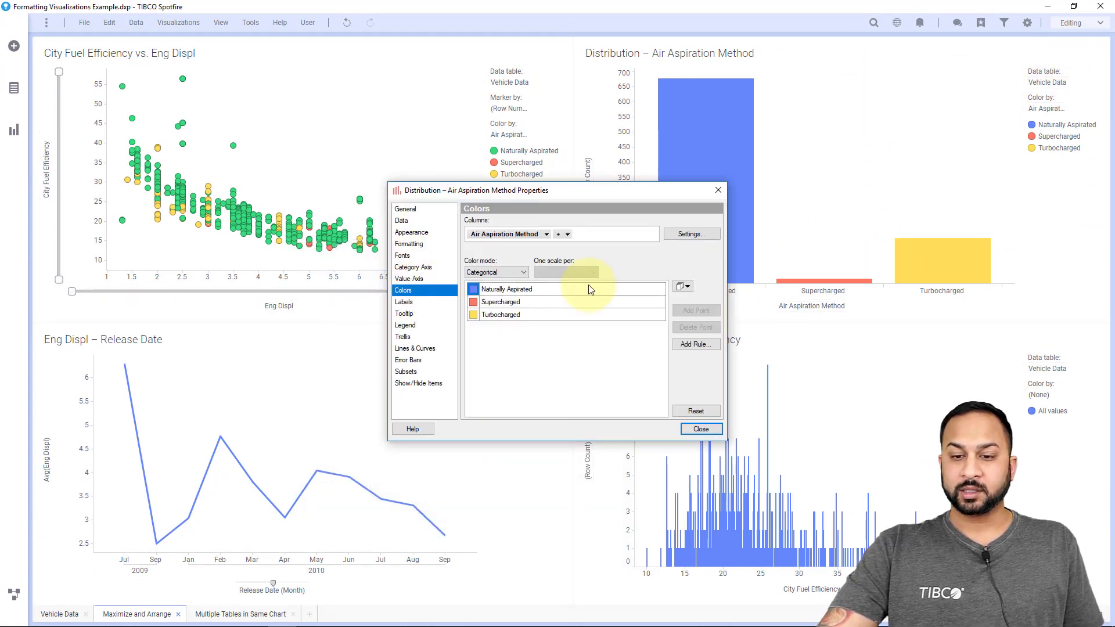
pyautogui.click(679, 286)
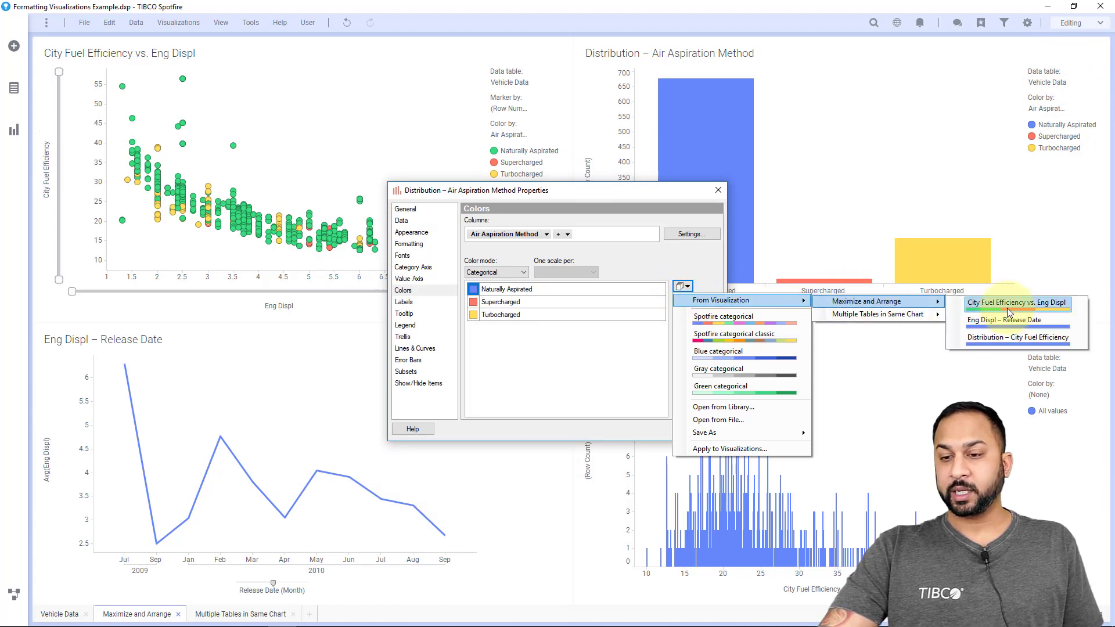
pyautogui.click(726, 449)
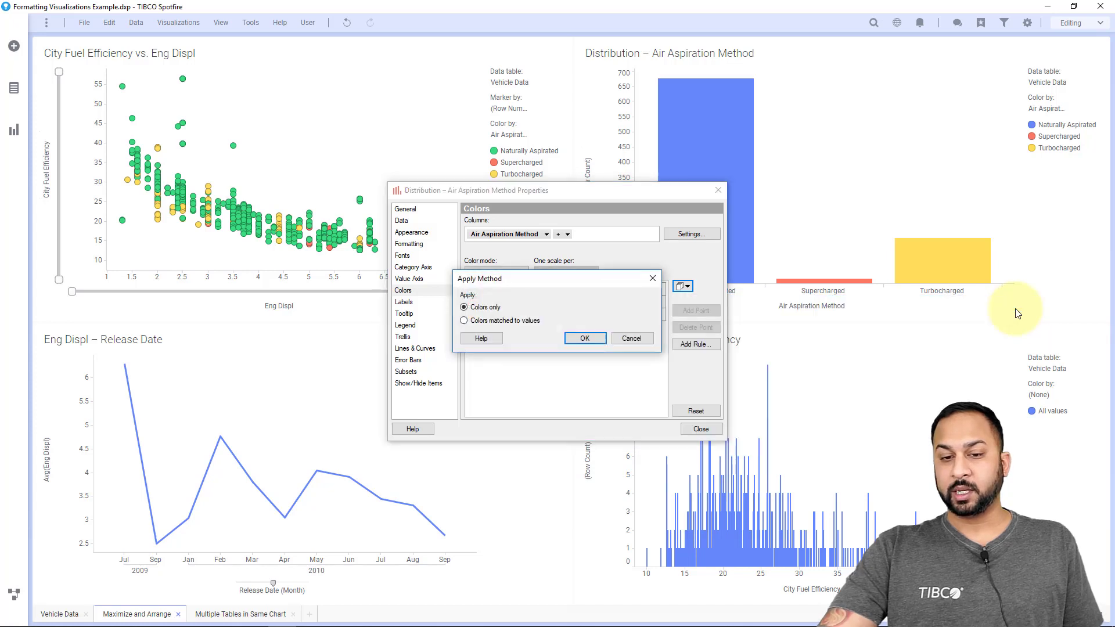
pyautogui.click(463, 320)
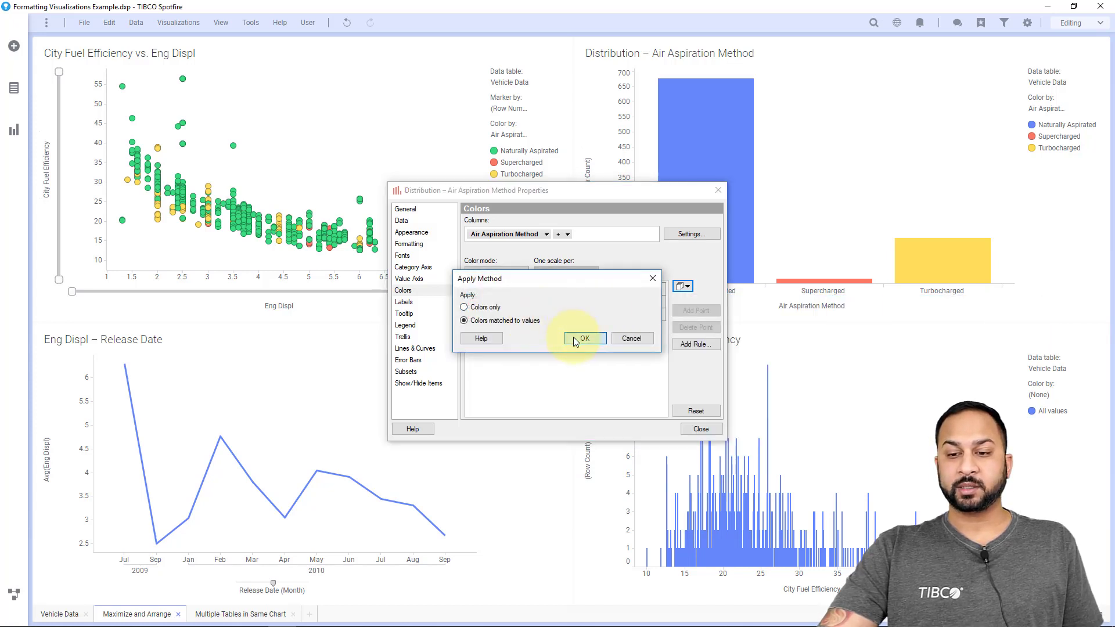
pyautogui.click(583, 338)
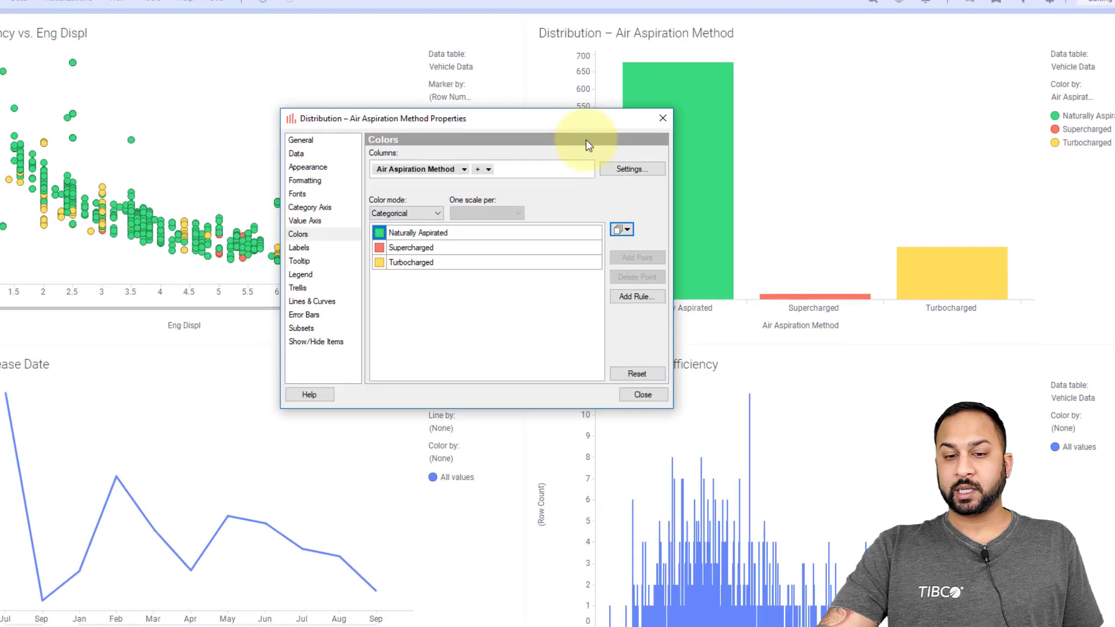
# Cancel Apply to Visualizations and start saving the colours as a Document Color Scheme
pyautogui.click(621, 228)
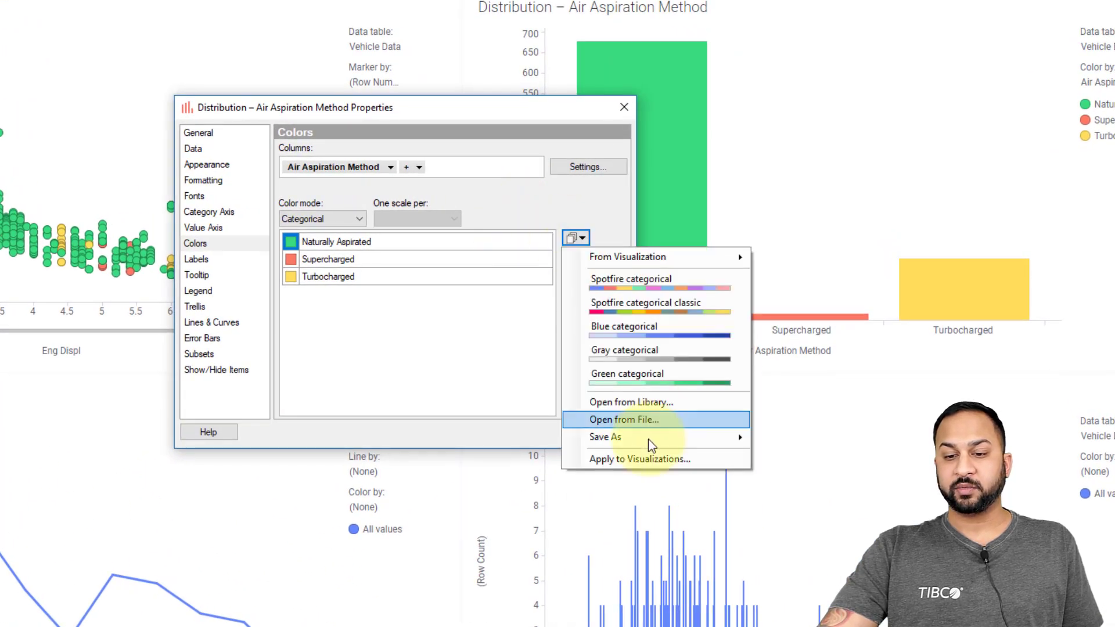
pyautogui.click(638, 459)
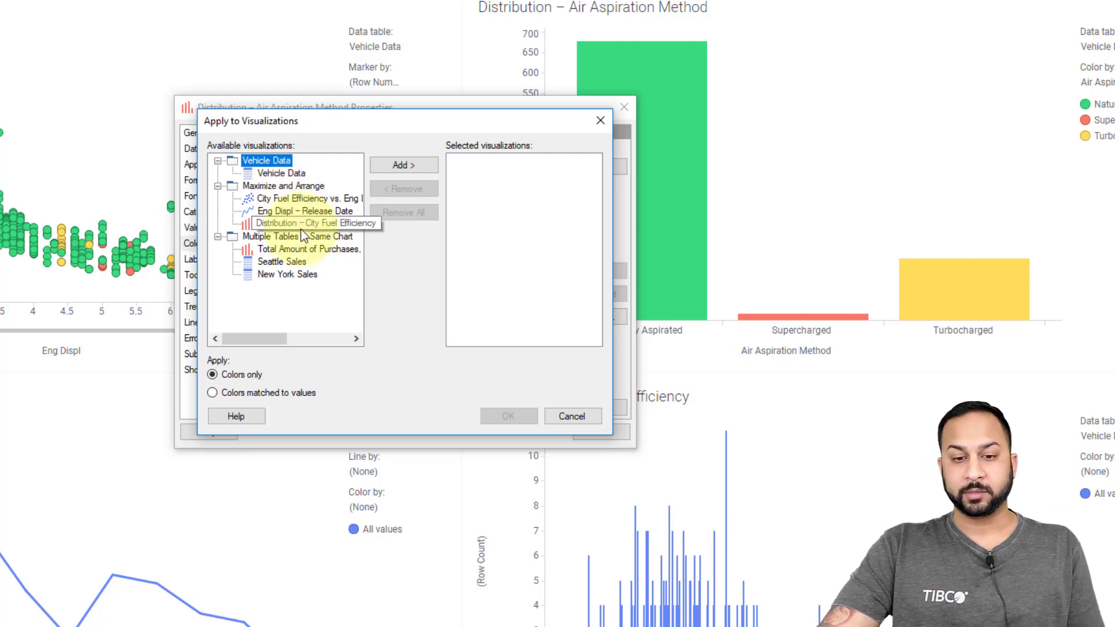
pyautogui.click(573, 416)
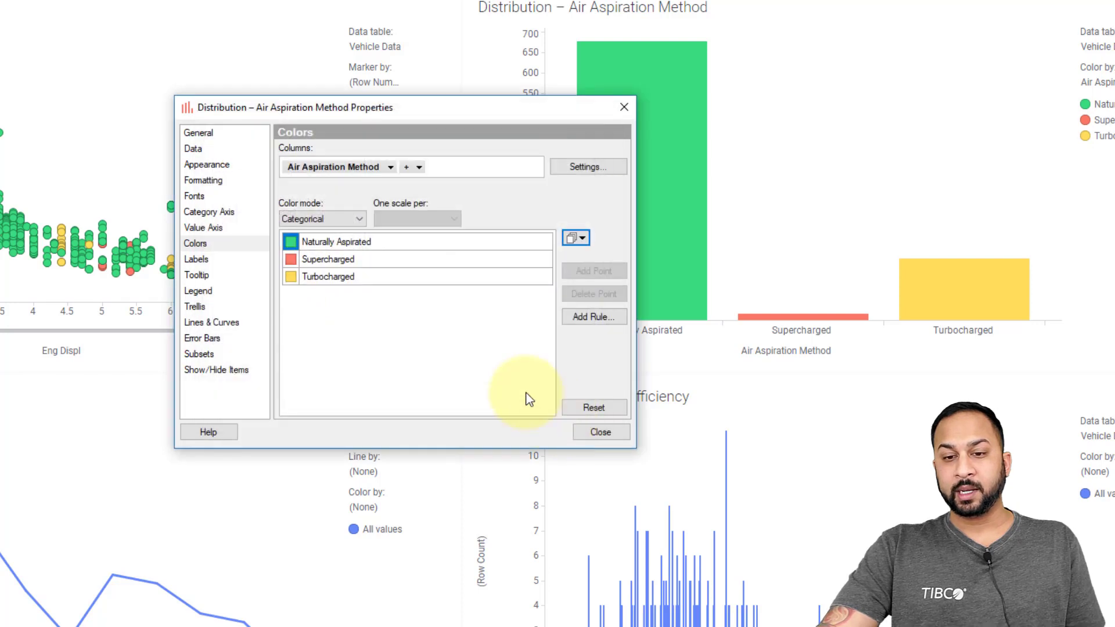
pyautogui.click(582, 237)
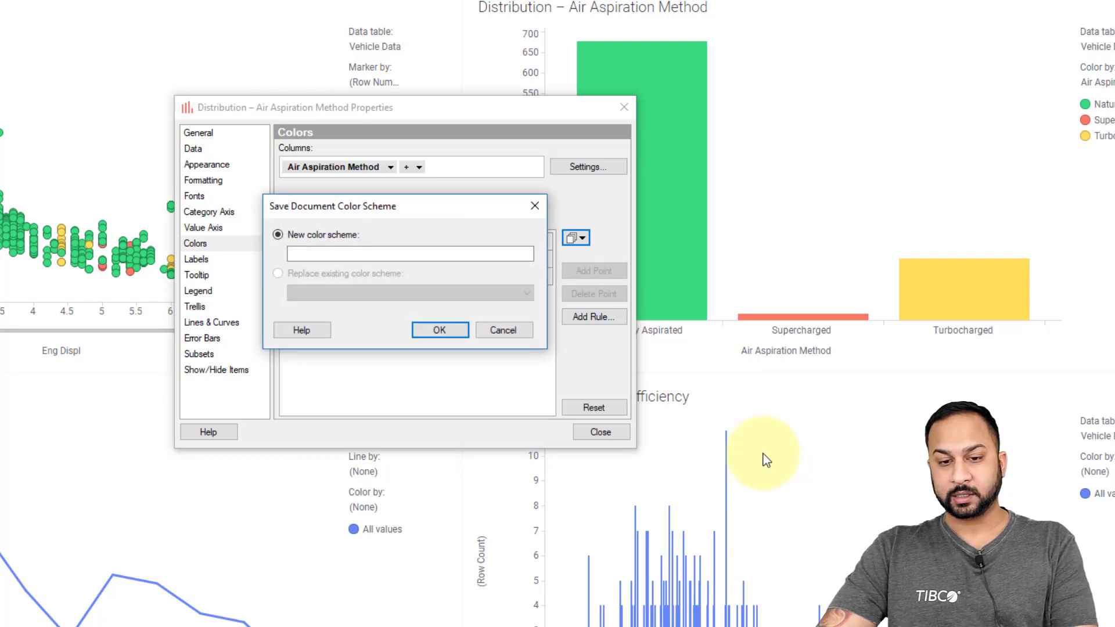
# Name the document color scheme 'Test' and close the bar chart's properties
pyautogui.write('Test')
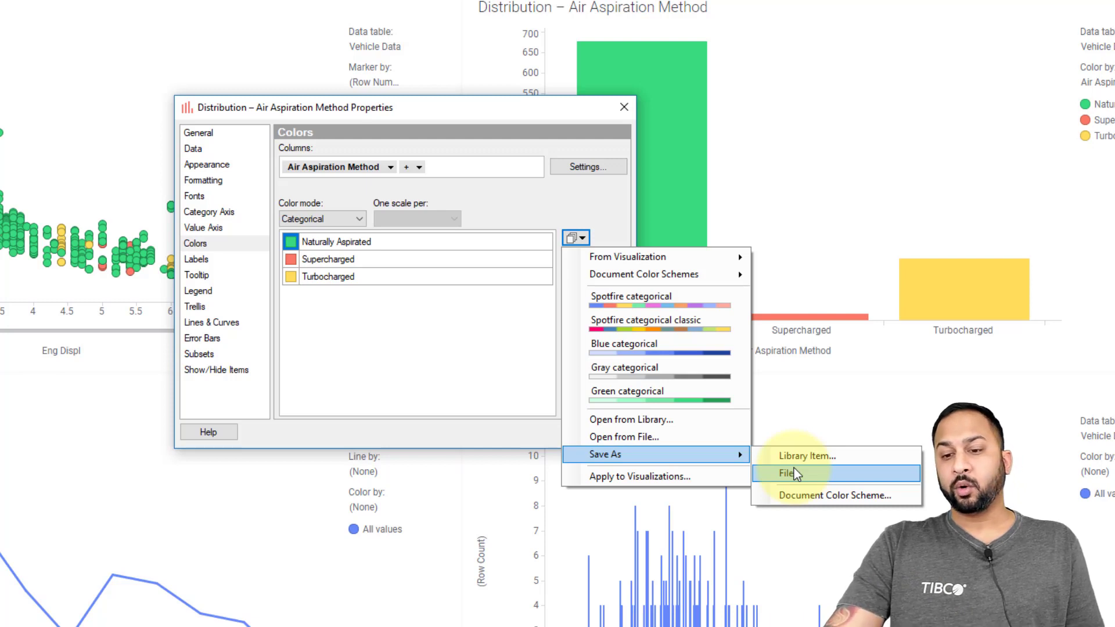
pyautogui.moveTo(807, 456)
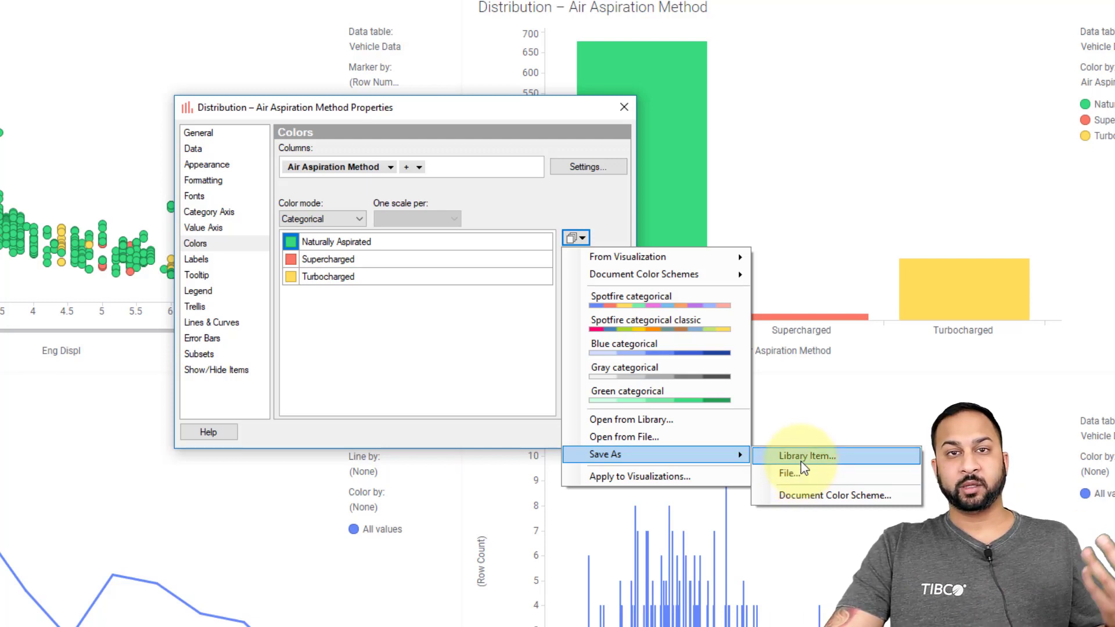
pyautogui.moveTo(615, 419)
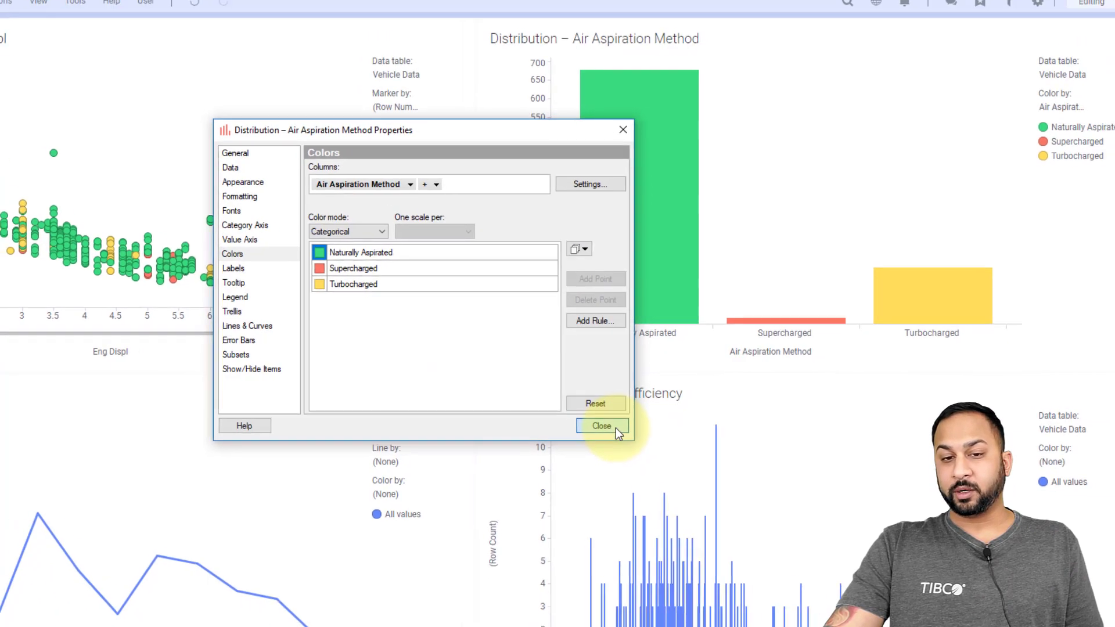
pyautogui.click(107, 21)
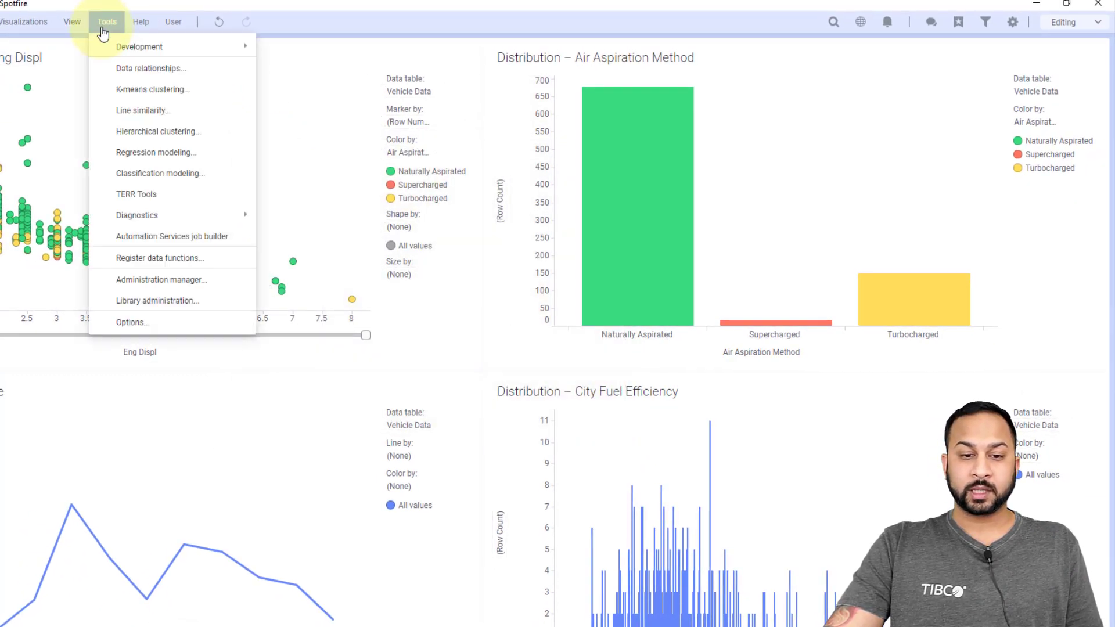
# View the Default categorical color scheme choices under Options > Document > Visualization
pyautogui.click(132, 323)
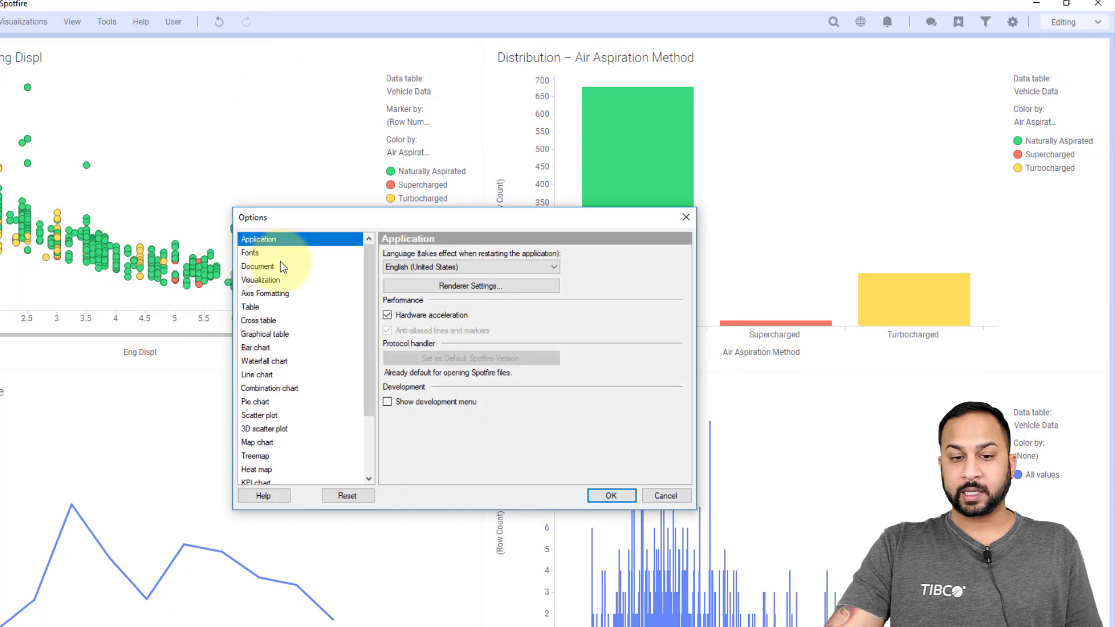
pyautogui.click(258, 266)
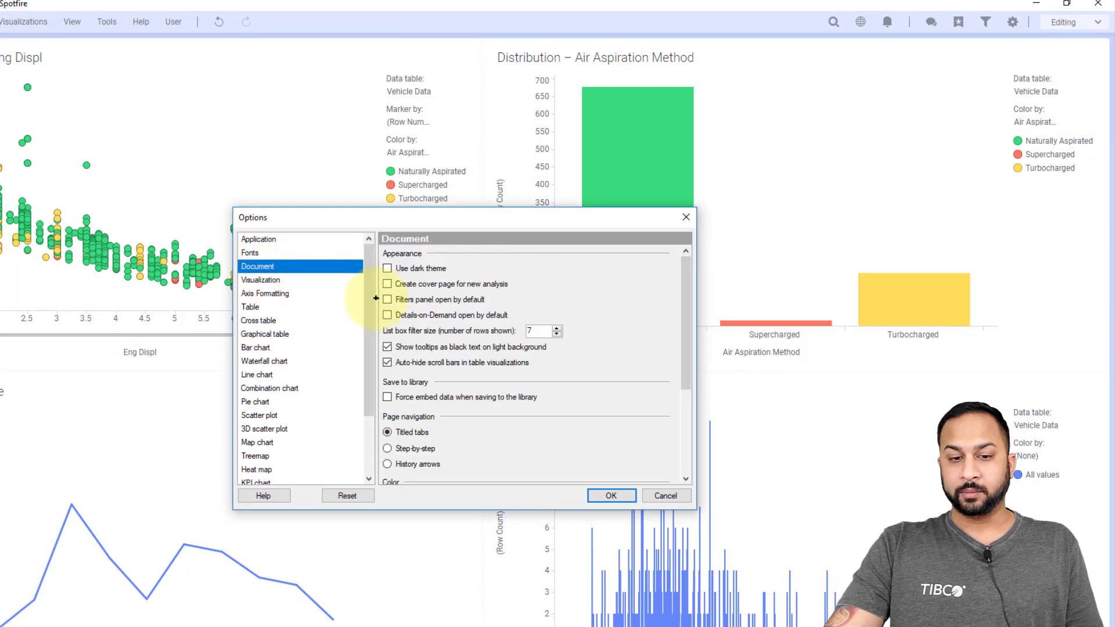
pyautogui.click(261, 279)
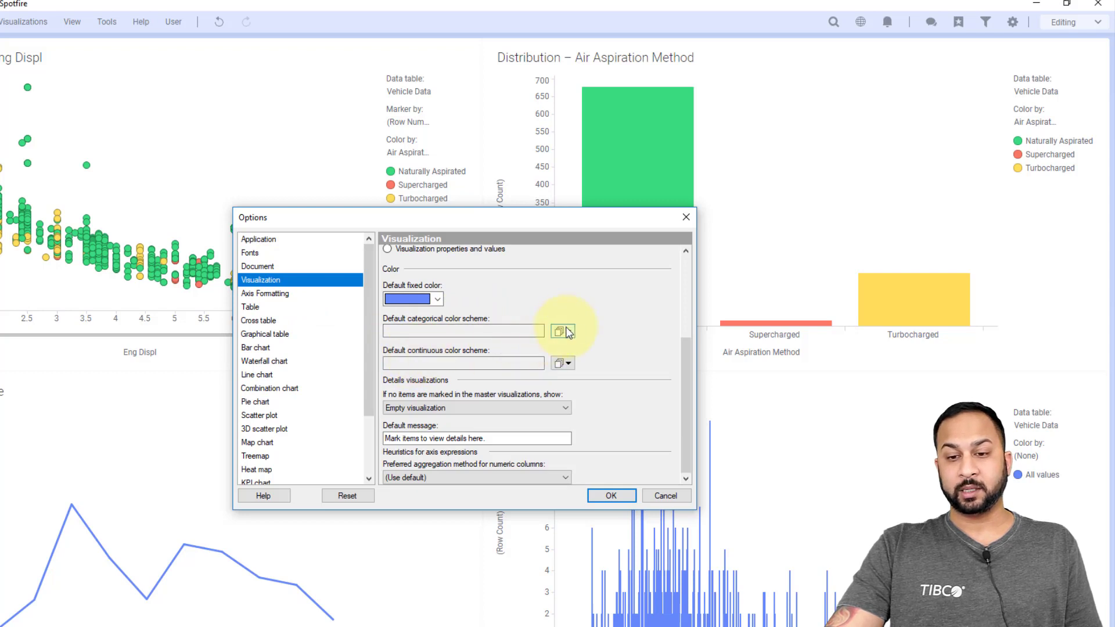
pyautogui.click(561, 330)
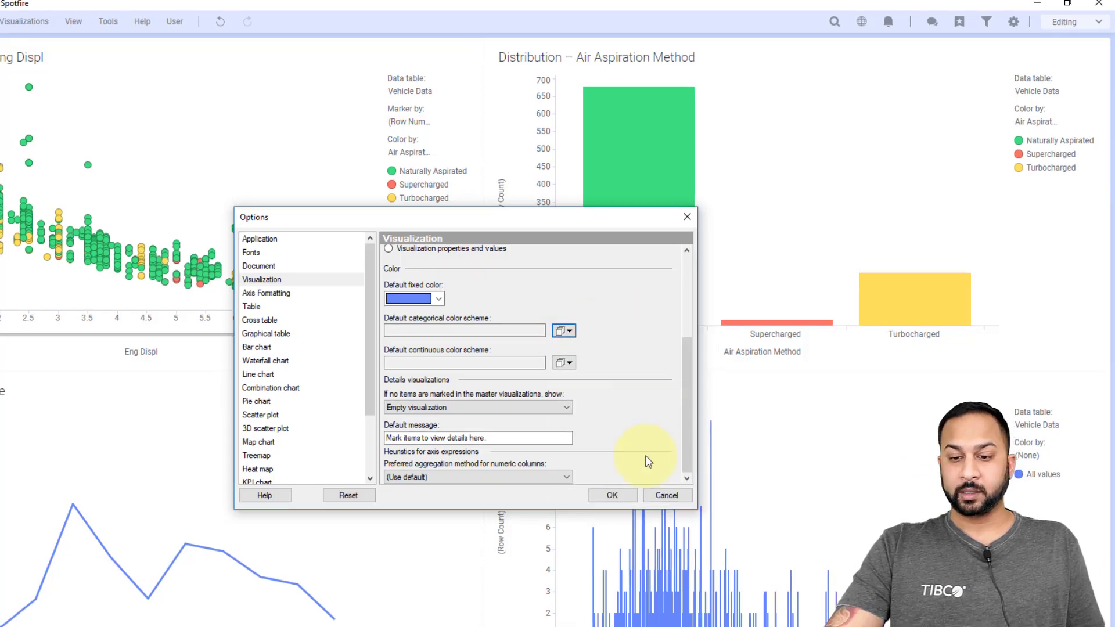
# Close Options and colour the scatter plot points by City Fuel Efficiency
pyautogui.click(611, 495)
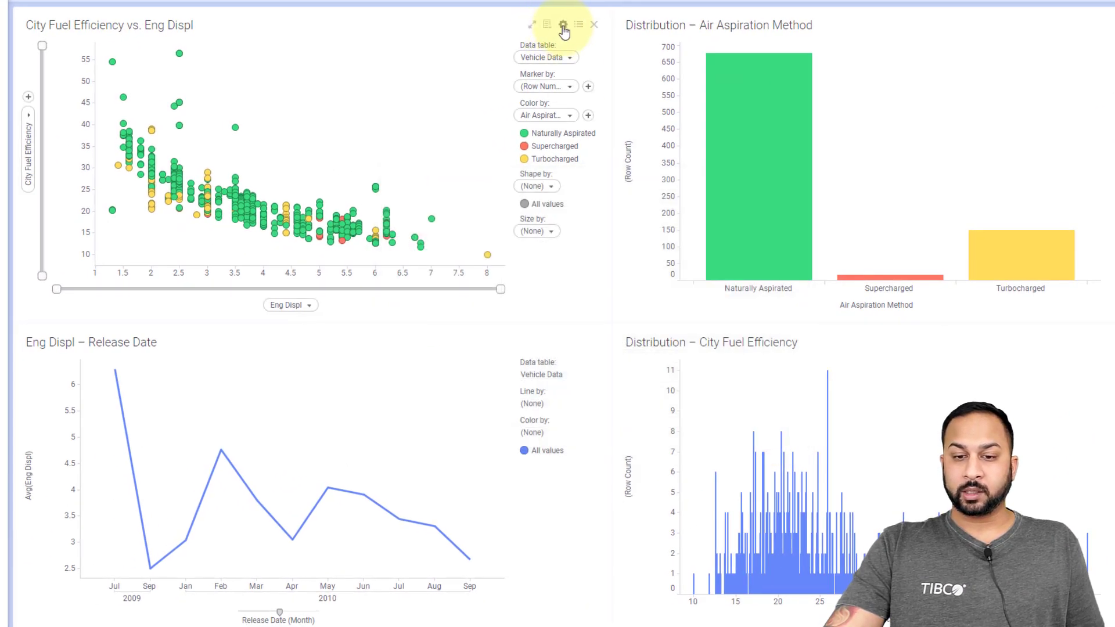
pyautogui.click(561, 25)
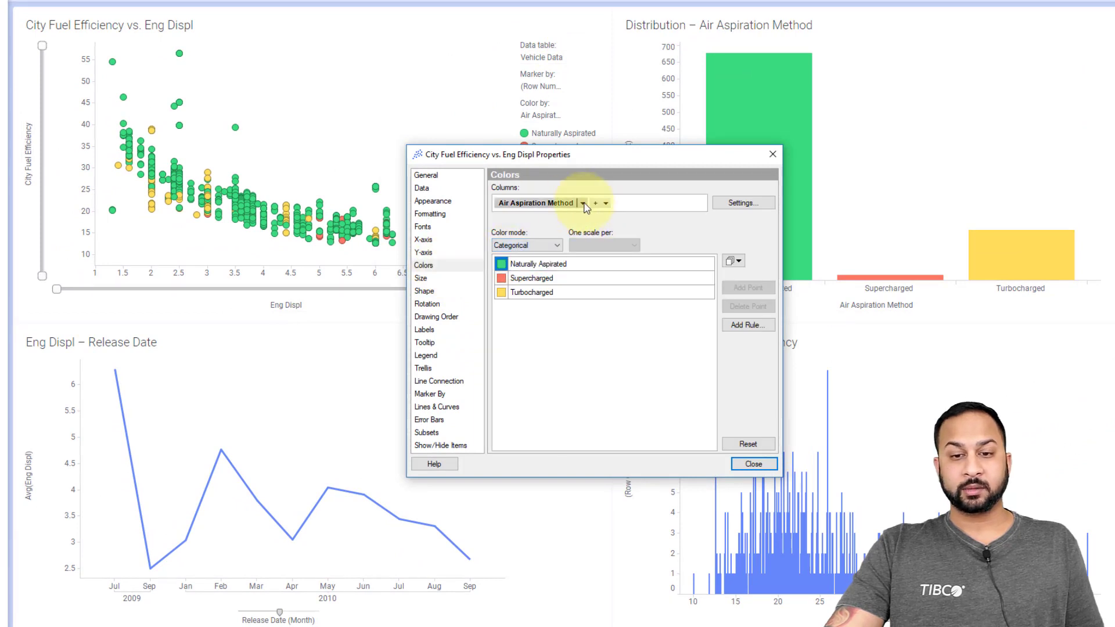
pyautogui.click(583, 203)
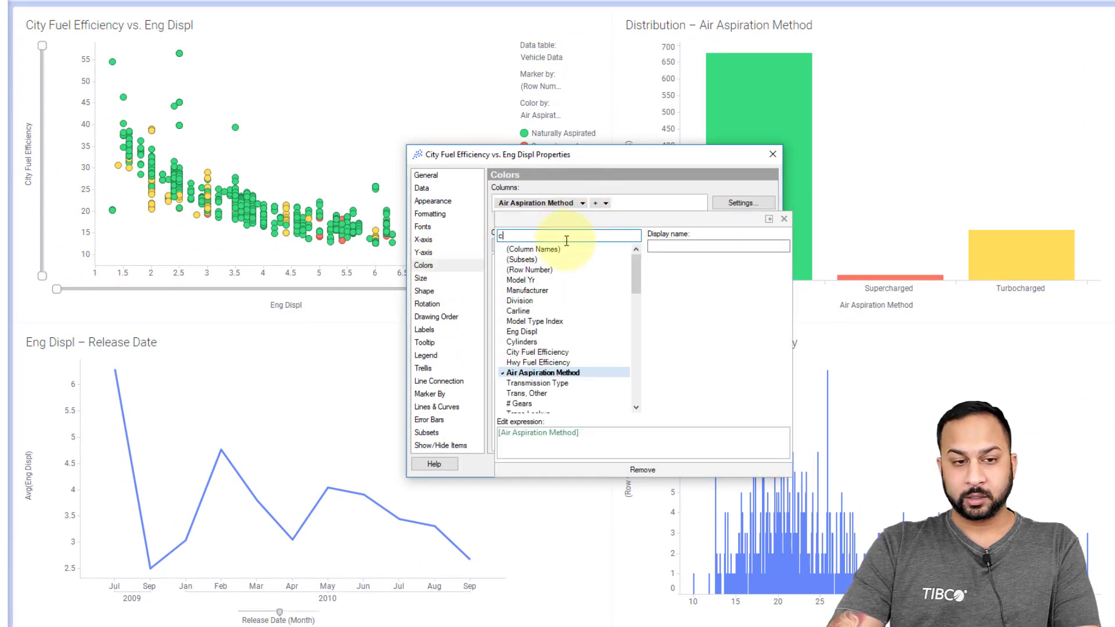
pyautogui.write('ity')
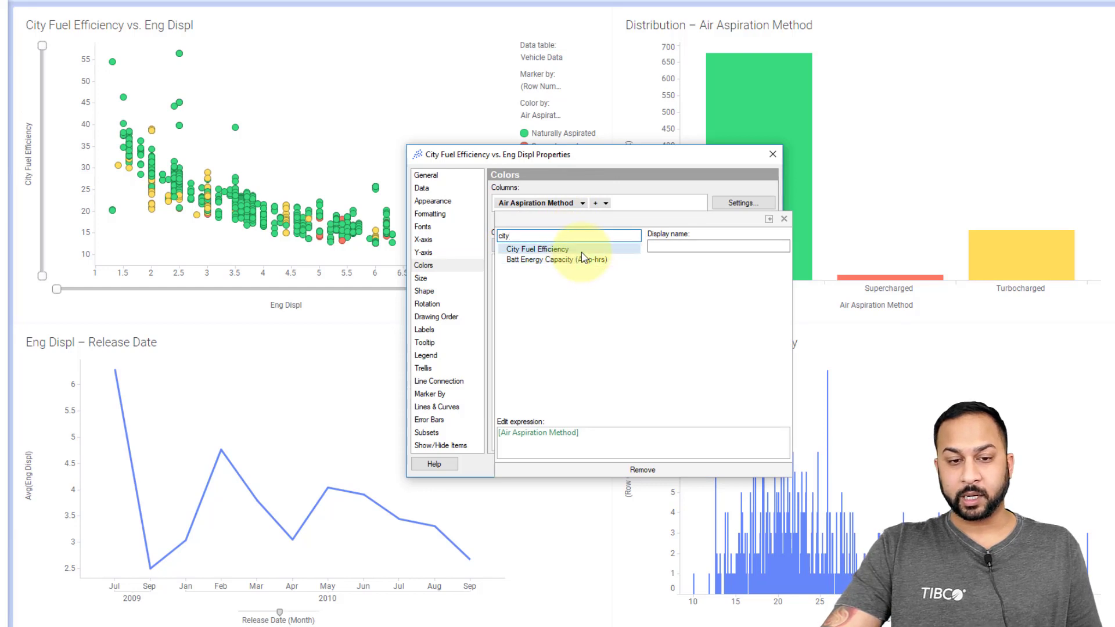
pyautogui.click(537, 249)
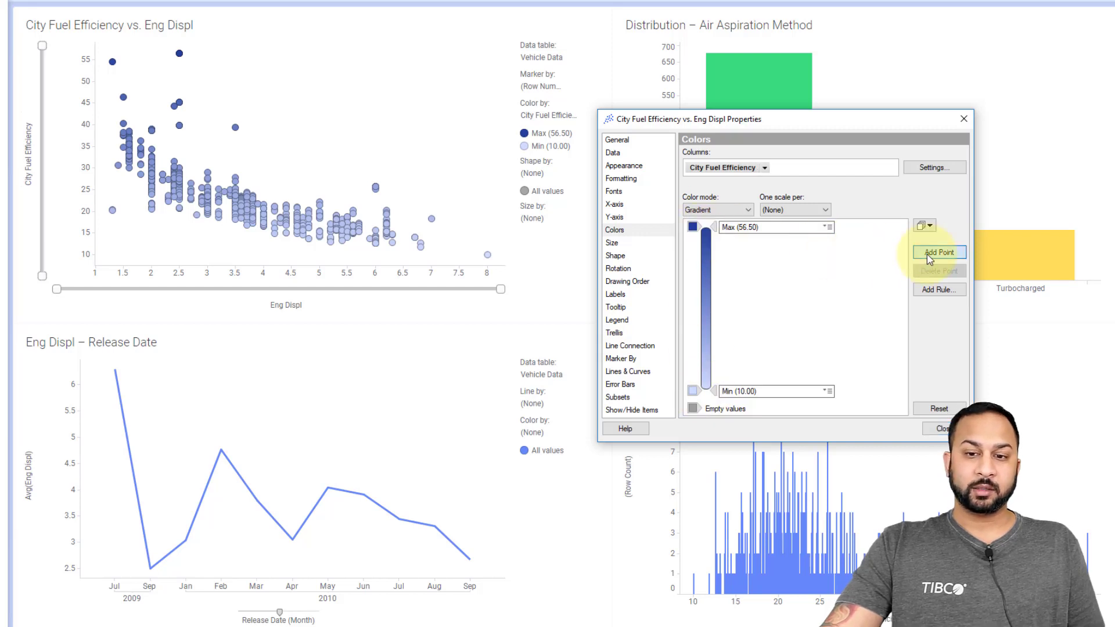
# Add a yellow gradient point anchored at the median
pyautogui.click(938, 251)
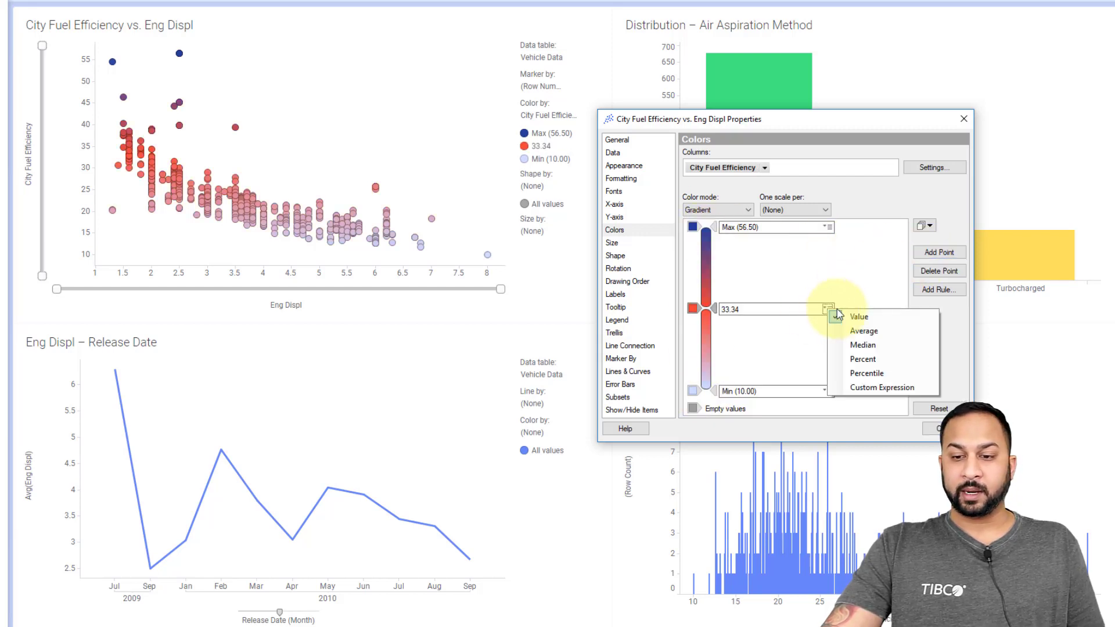
pyautogui.click(863, 345)
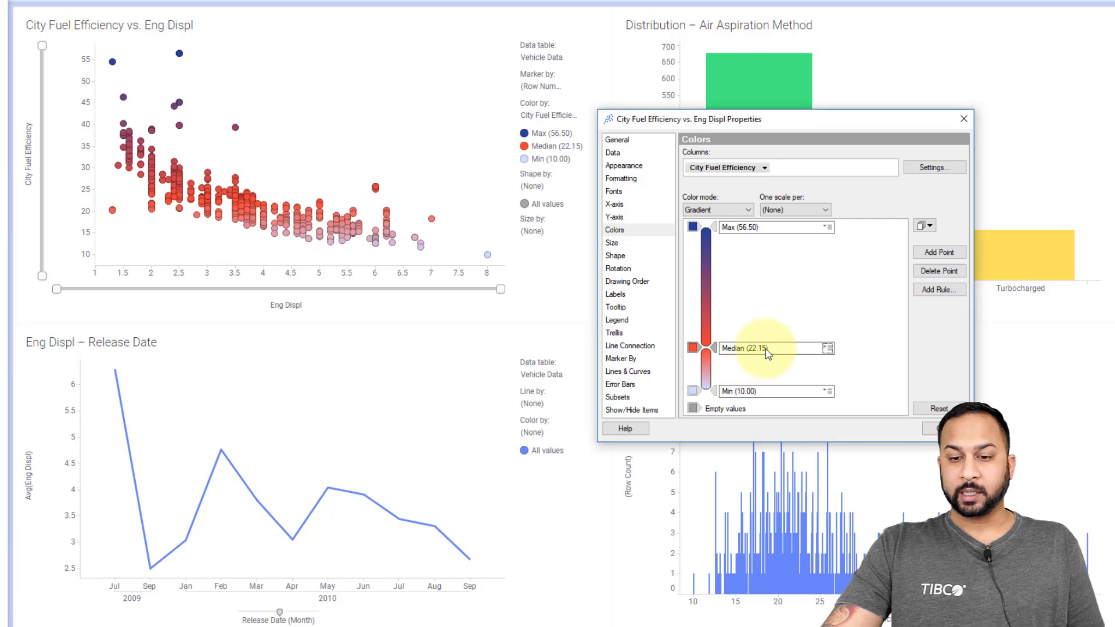
pyautogui.click(692, 348)
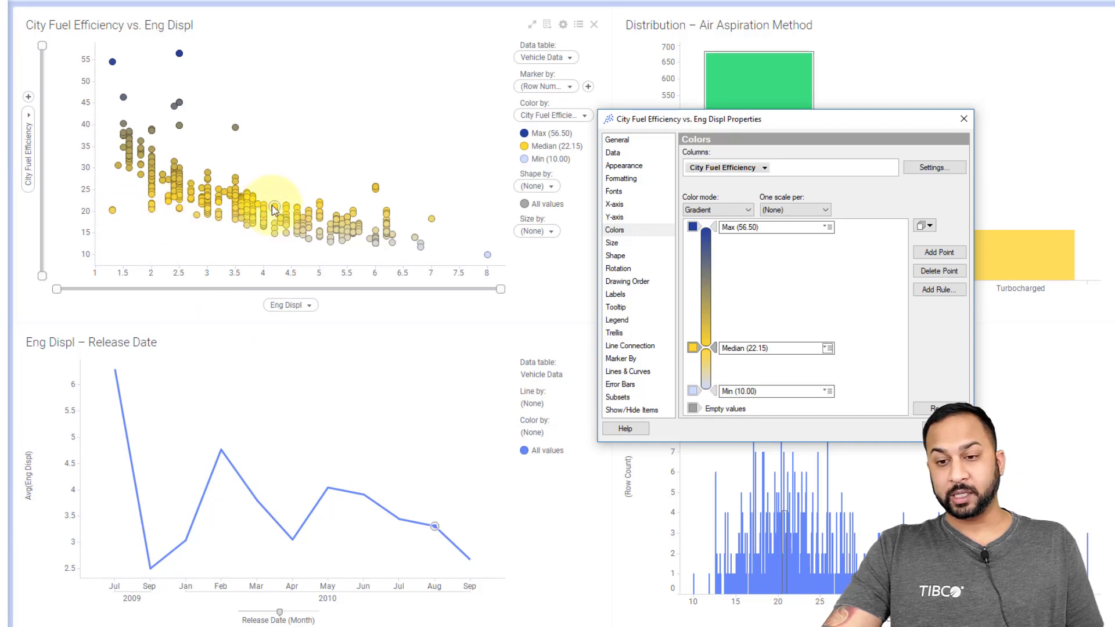
# Switch the colour mode to Segments, splitting City Fuel Efficiency at the median
pyautogui.click(717, 209)
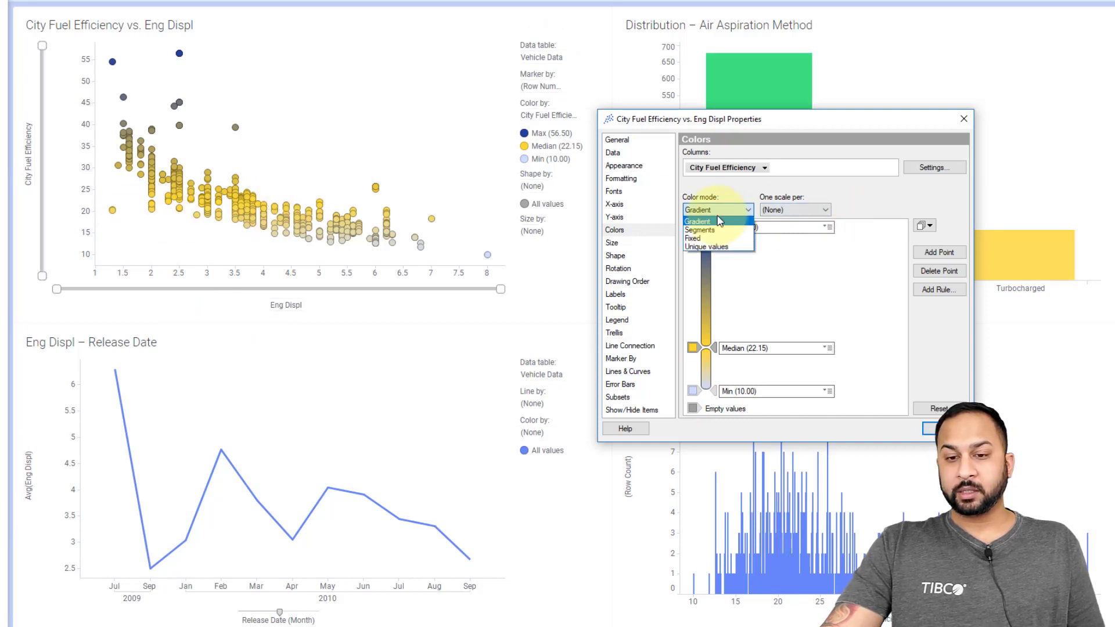
pyautogui.moveTo(710, 230)
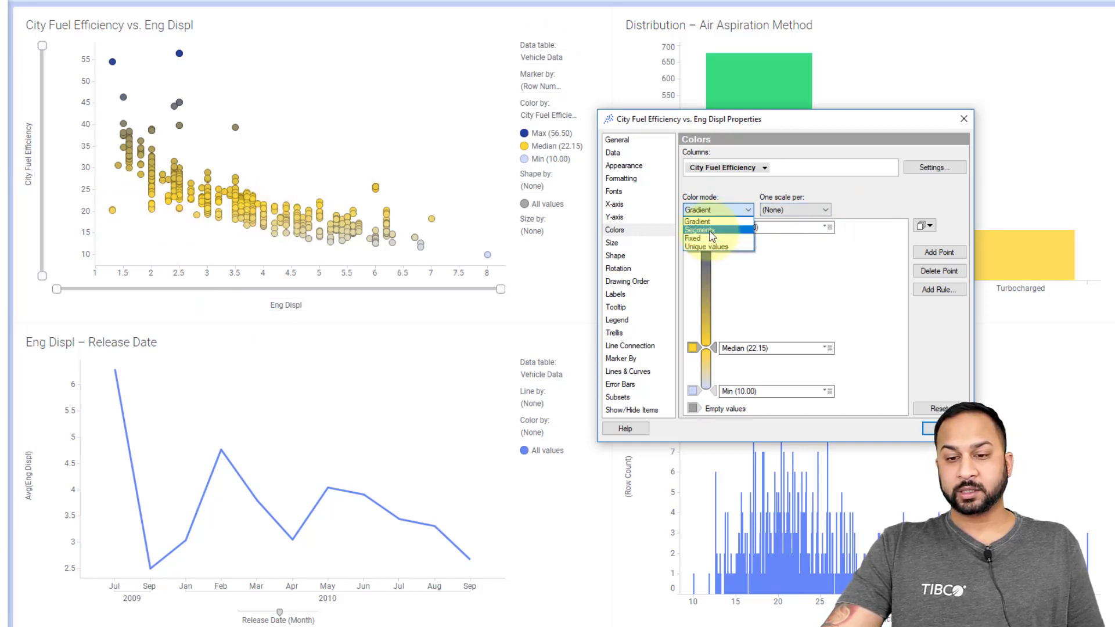
pyautogui.click(700, 230)
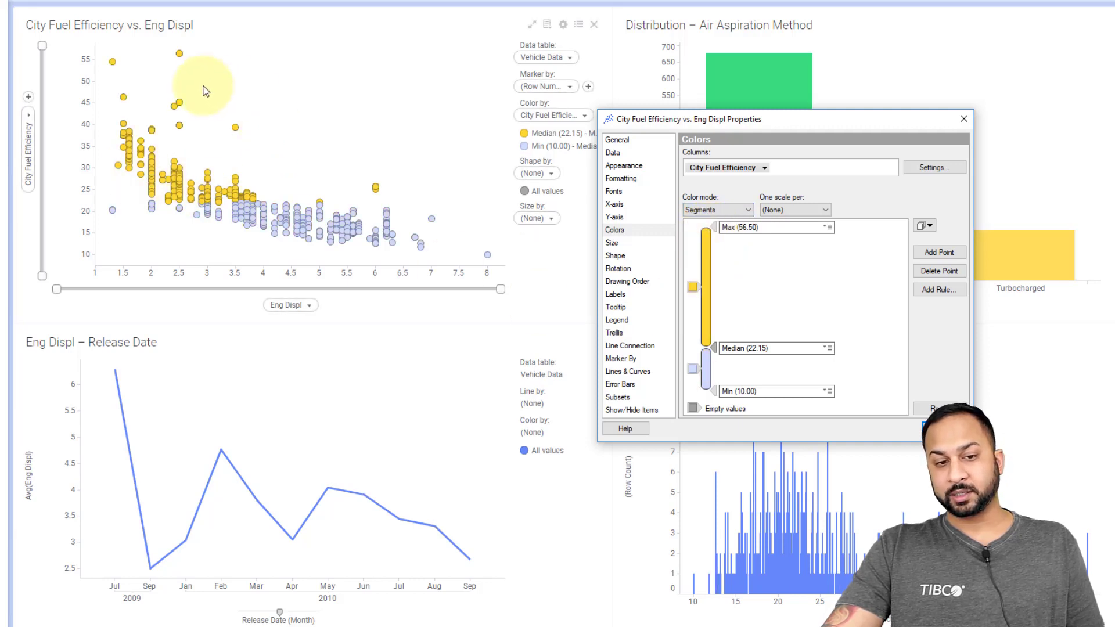
pyautogui.moveTo(240, 201)
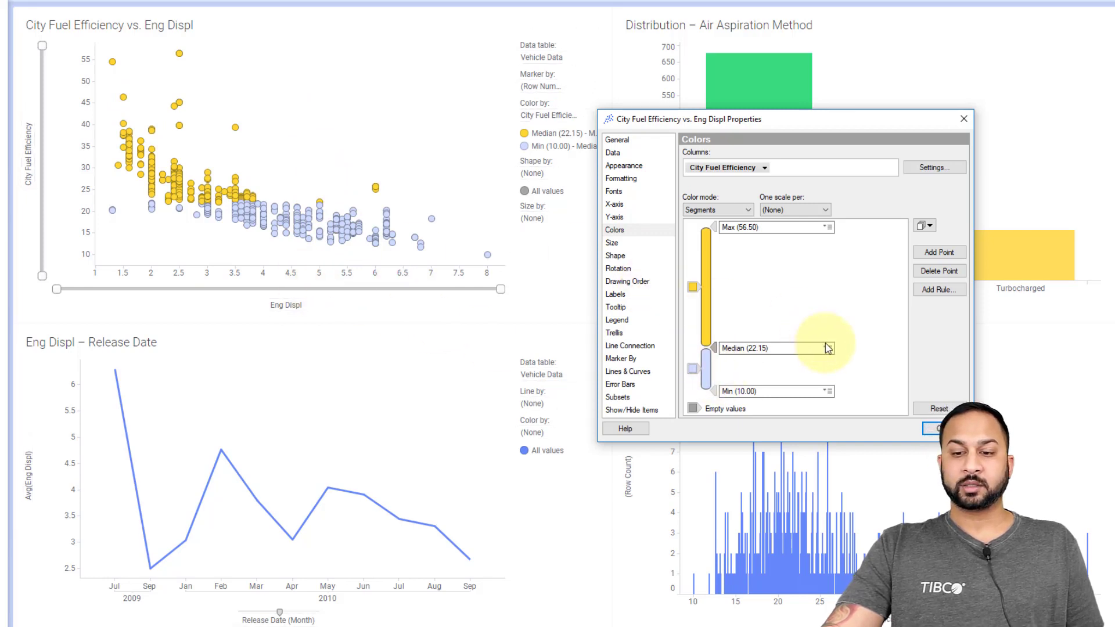
pyautogui.click(827, 348)
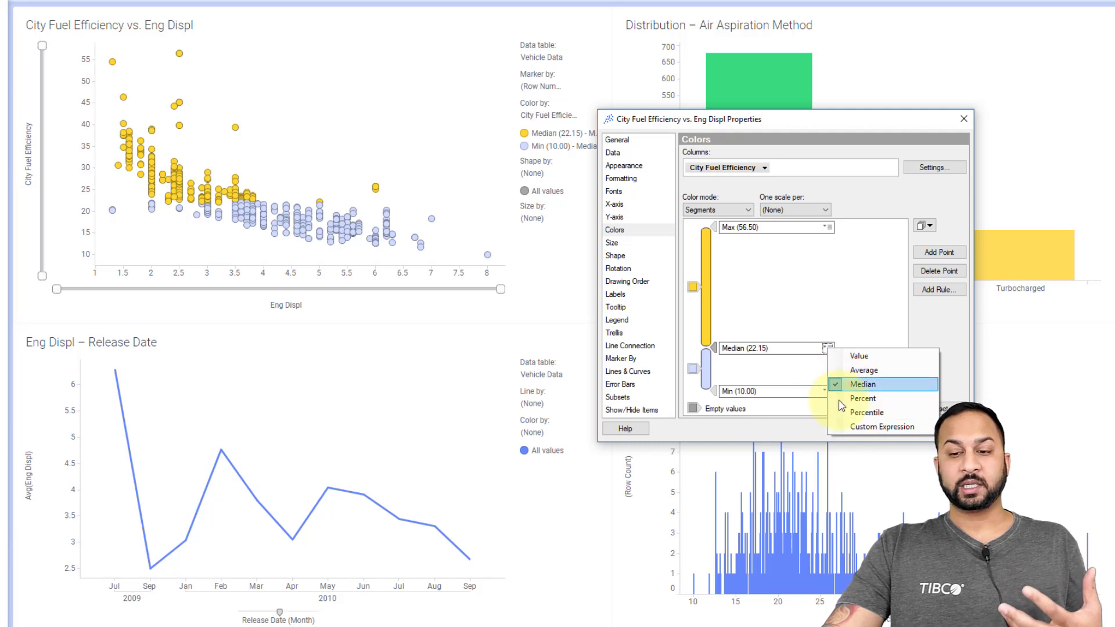
pyautogui.moveTo(884, 427)
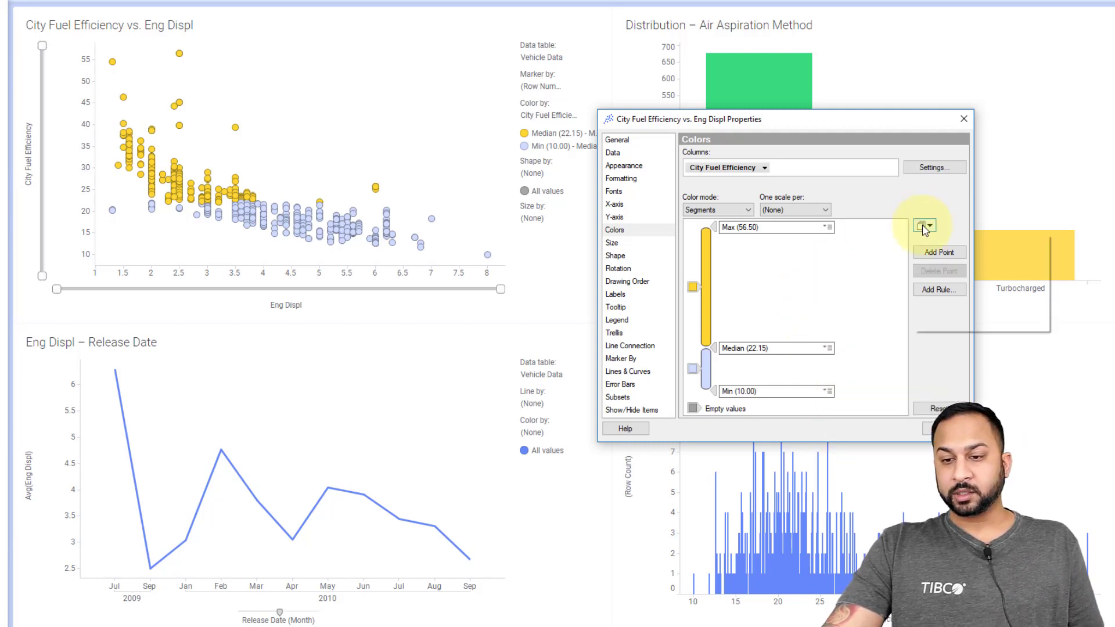
# Apply the predefined Exclude outliers colour scheme, a blue gradient between LIF and UIF
pyautogui.click(923, 225)
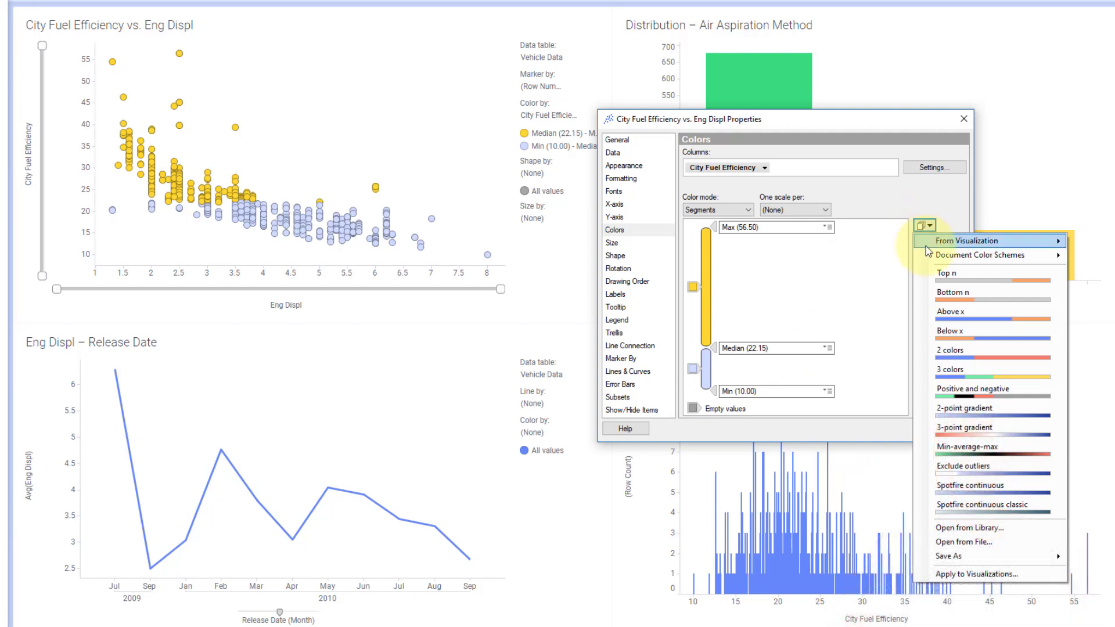
pyautogui.moveTo(962, 469)
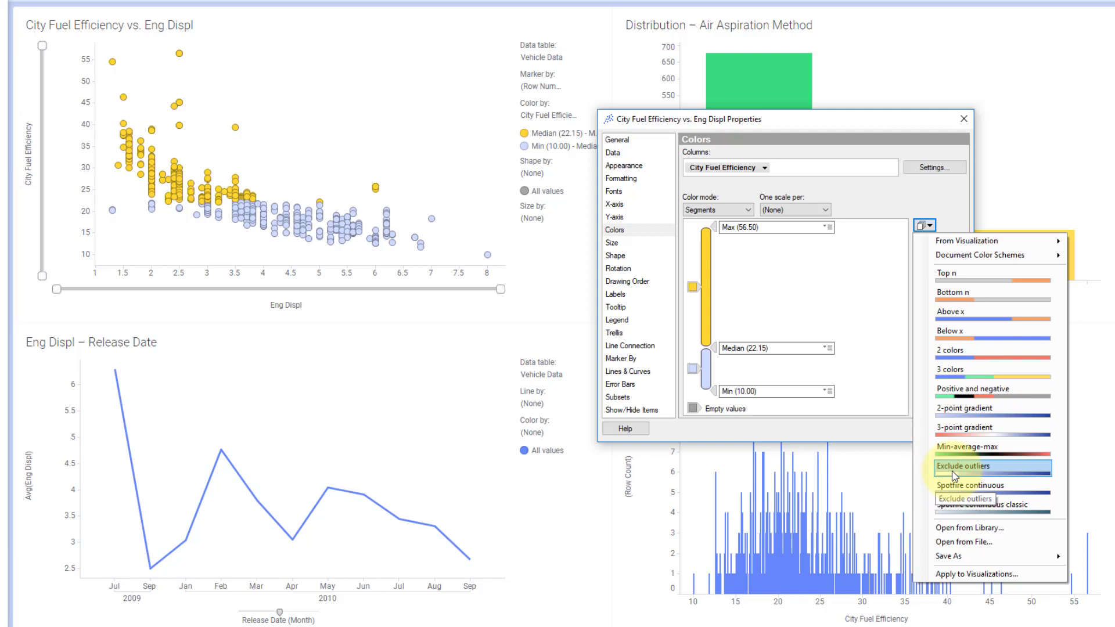
pyautogui.click(961, 466)
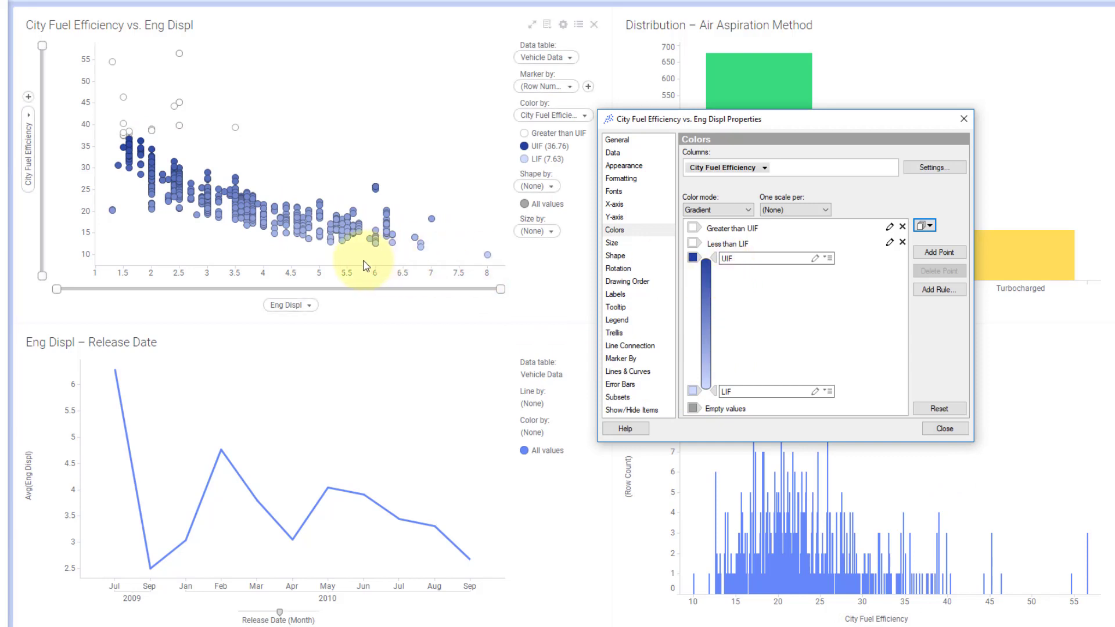
pyautogui.moveTo(118, 57)
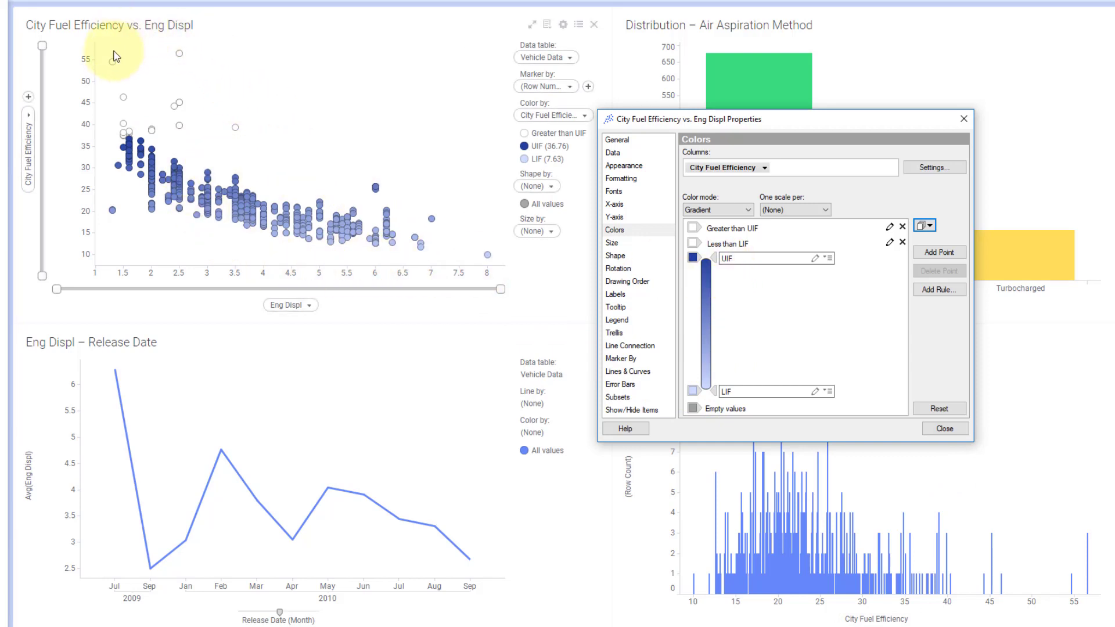
pyautogui.moveTo(176, 117)
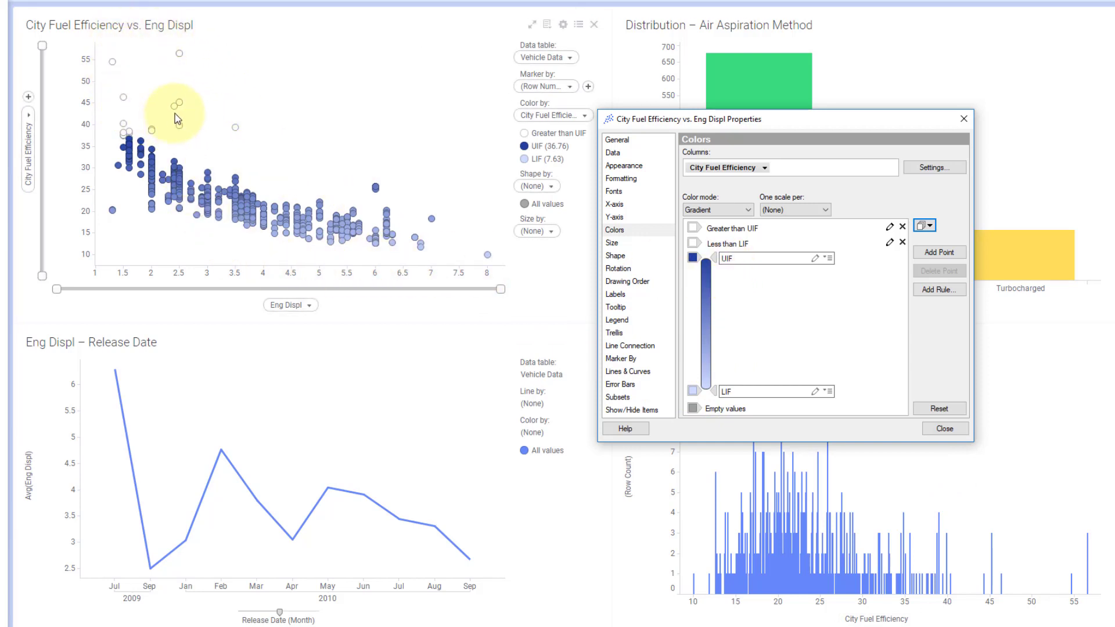
pyautogui.moveTo(228, 124)
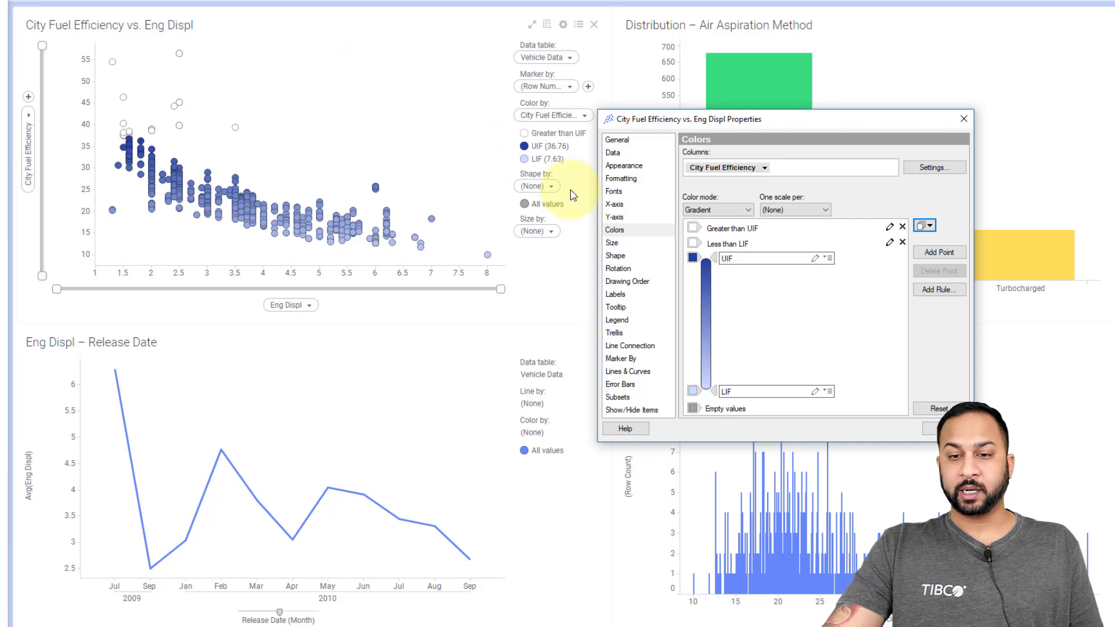
pyautogui.moveTo(663, 253)
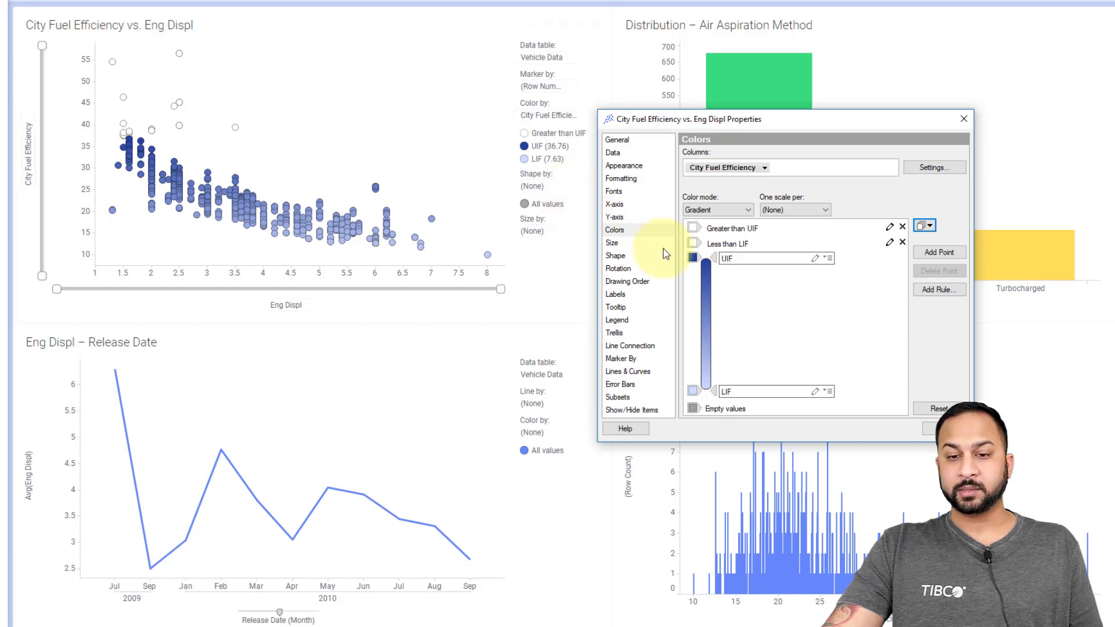
# Review the Size and Labels pages, including the Label by column list, ending on Legend
pyautogui.click(611, 242)
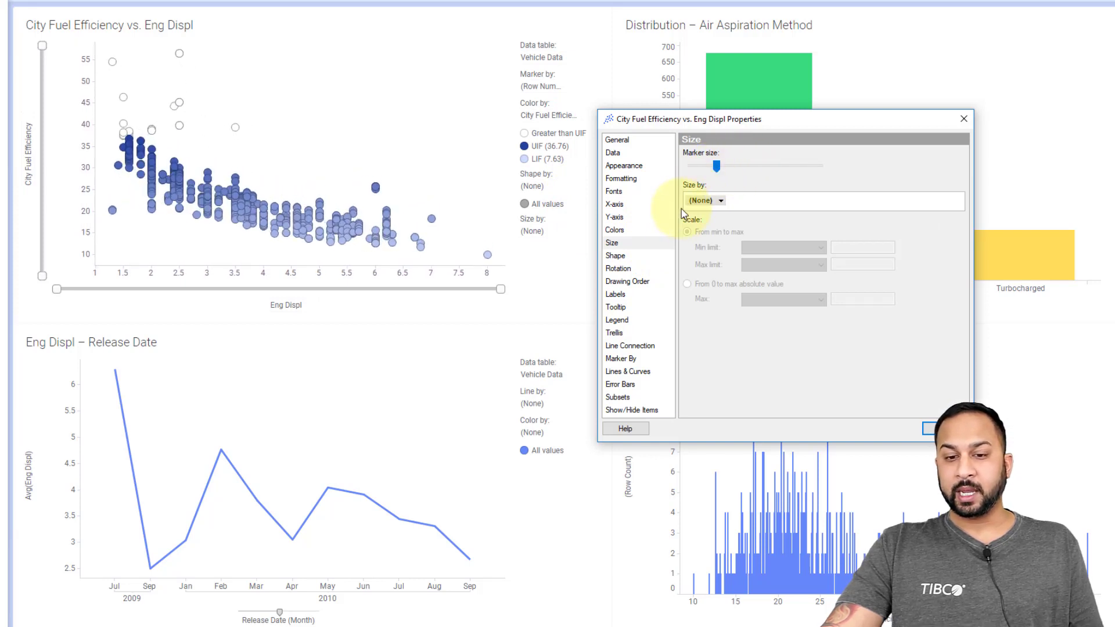
pyautogui.moveTo(625, 301)
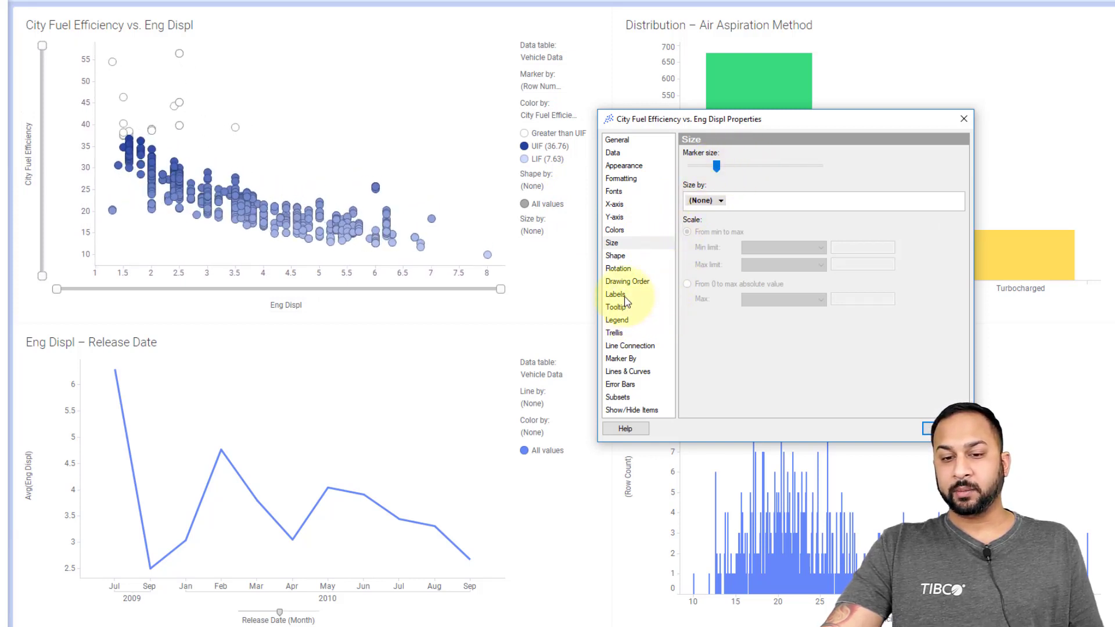
pyautogui.click(615, 294)
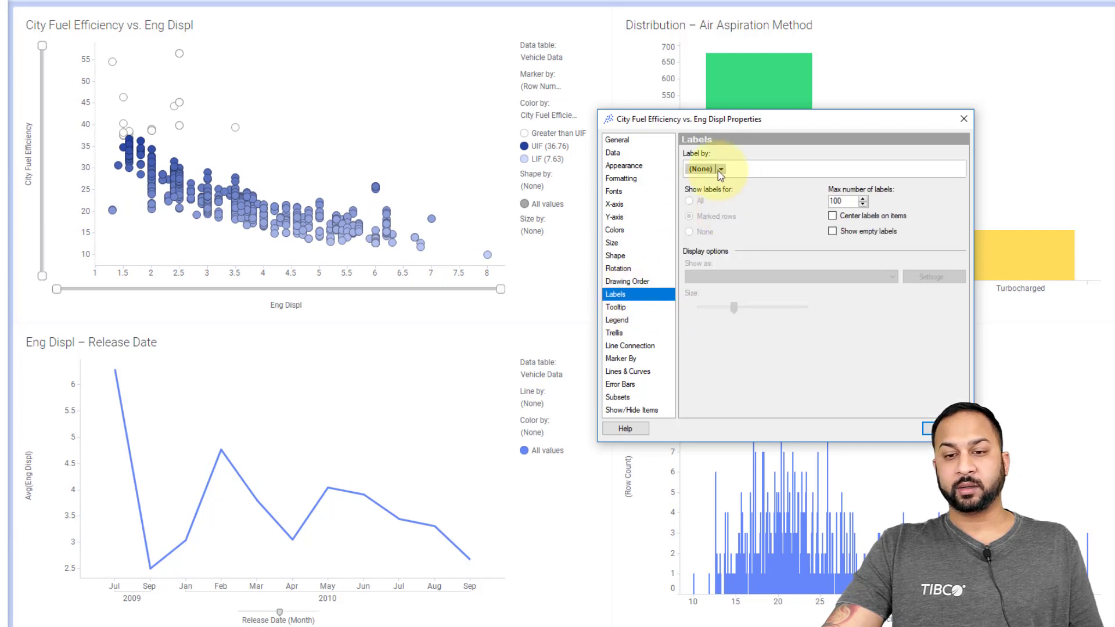
pyautogui.click(719, 168)
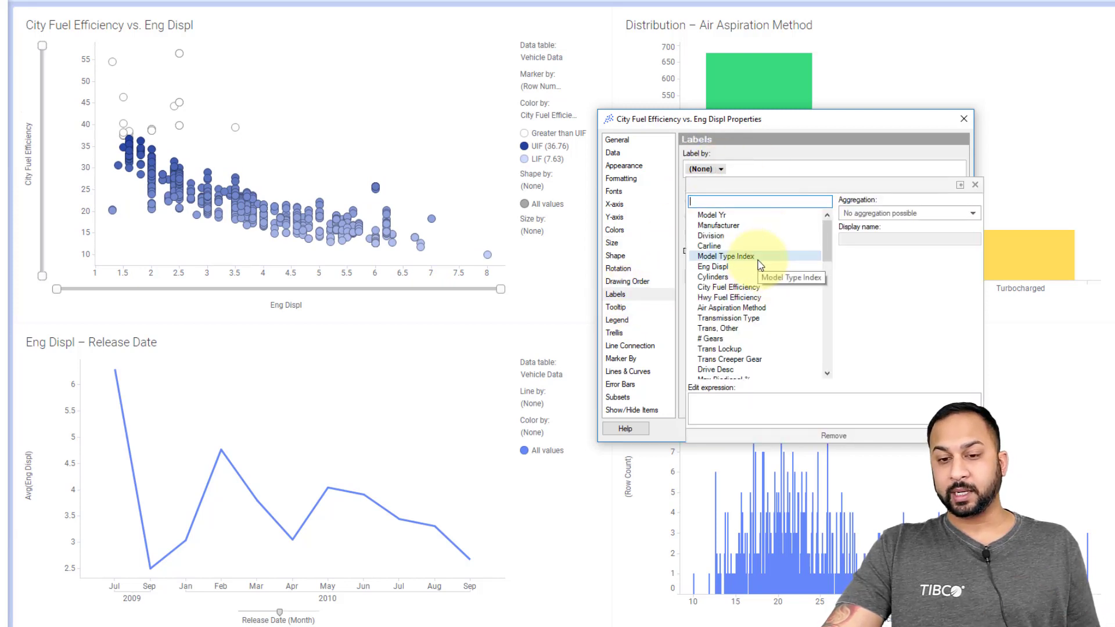
pyautogui.click(616, 320)
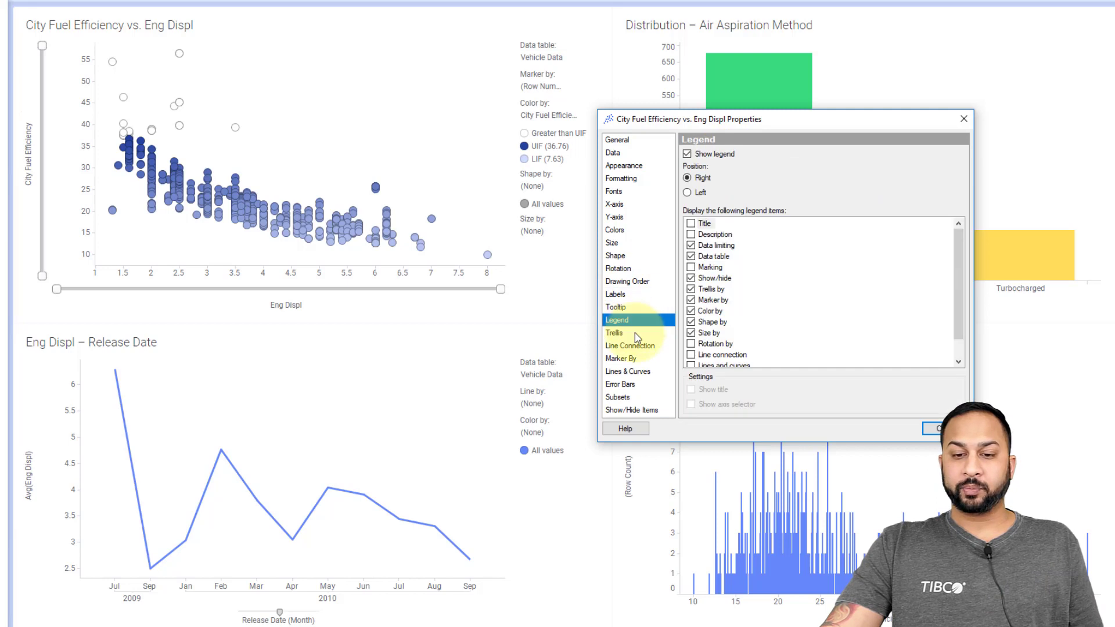
# Hide the title and axis selector of the Color by legend item
pyautogui.click(614, 332)
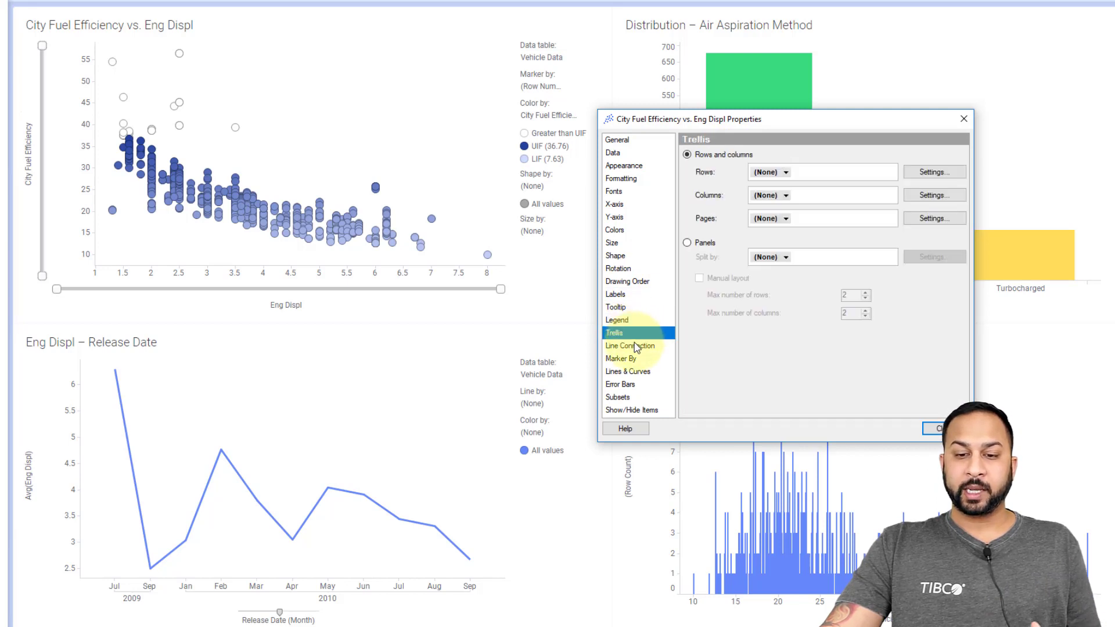
pyautogui.click(617, 319)
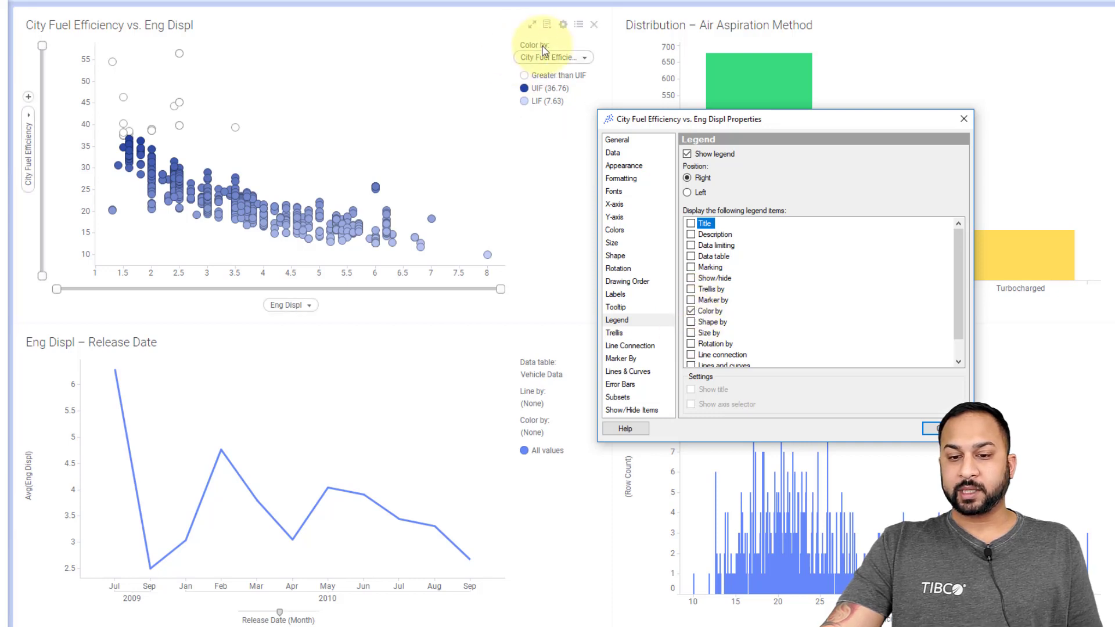
pyautogui.click(690, 390)
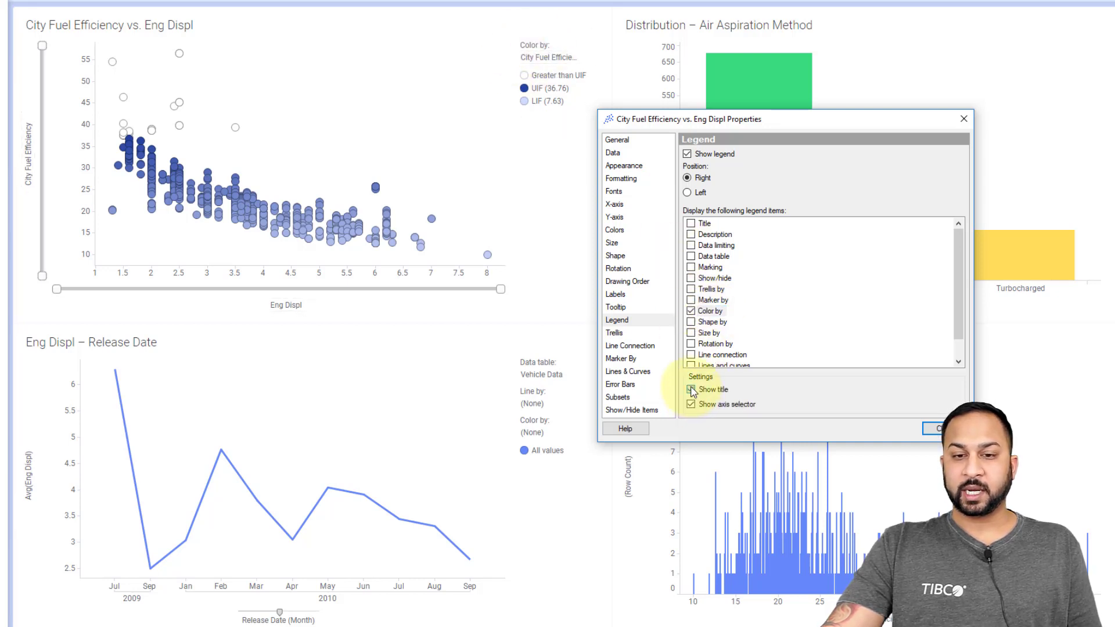
pyautogui.click(691, 389)
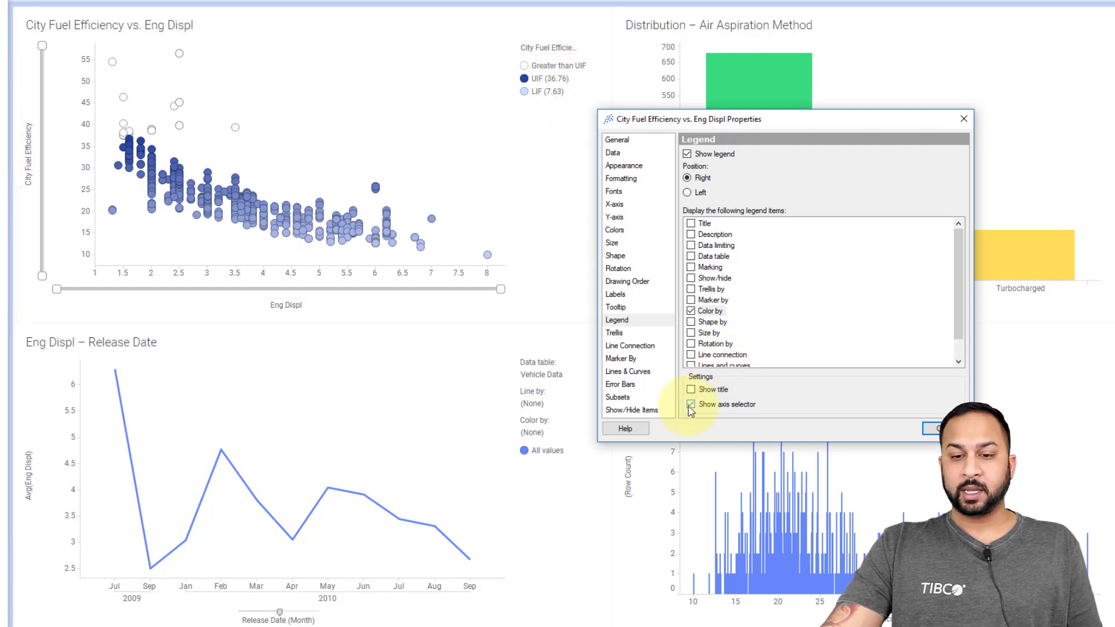
pyautogui.click(690, 404)
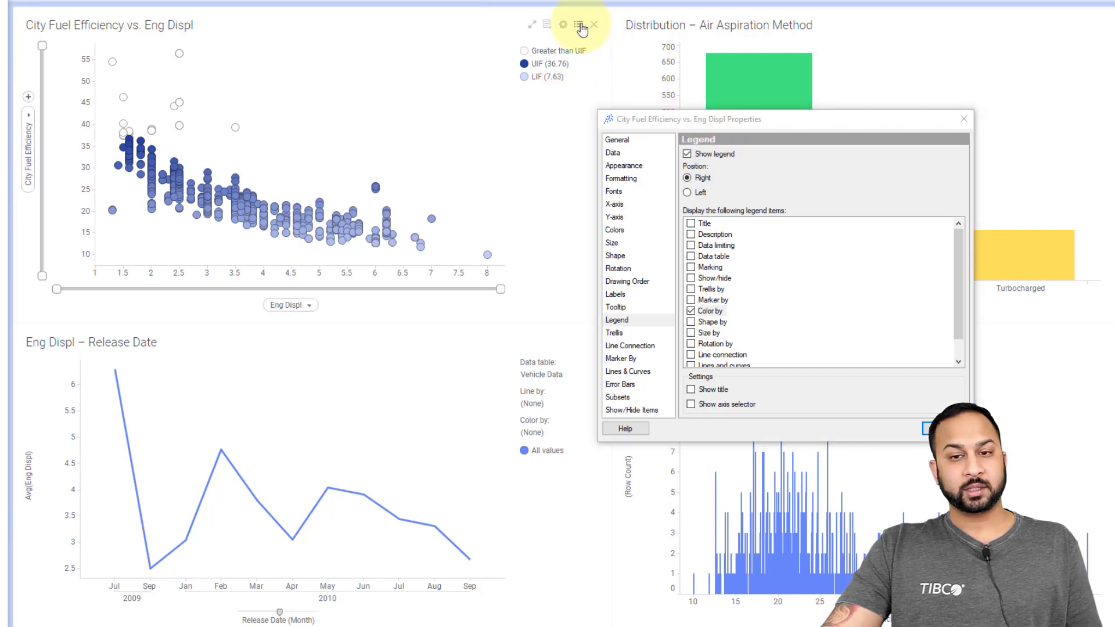
# Test hiding the legend and moving it left, then restore it on the right
pyautogui.click(687, 153)
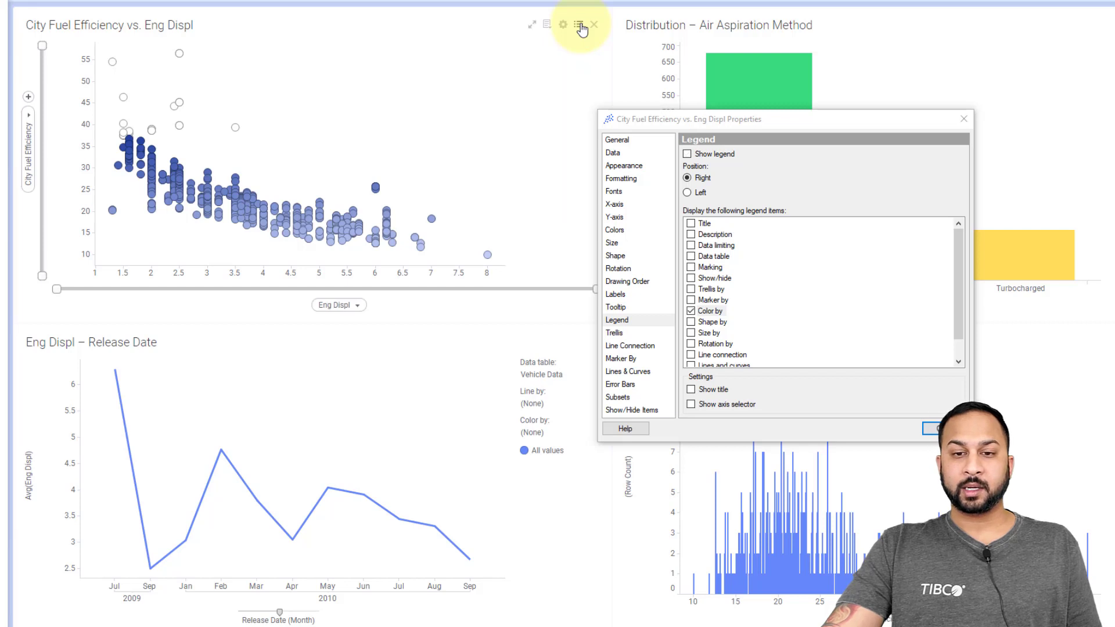
pyautogui.click(687, 154)
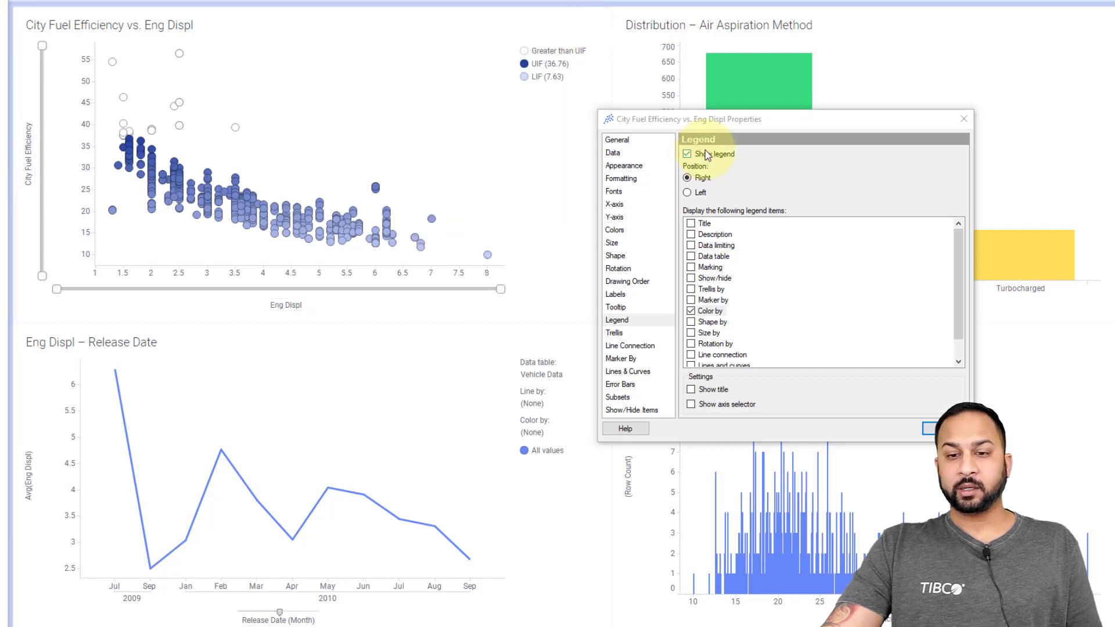
pyautogui.moveTo(700, 199)
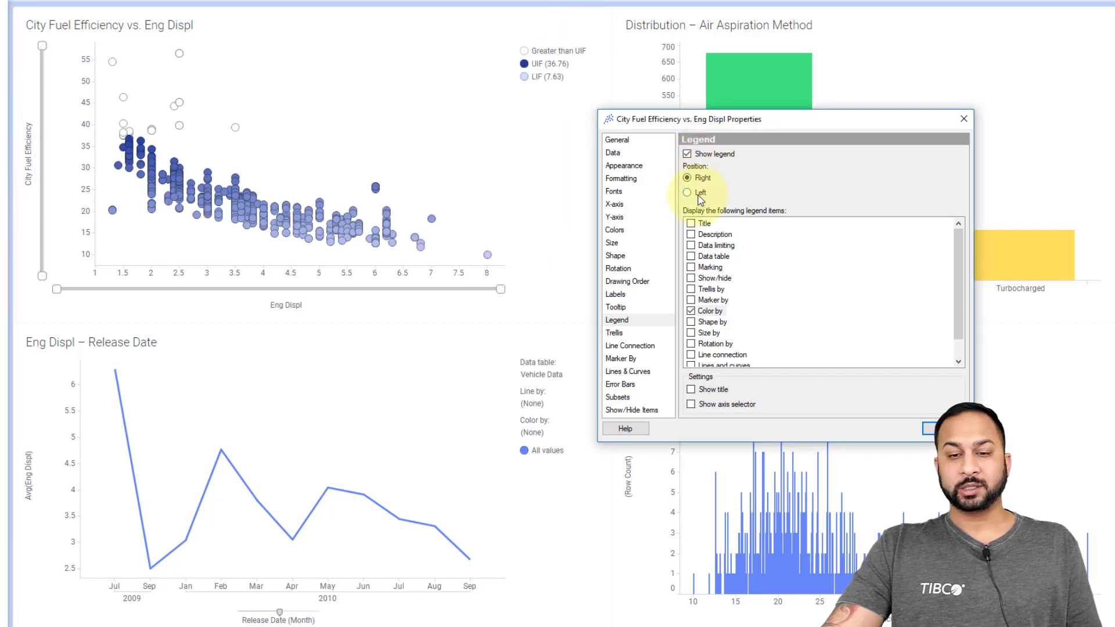
pyautogui.click(687, 193)
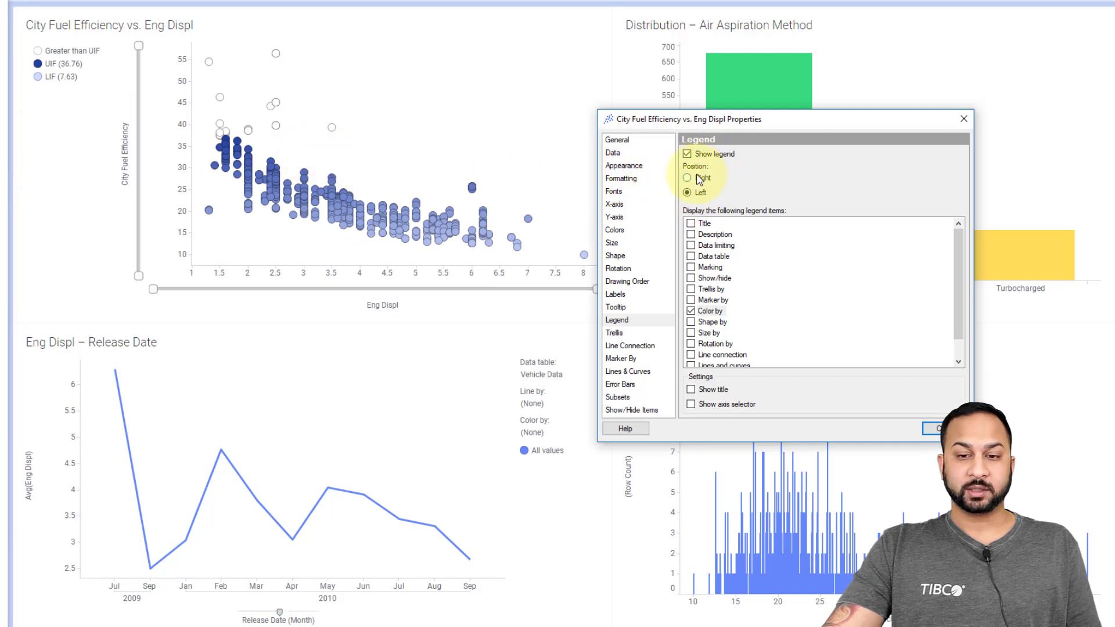
pyautogui.click(687, 177)
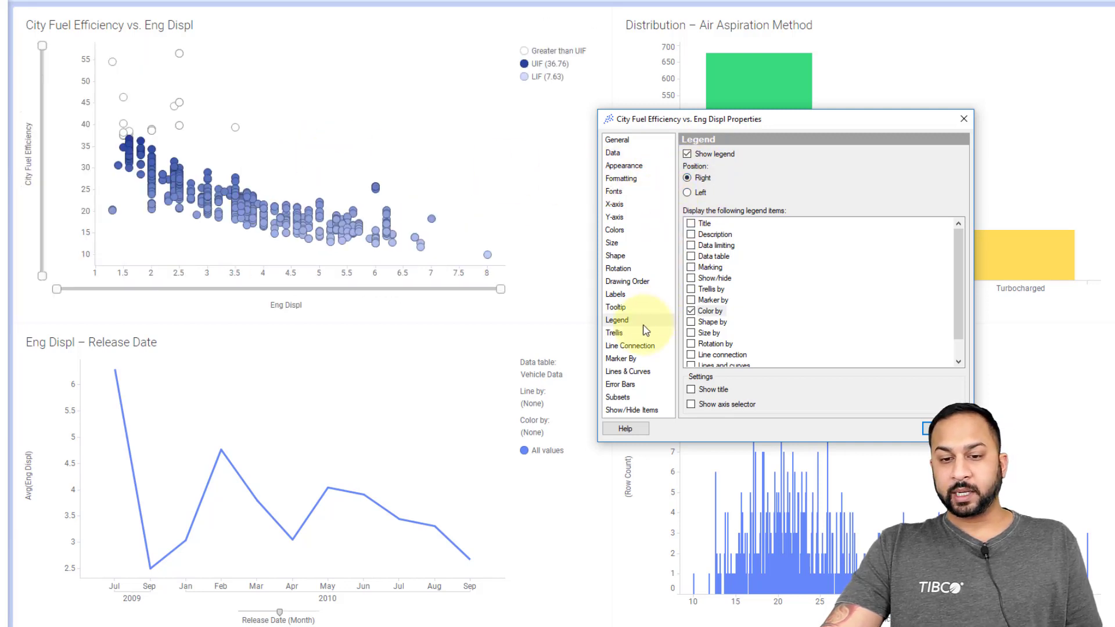
# Add the Carline column as a new value in the scatter plot tooltip
pyautogui.click(615, 307)
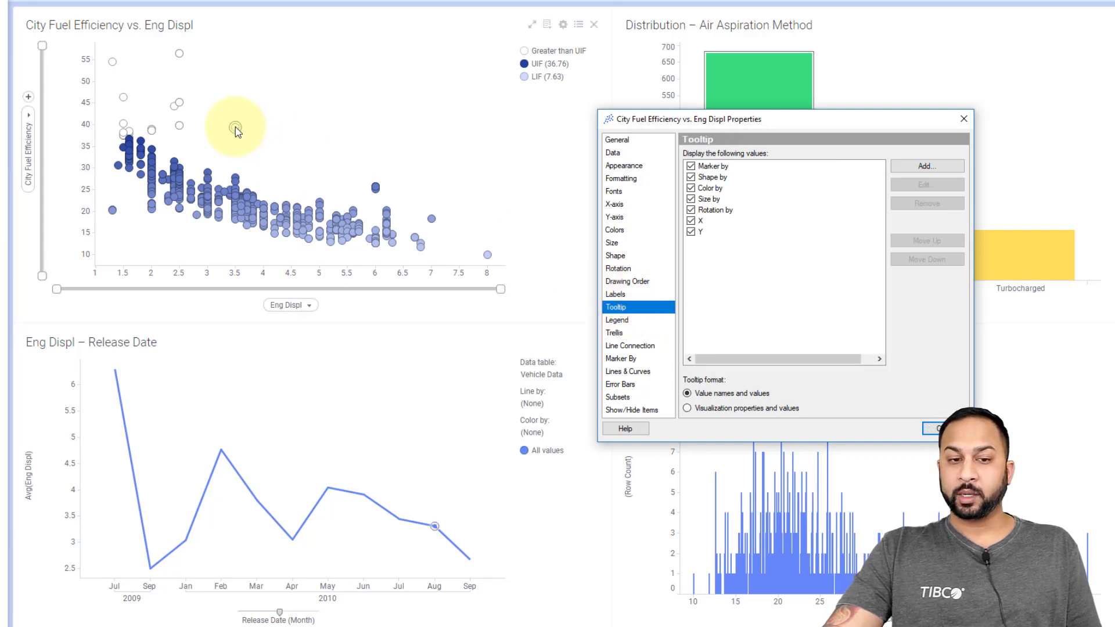
pyautogui.moveTo(238, 130)
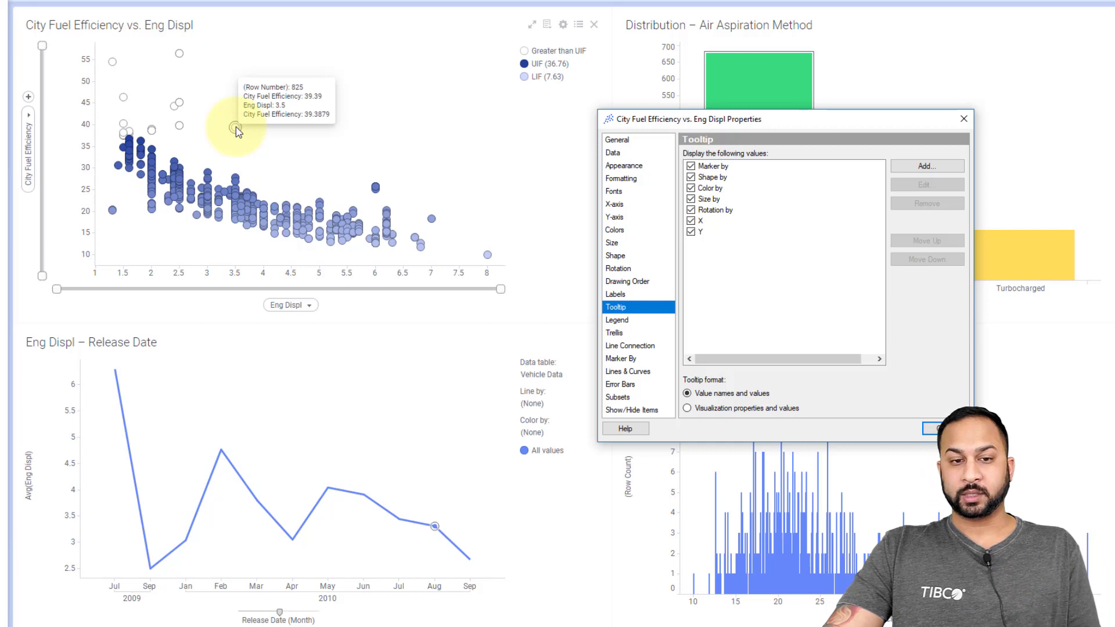
pyautogui.moveTo(741, 169)
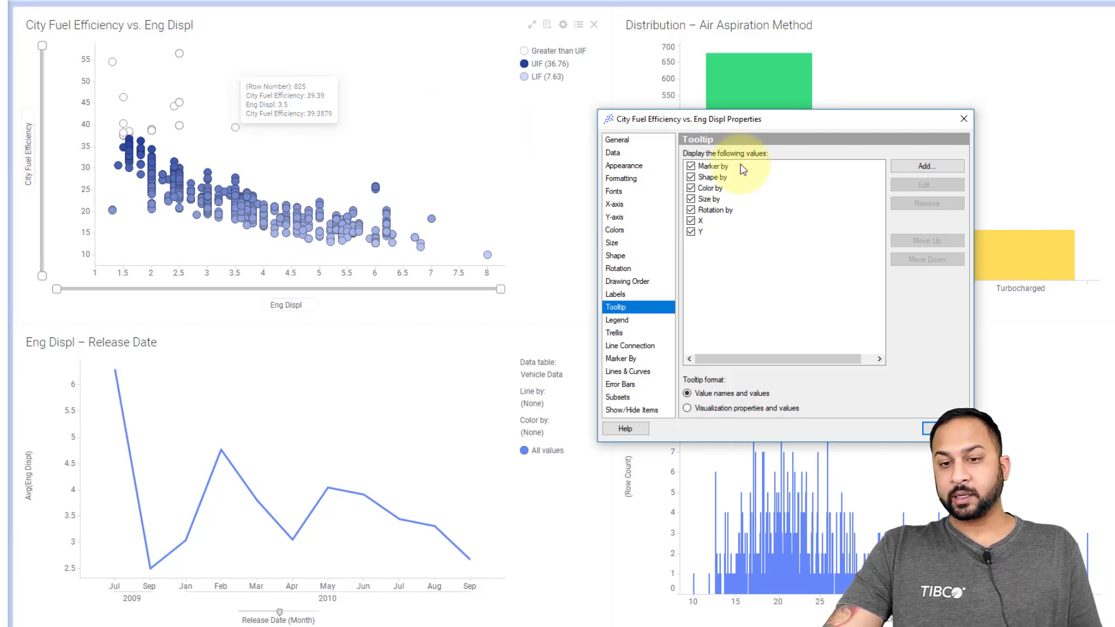
pyautogui.moveTo(526, 99)
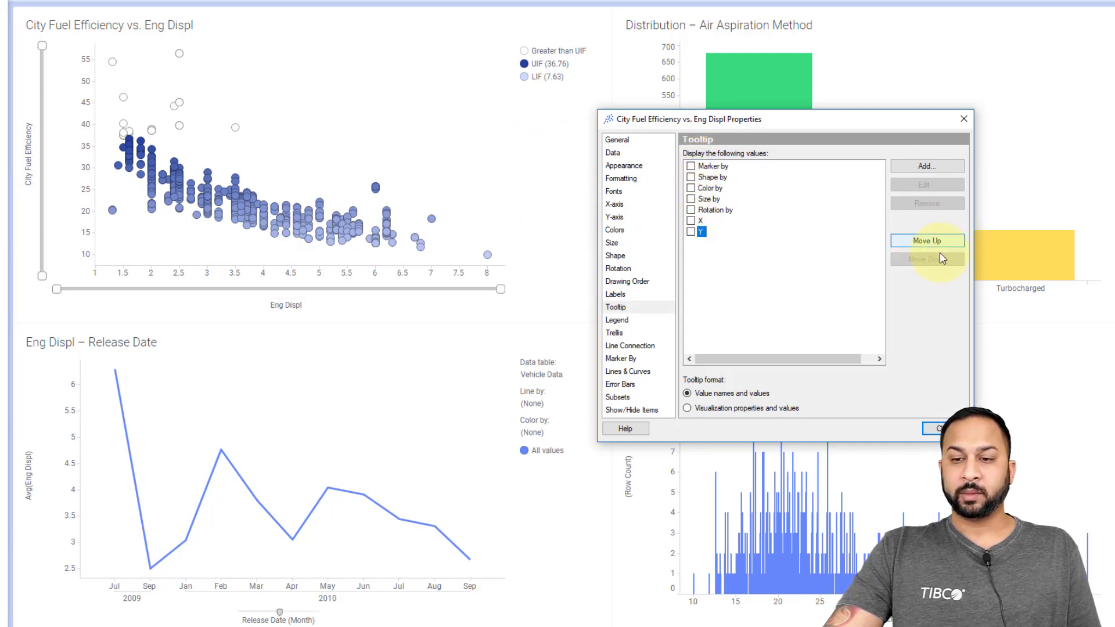
pyautogui.click(927, 165)
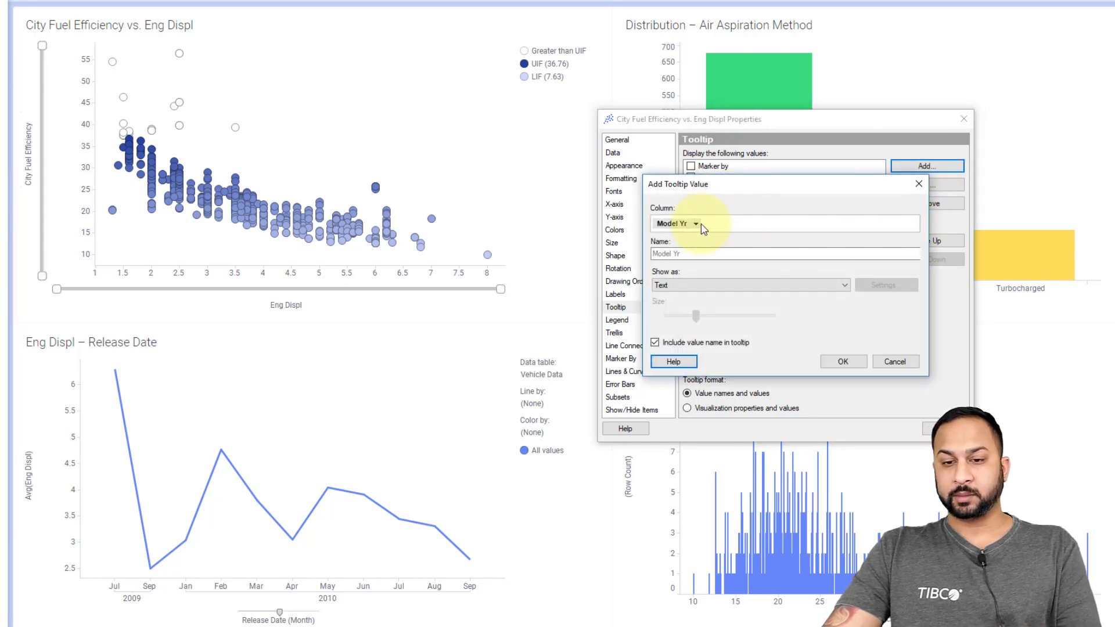
pyautogui.click(695, 223)
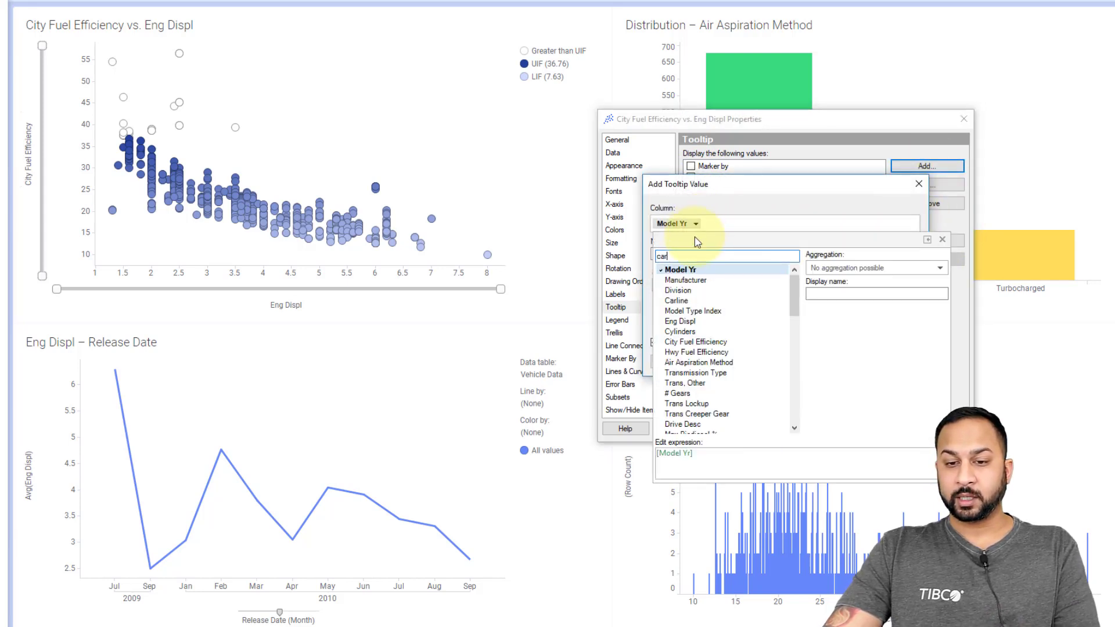
pyautogui.click(676, 300)
pyautogui.write('C')
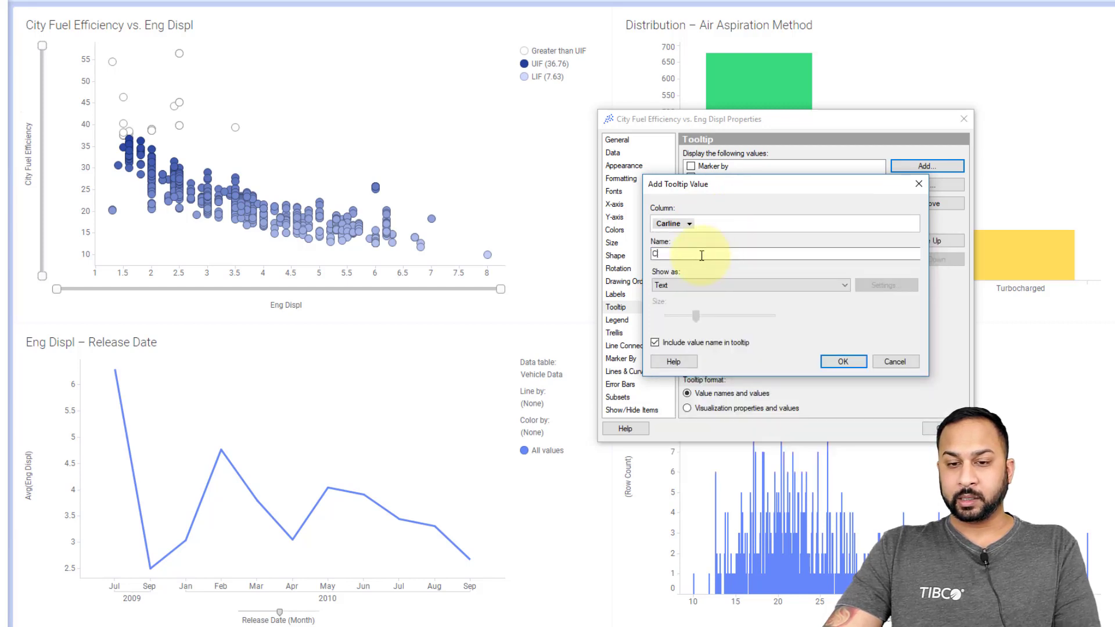
pyautogui.write('arline')
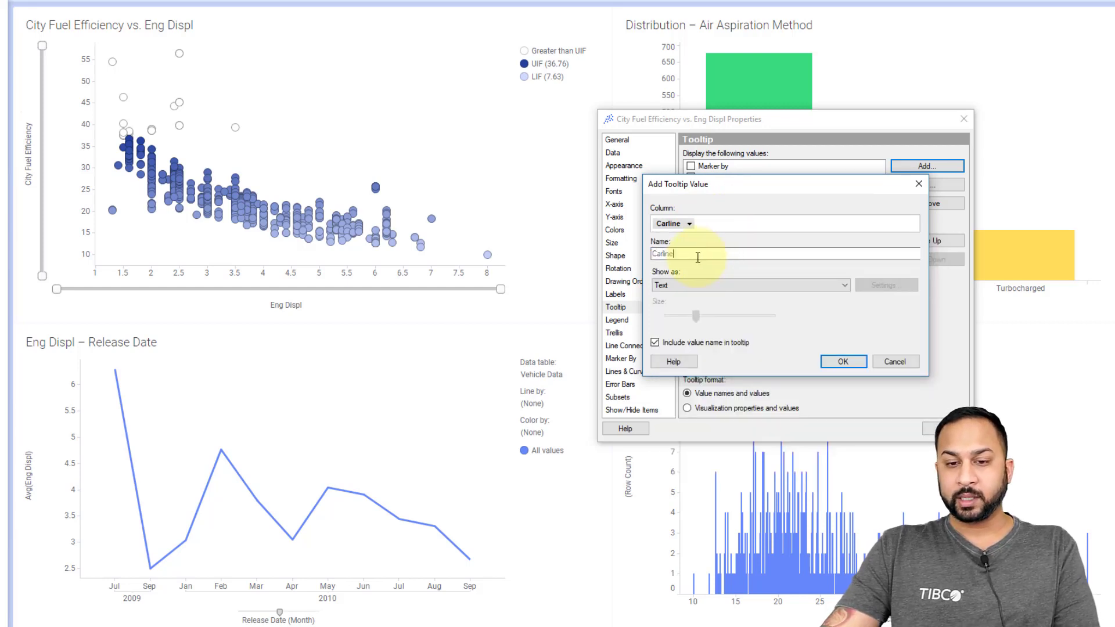
pyautogui.click(843, 361)
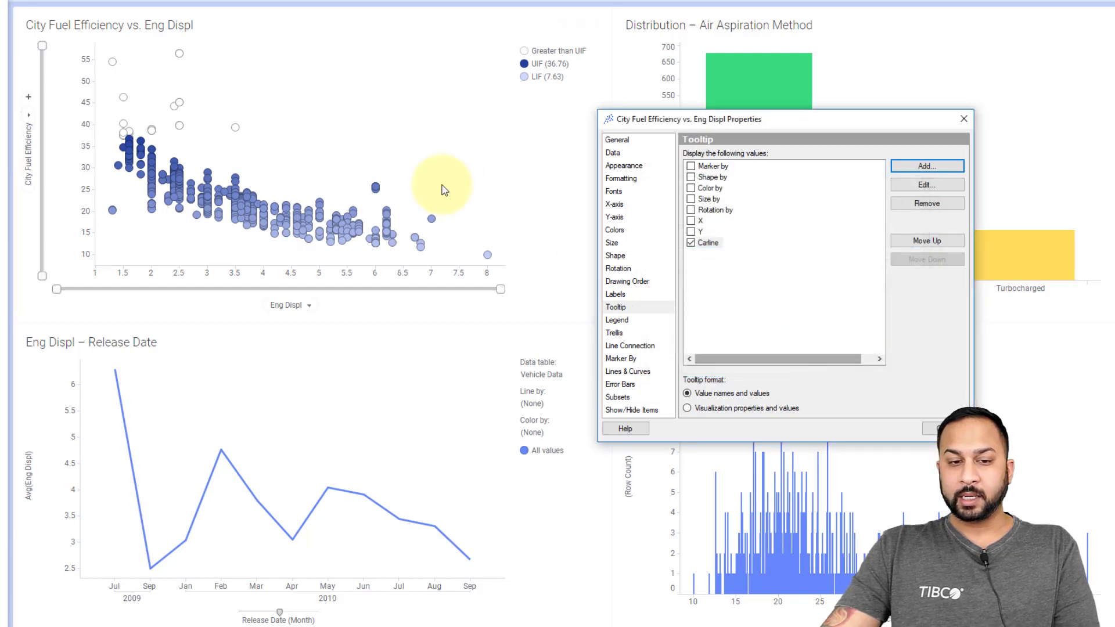
pyautogui.moveTo(263, 206)
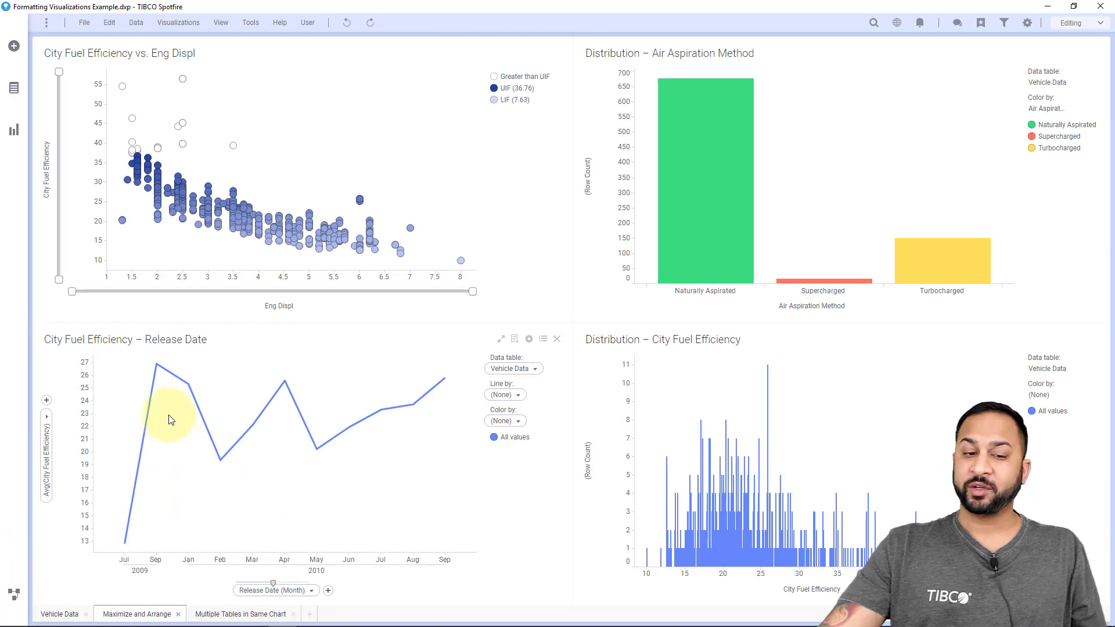
pyautogui.moveTo(224, 471)
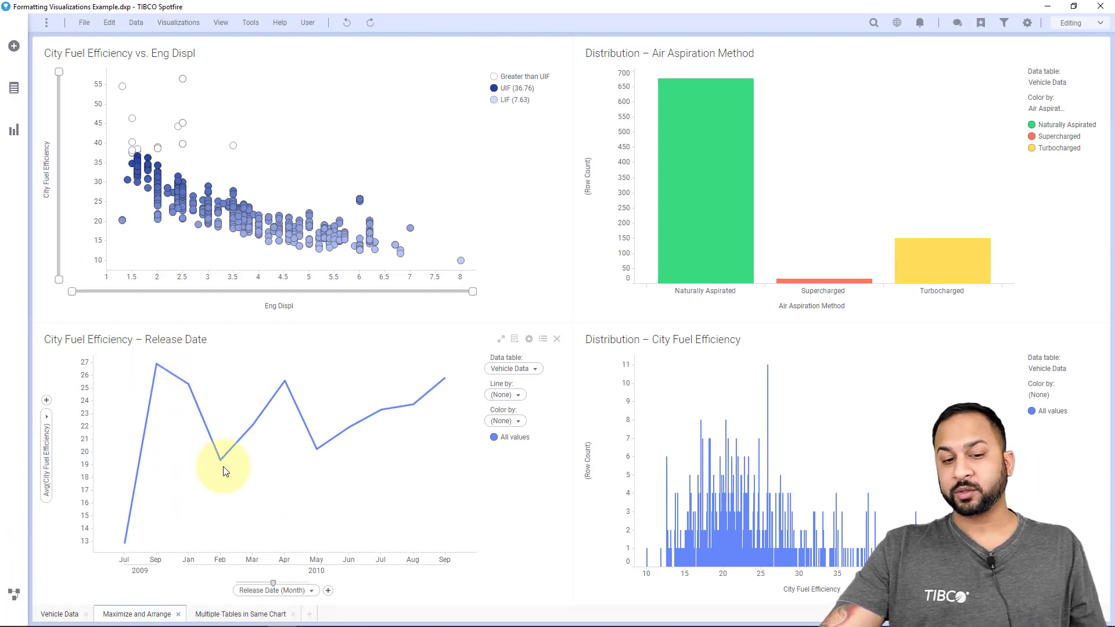
pyautogui.moveTo(381, 554)
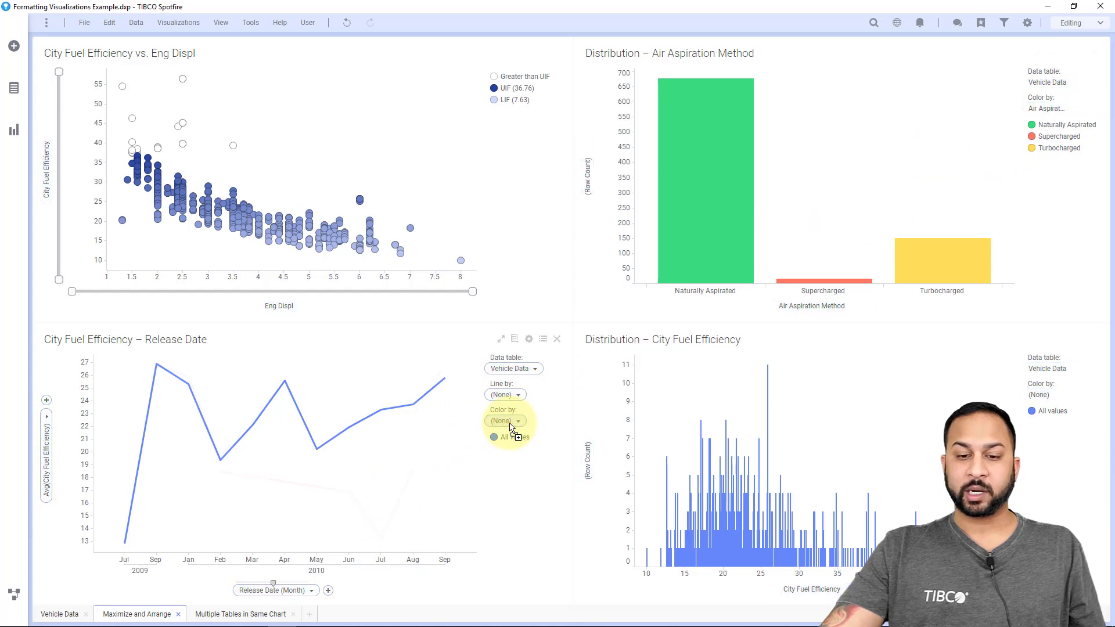
# Colour the line chart by Air Aspiration Method, giving three category lines
pyautogui.click(505, 421)
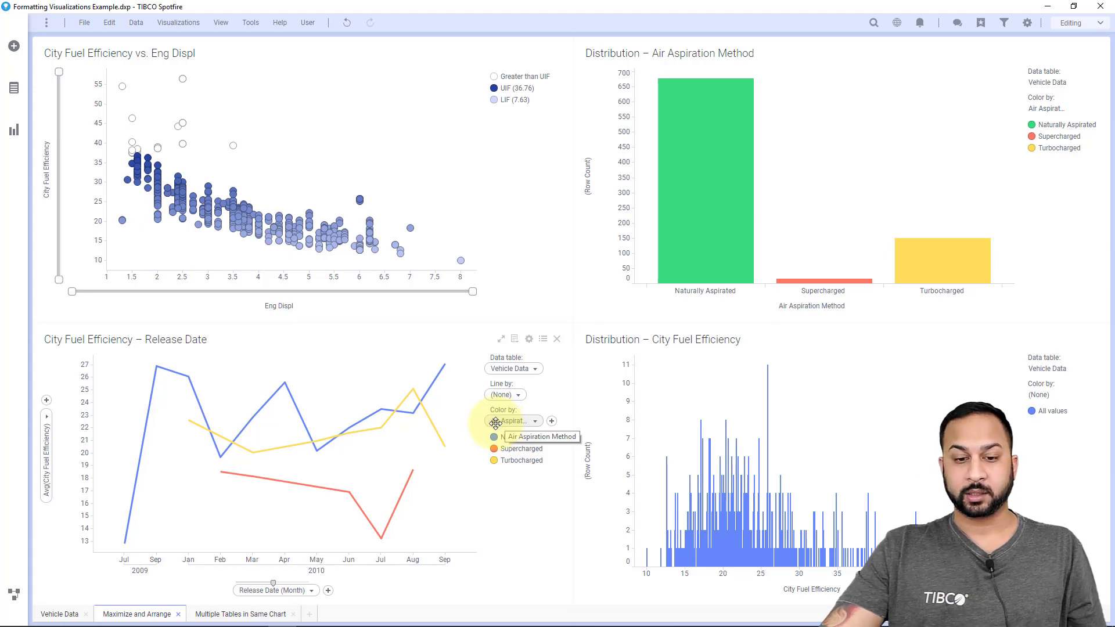
pyautogui.scroll(-3)
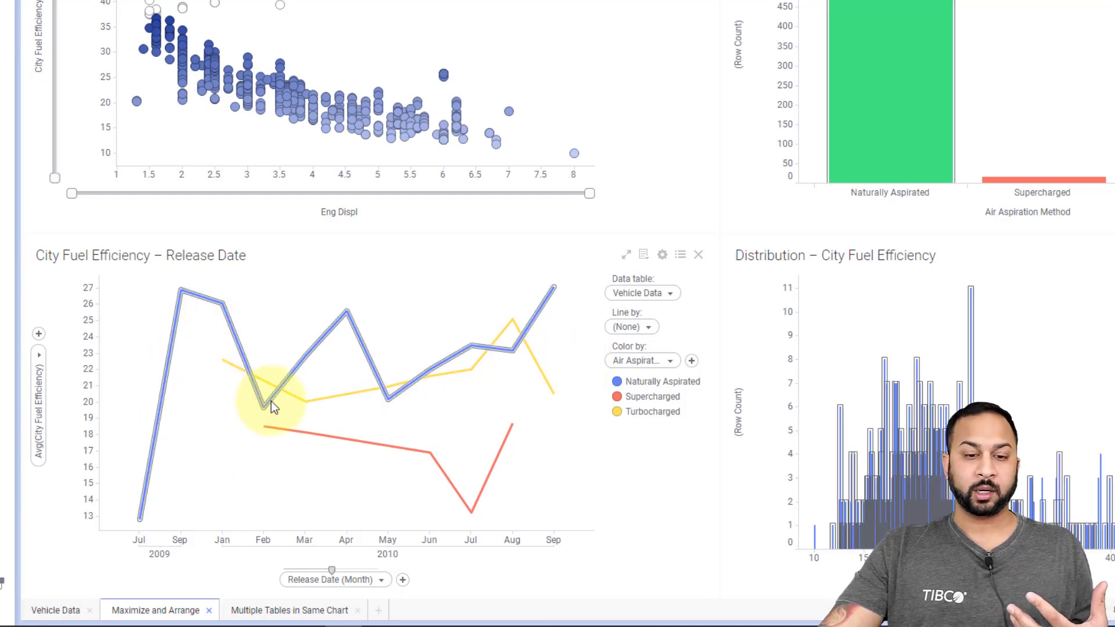
pyautogui.moveTo(107, 390)
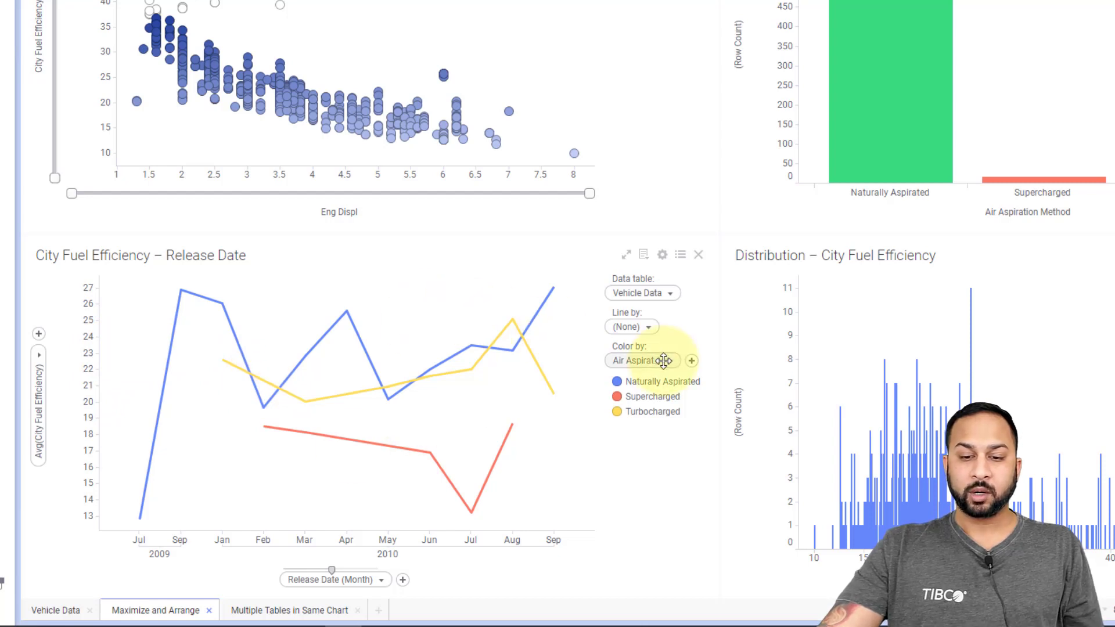
# Switch the line chart to a scatter plot and join its monthly points with a line
pyautogui.click(640, 360)
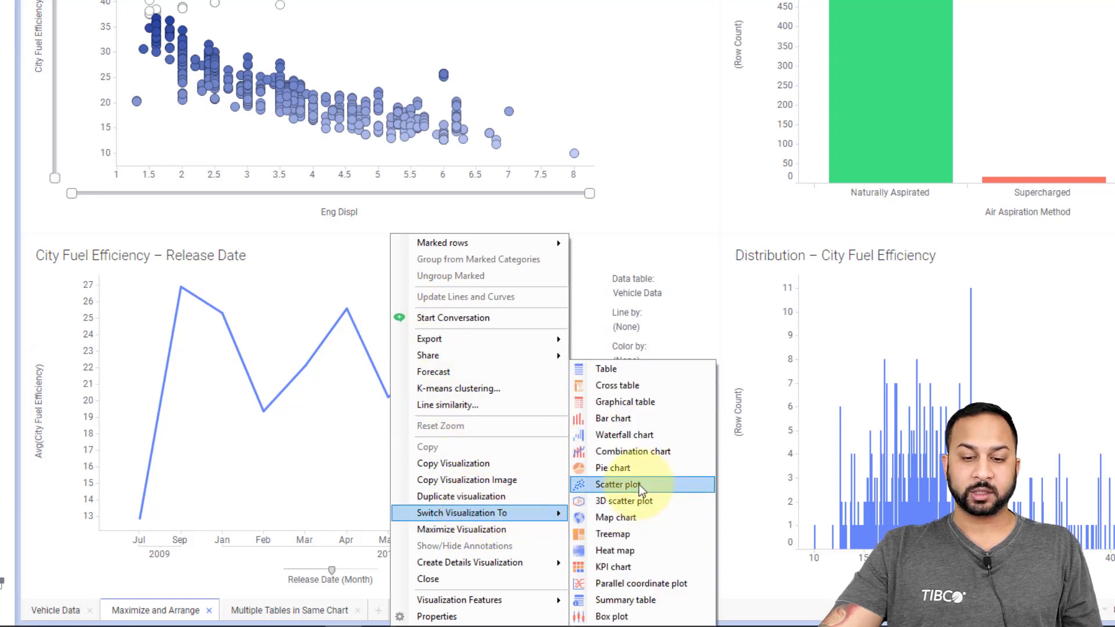
pyautogui.click(617, 485)
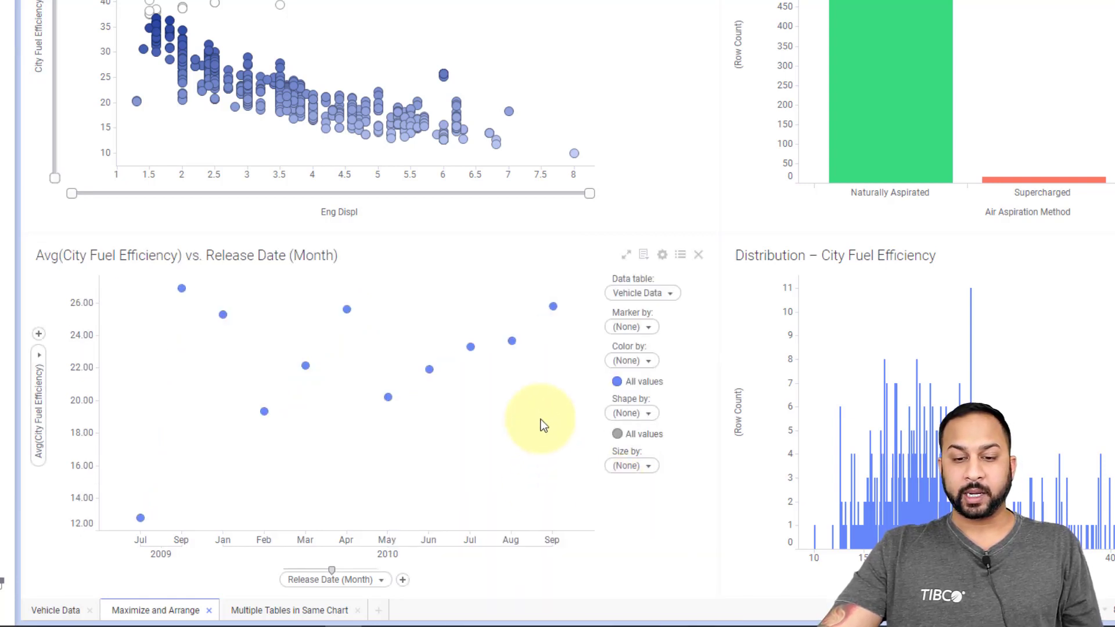
pyautogui.moveTo(661, 255)
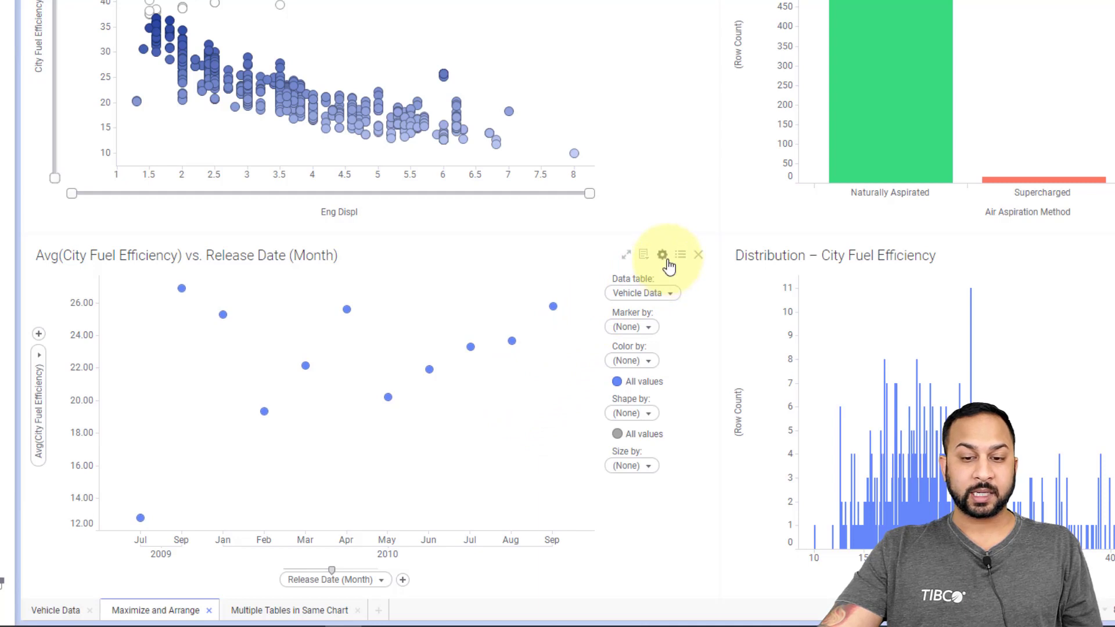
pyautogui.click(662, 253)
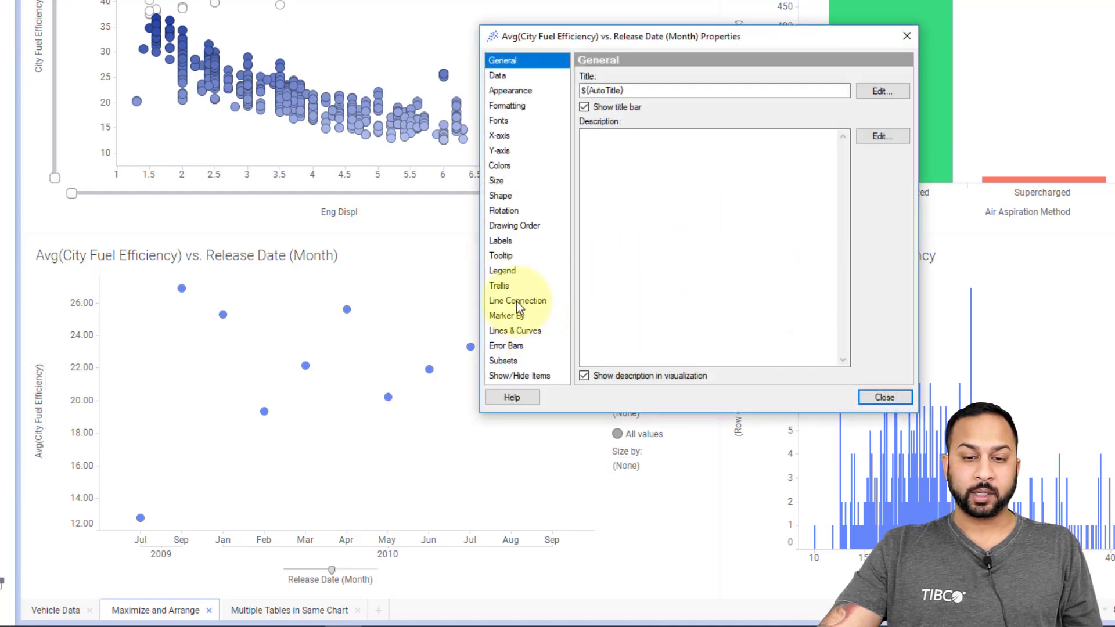
pyautogui.click(517, 300)
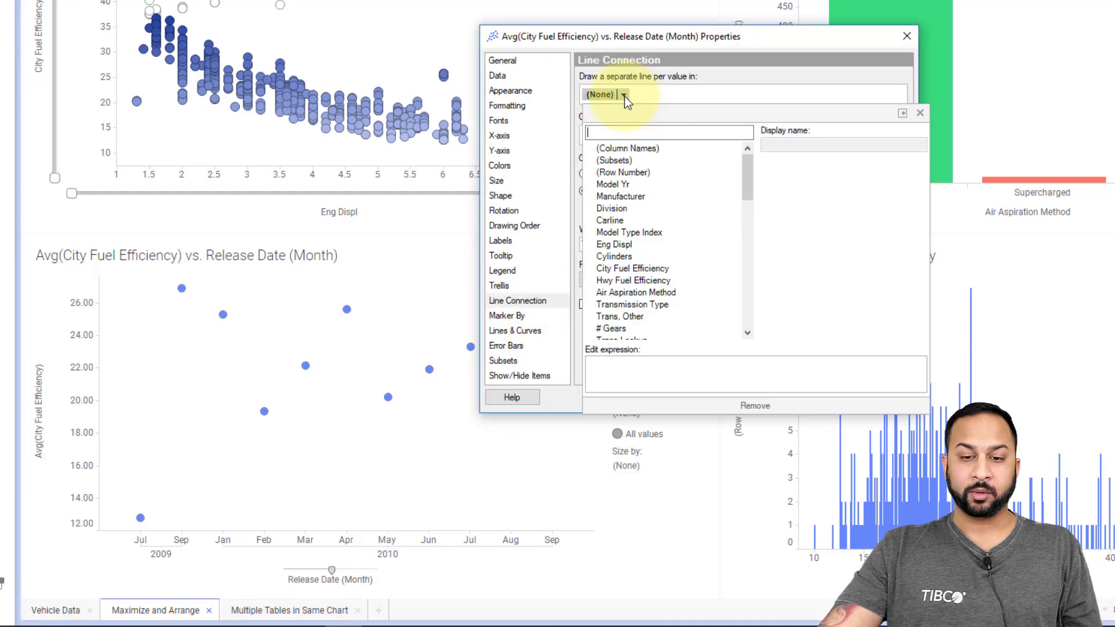
pyautogui.click(627, 148)
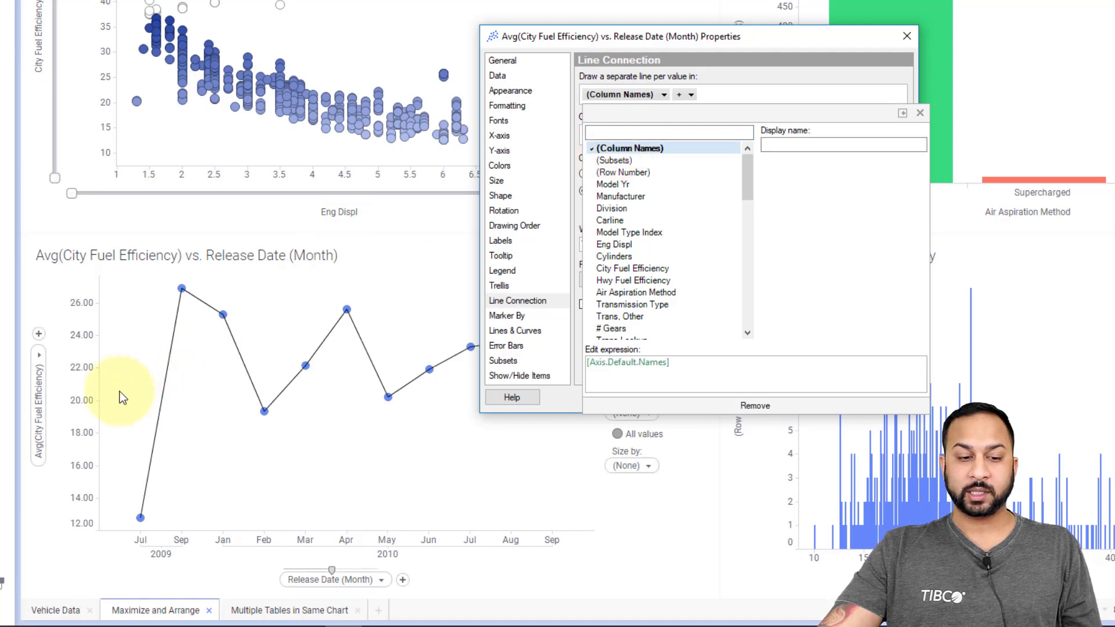
pyautogui.moveTo(64, 409)
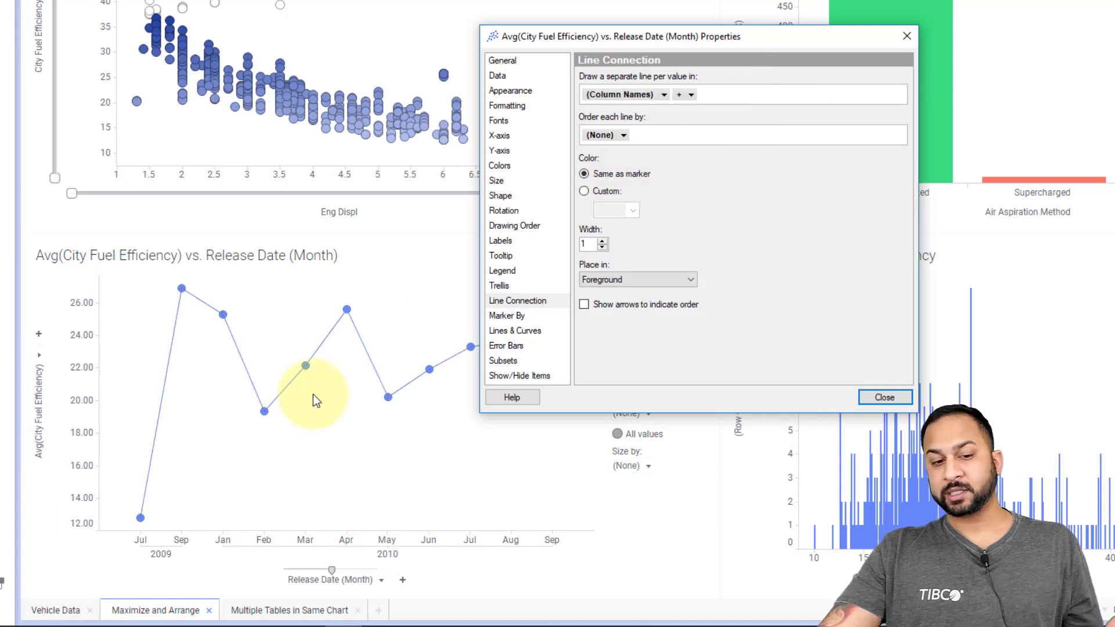
pyautogui.moveTo(336, 364)
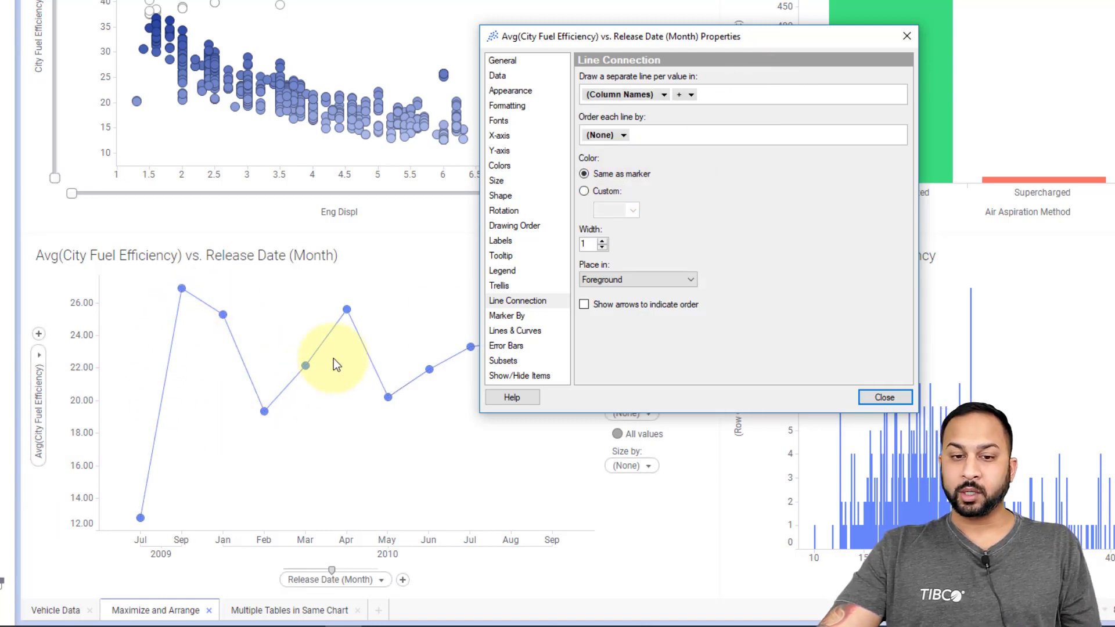
pyautogui.moveTo(221, 330)
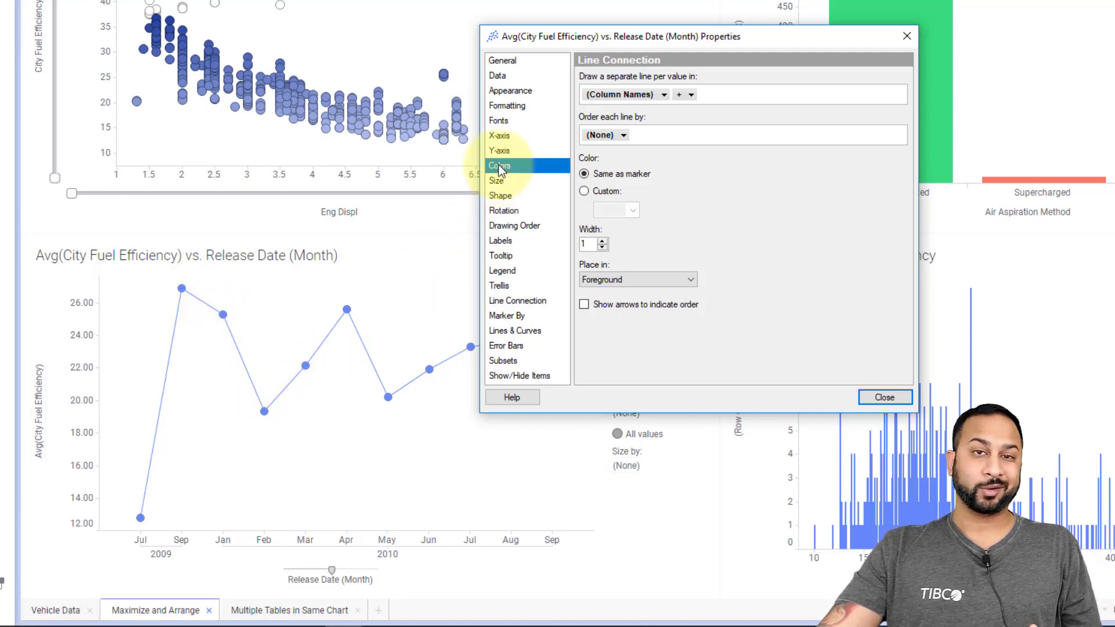
# Colour points by Avg(City Fuel Efficiency), add a gradient stop and edit a stop's value to 35
pyautogui.click(500, 165)
pyautogui.write('ci')
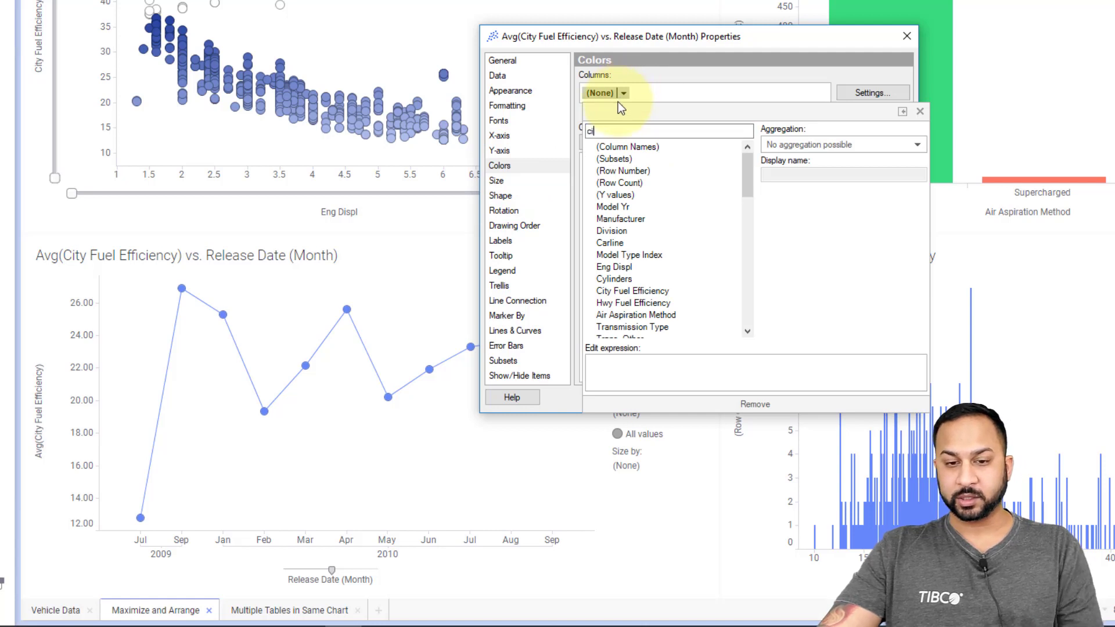
pyautogui.click(633, 291)
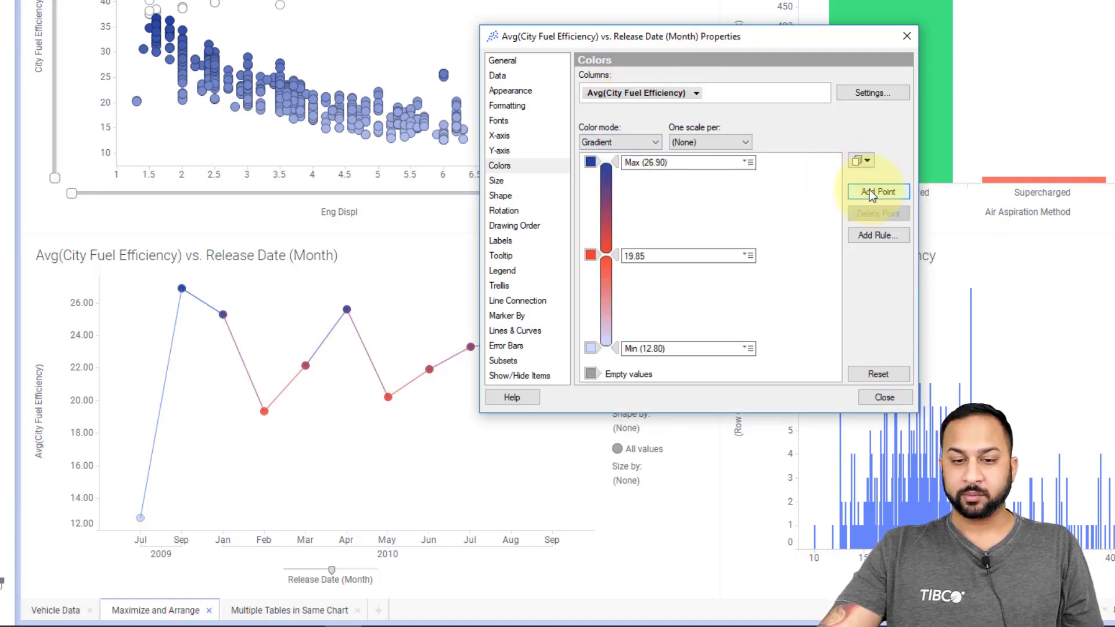
pyautogui.click(877, 192)
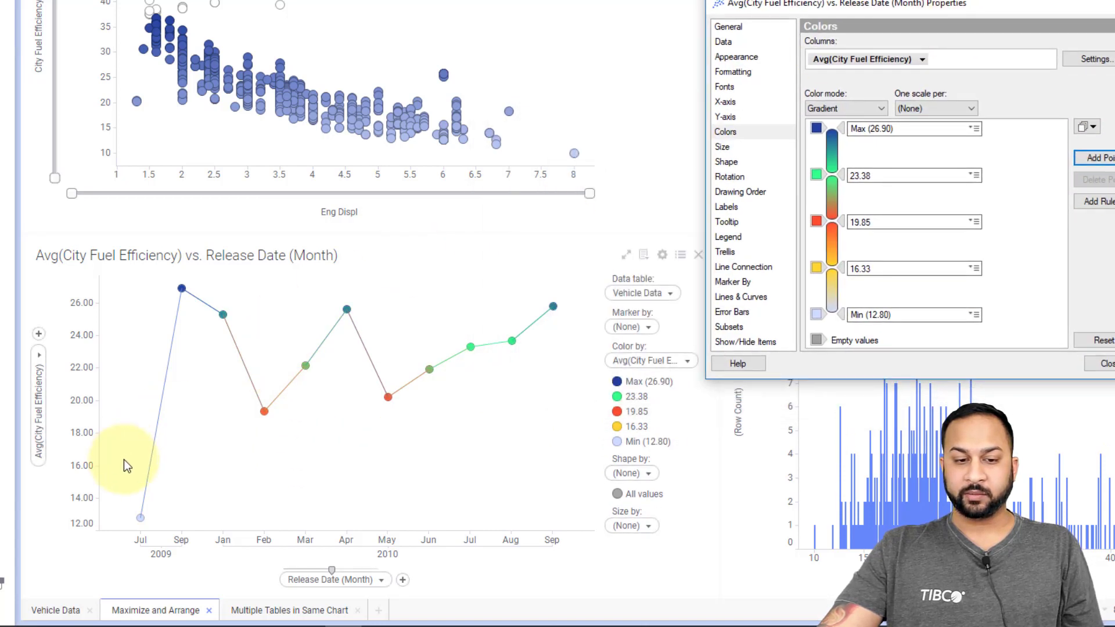
pyautogui.moveTo(473, 348)
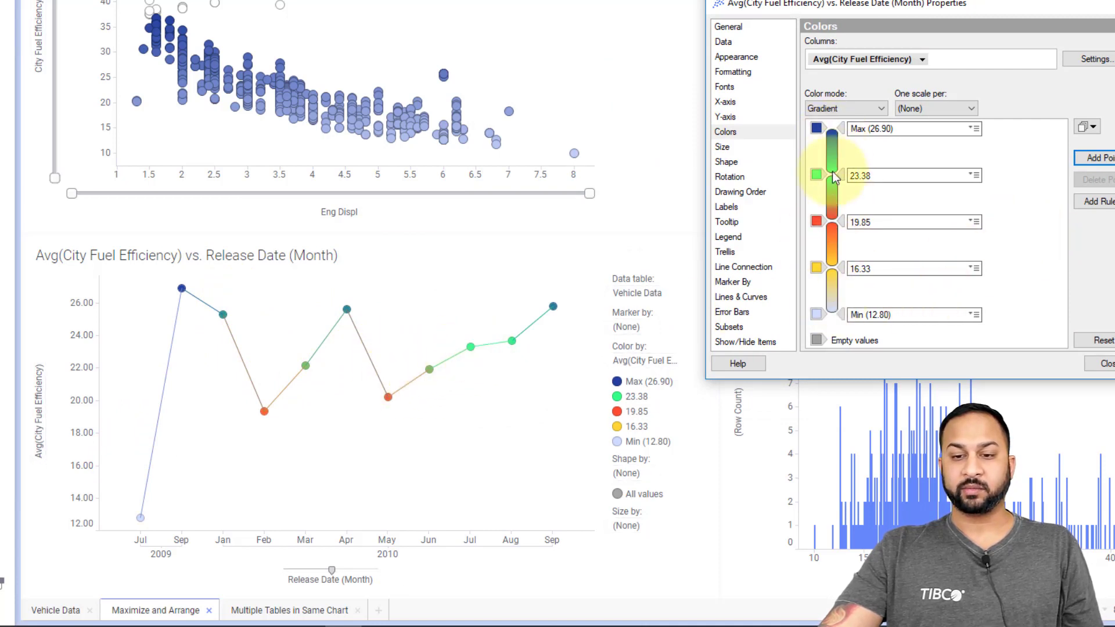
pyautogui.tripleClick(903, 175)
pyautogui.write('35')
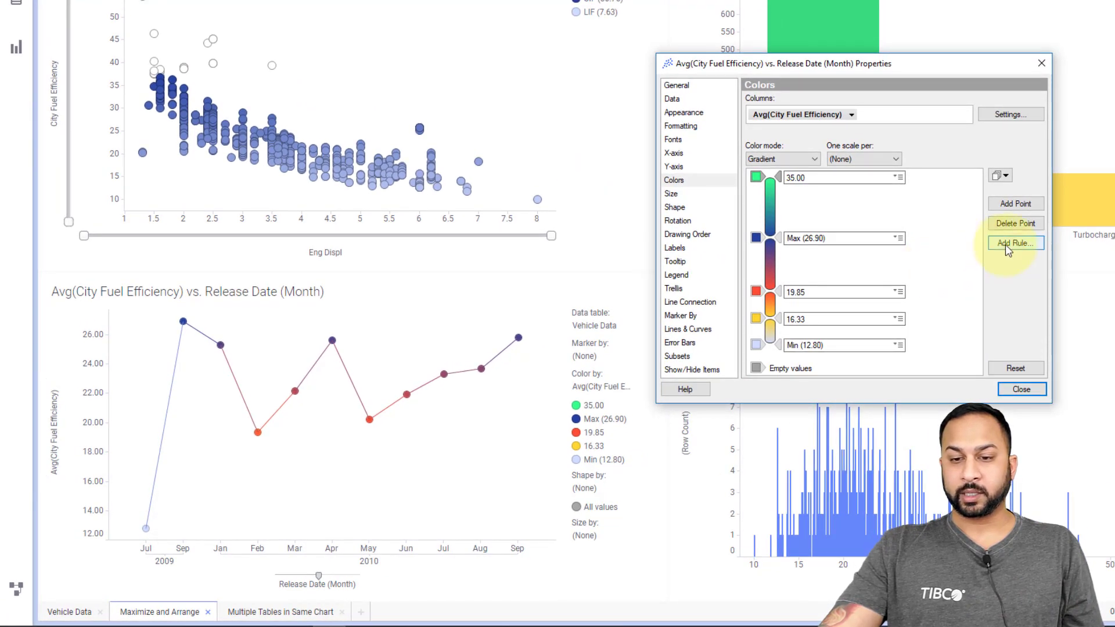
# Add a 'Greater than 20' colour rule that paints matching points red
pyautogui.click(1015, 242)
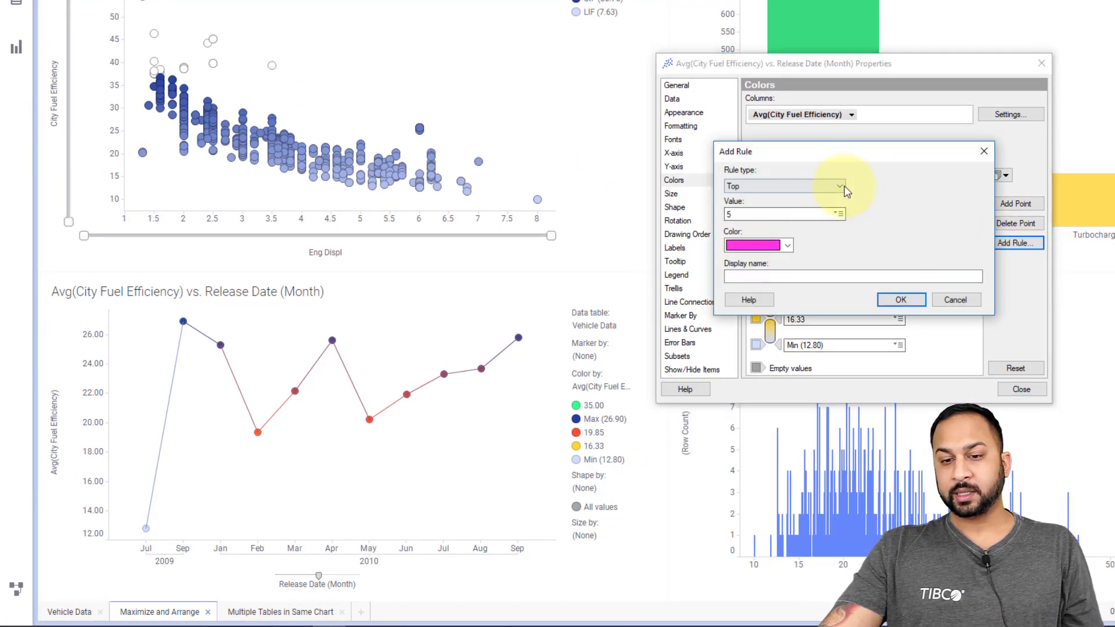
pyautogui.click(843, 186)
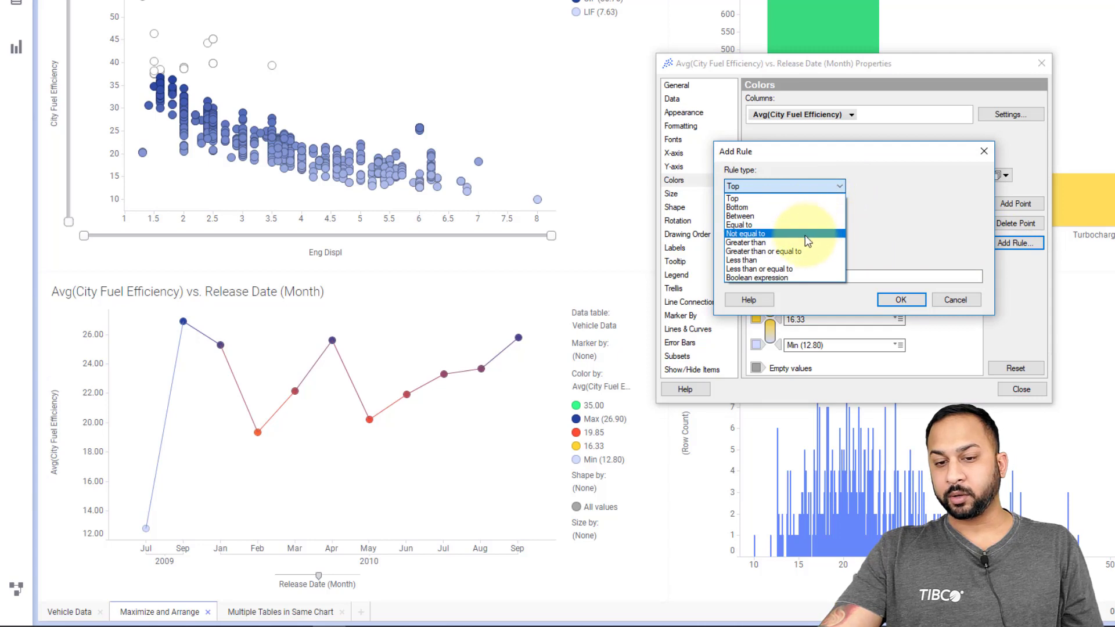
pyautogui.click(746, 242)
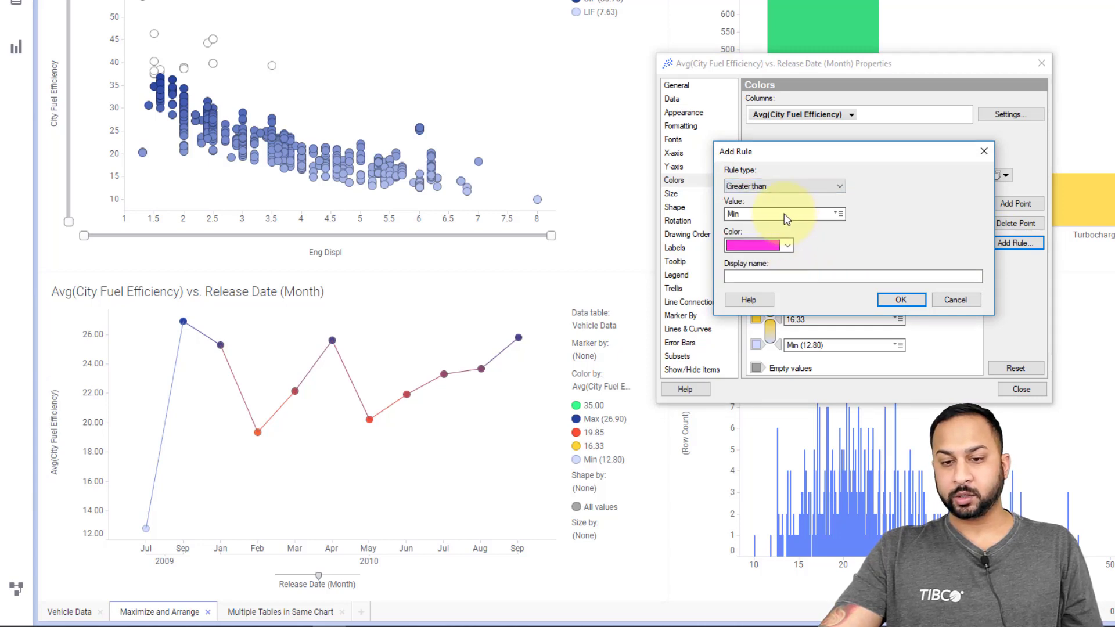
pyautogui.click(840, 215)
pyautogui.write('20')
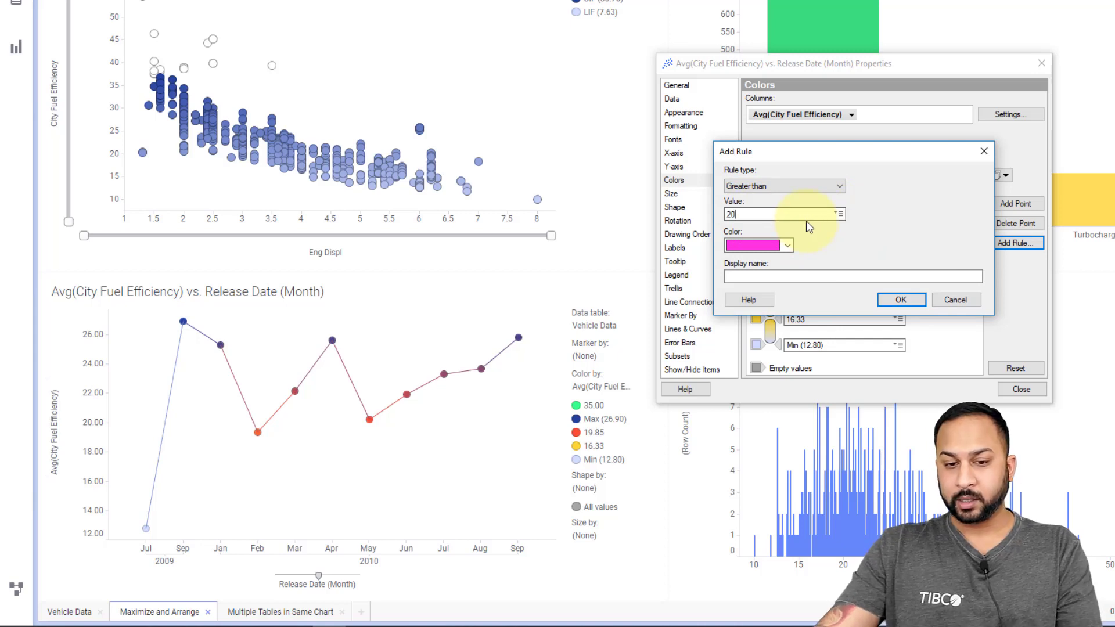
pyautogui.click(786, 245)
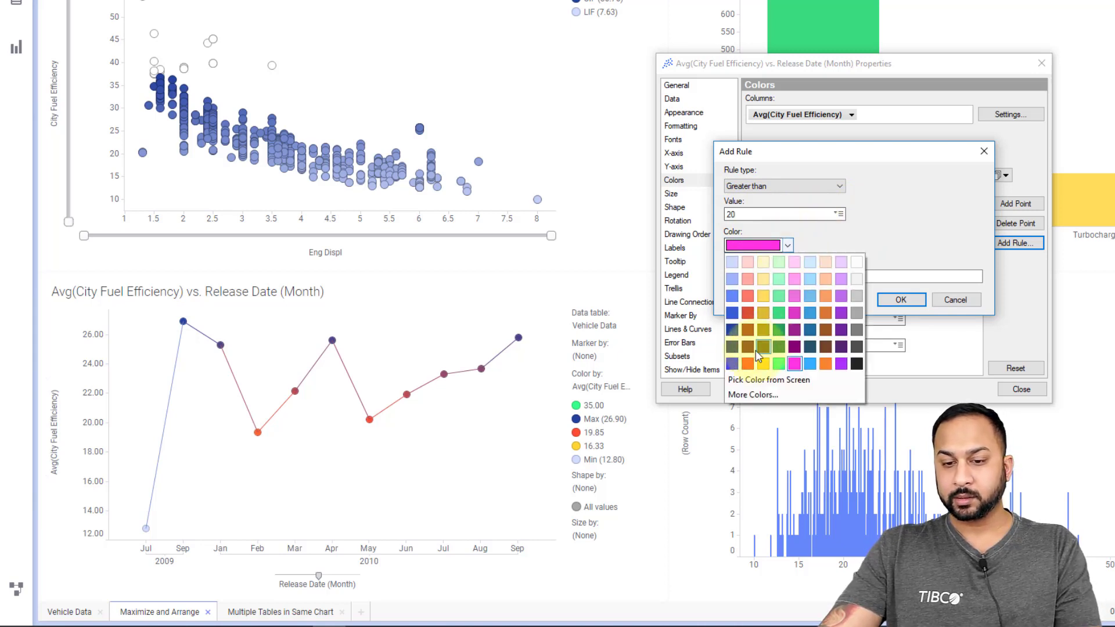
pyautogui.click(901, 300)
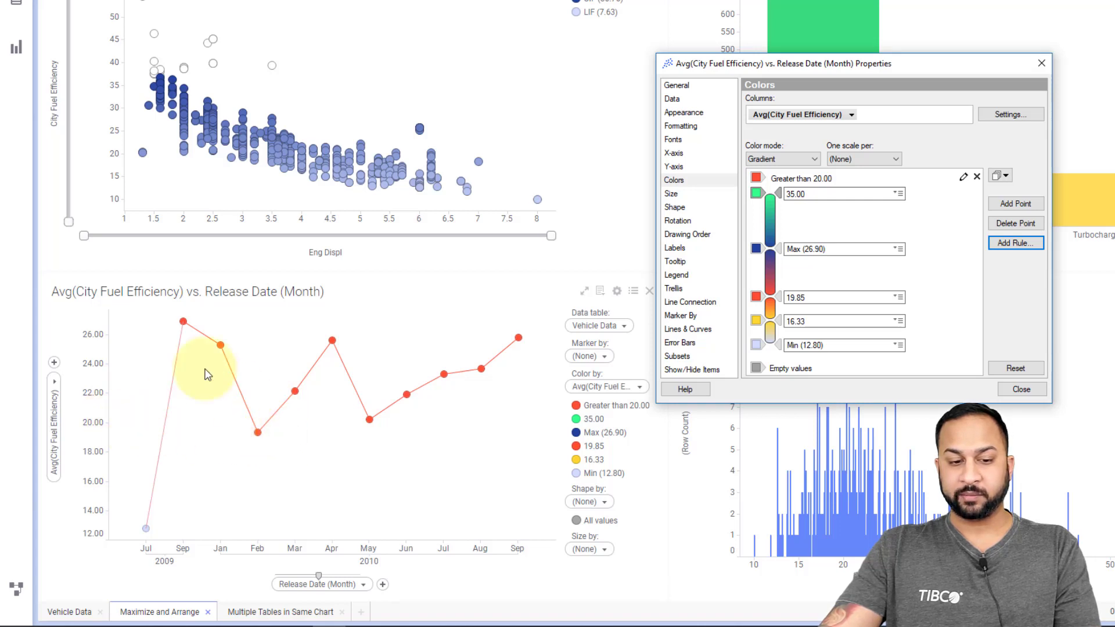
pyautogui.moveTo(145, 530)
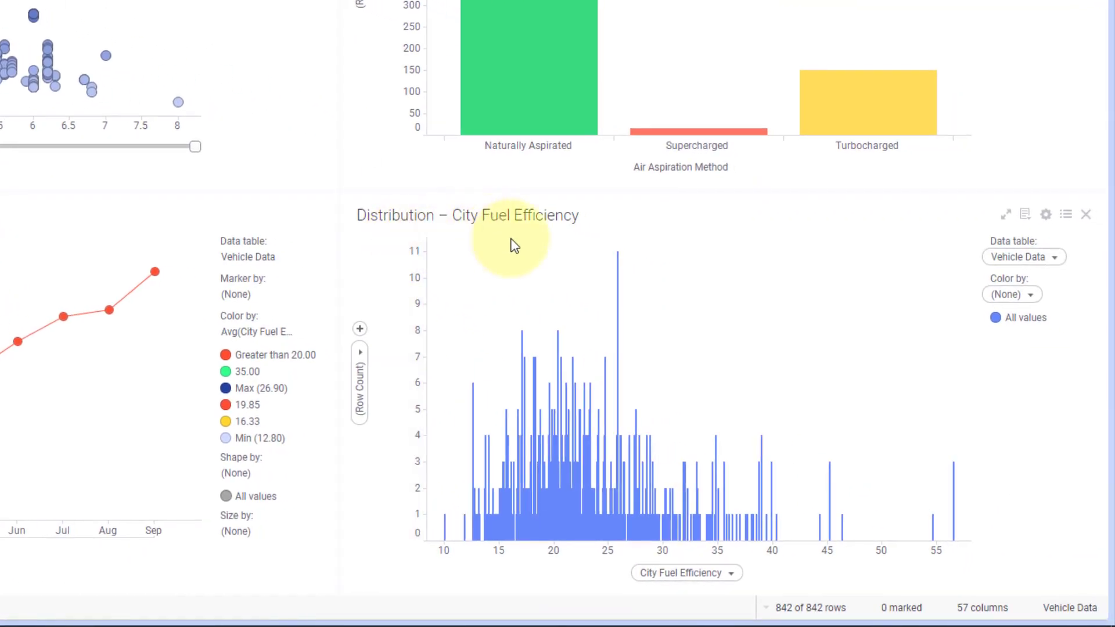
pyautogui.moveTo(576, 567)
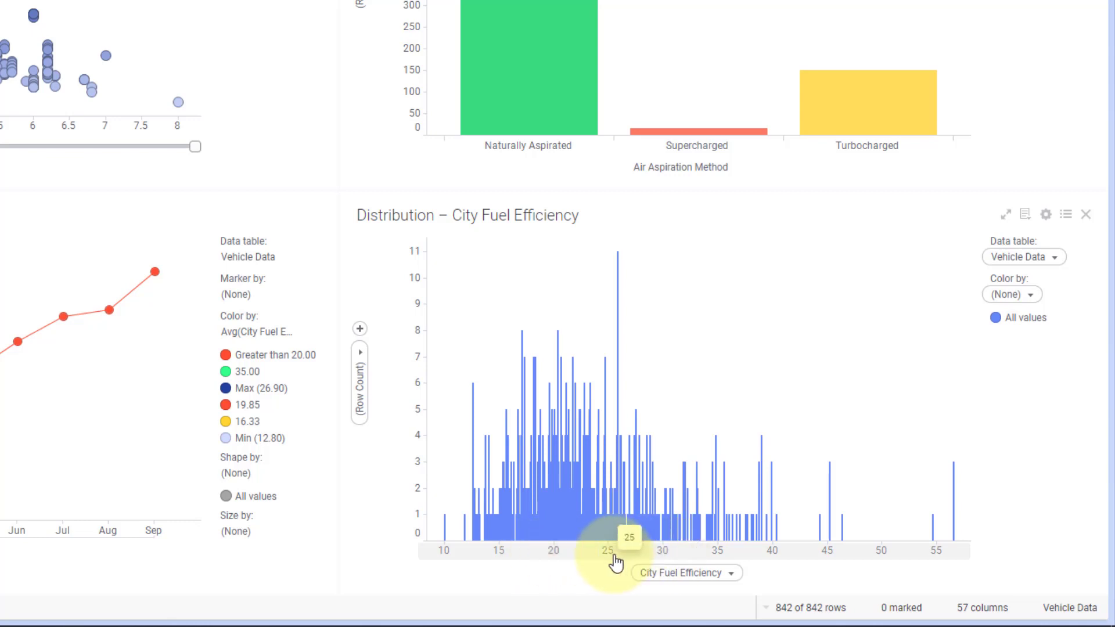
# Auto-bin the City Fuel Efficiency category axis to form a histogram
pyautogui.click(685, 573)
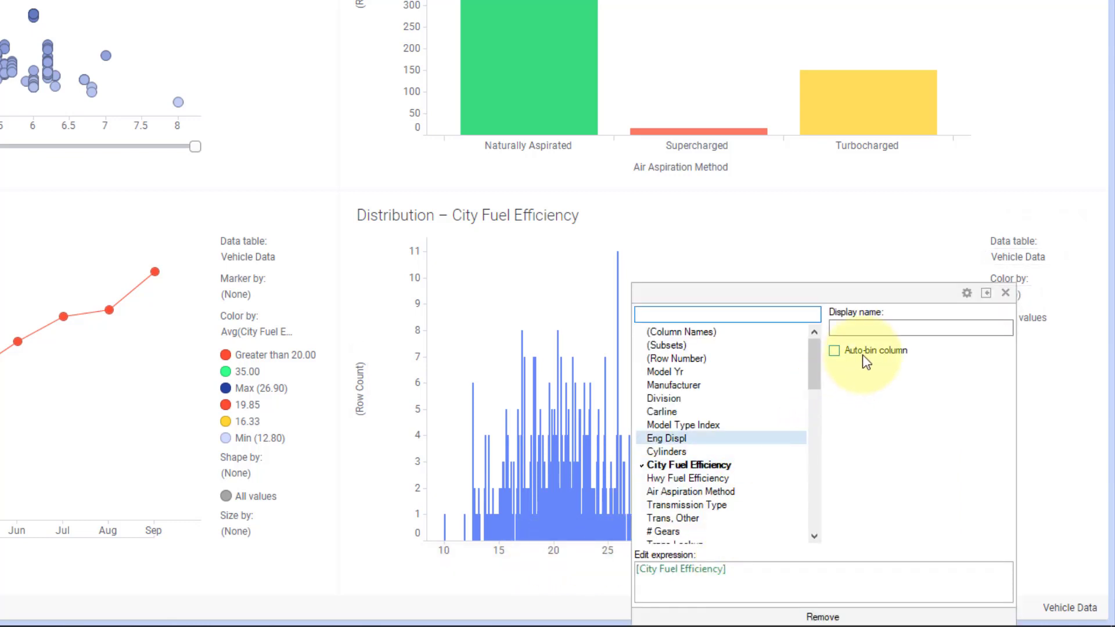
pyautogui.click(834, 349)
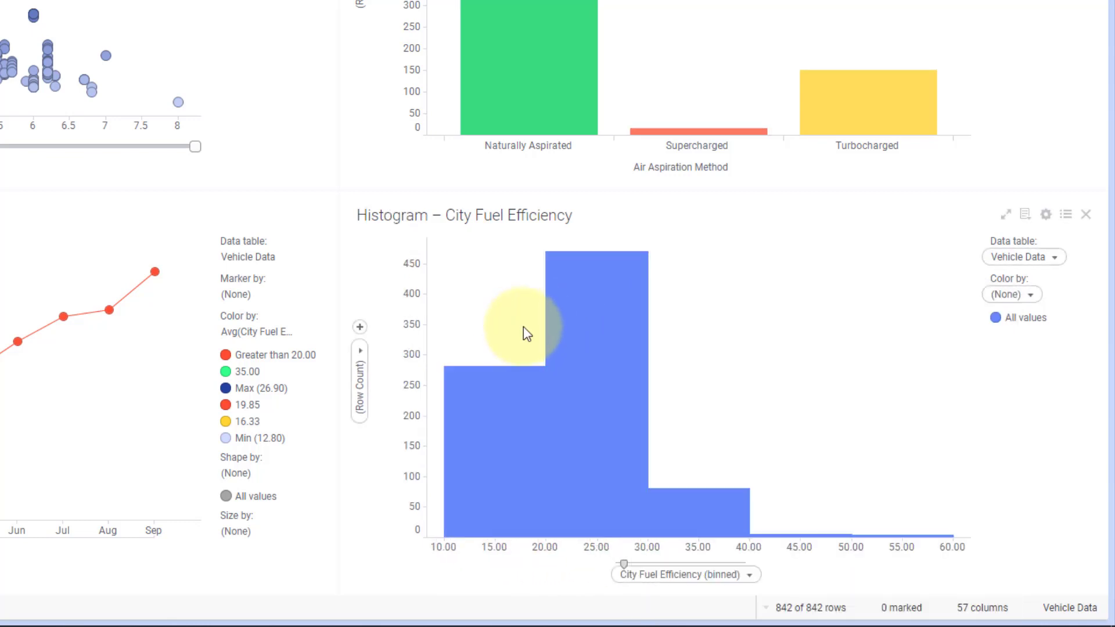
pyautogui.moveTo(655, 568)
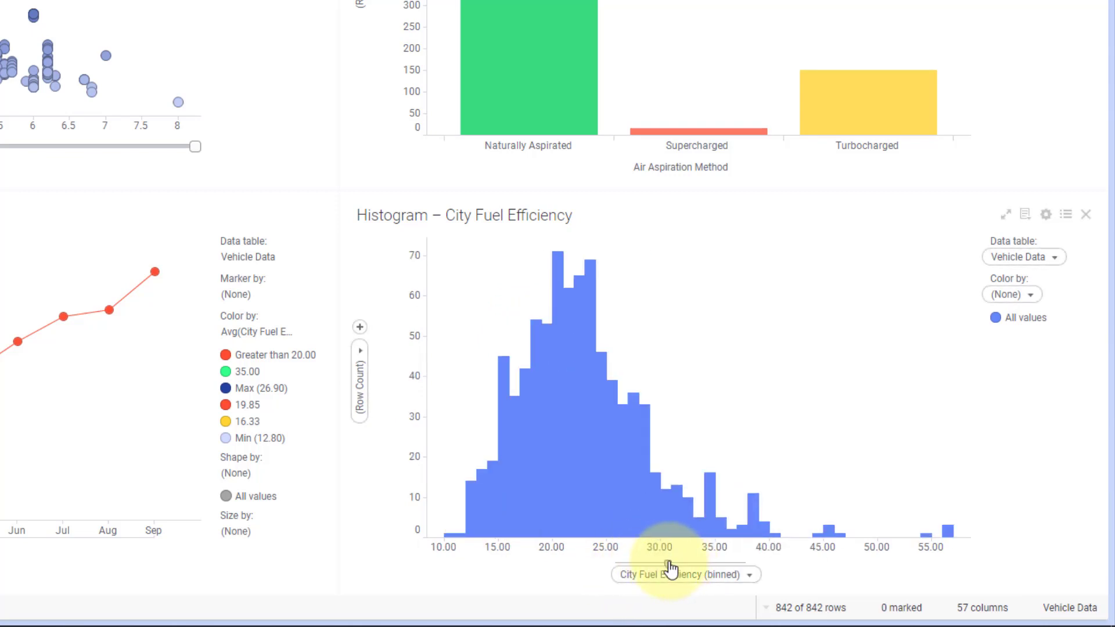
pyautogui.moveTo(665, 519)
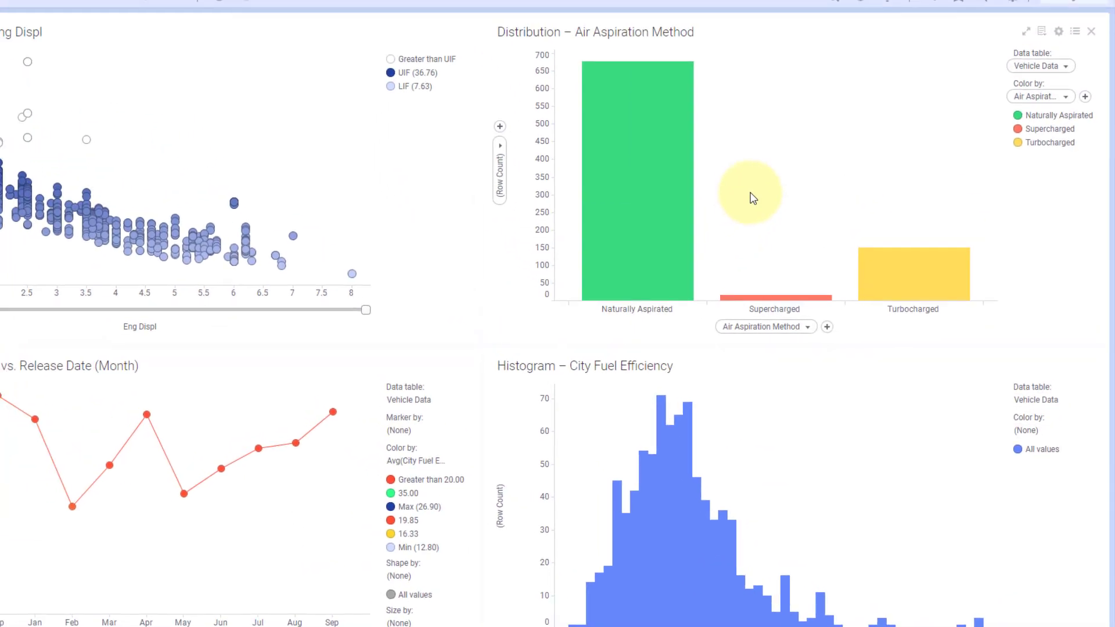
pyautogui.moveTo(823, 326)
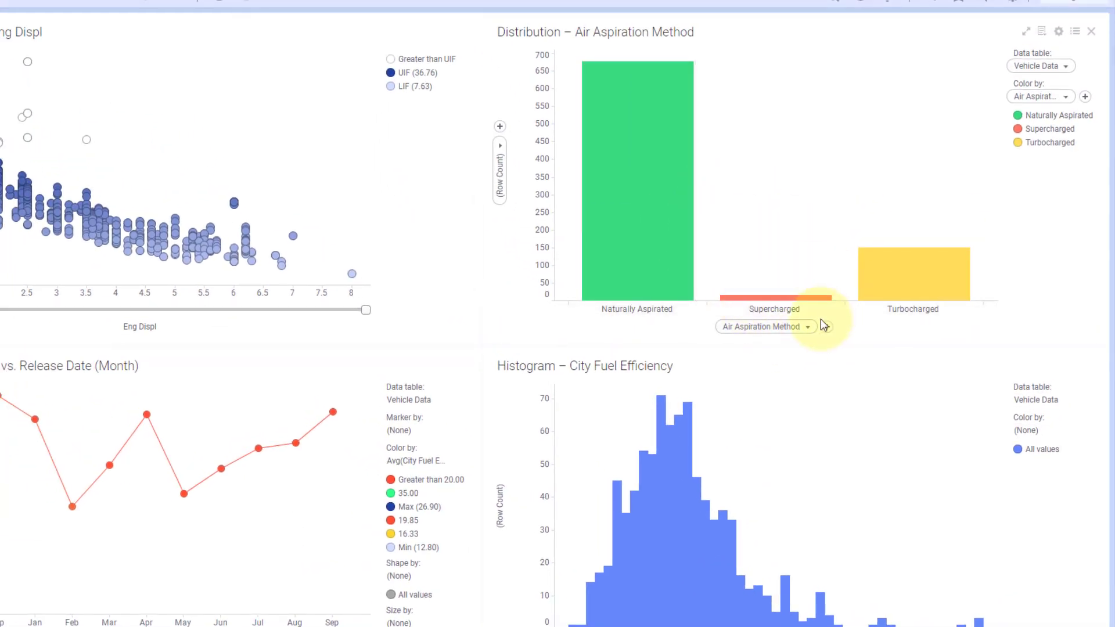
# Set the category axis to Manufacturer, add Division as a second level, and create a hierarchy
pyautogui.click(765, 326)
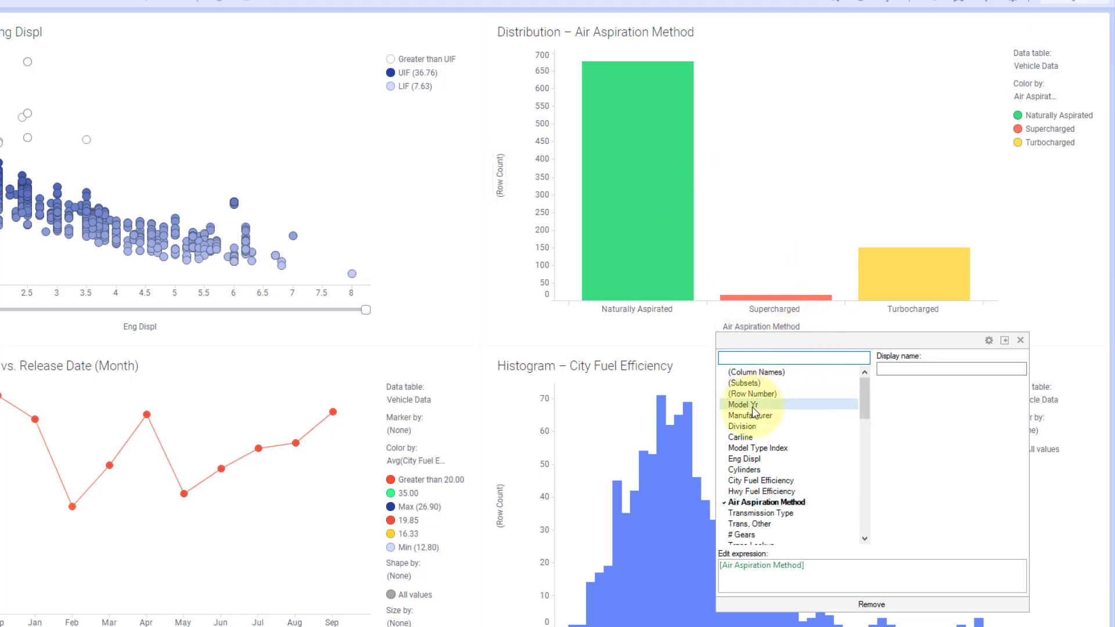
pyautogui.click(751, 415)
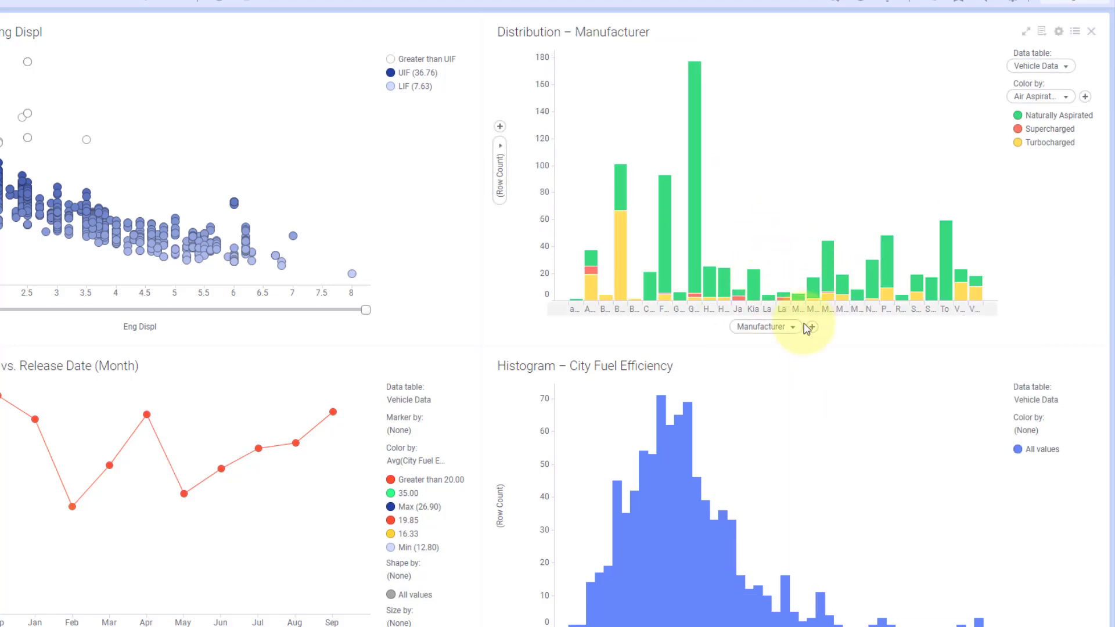
pyautogui.click(807, 327)
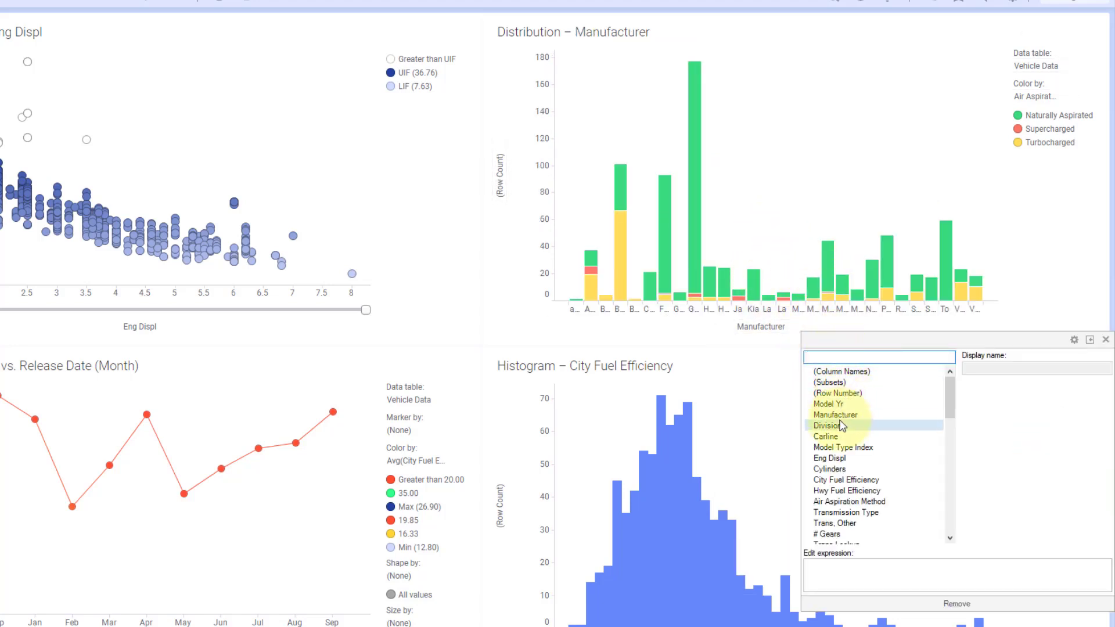
pyautogui.click(826, 425)
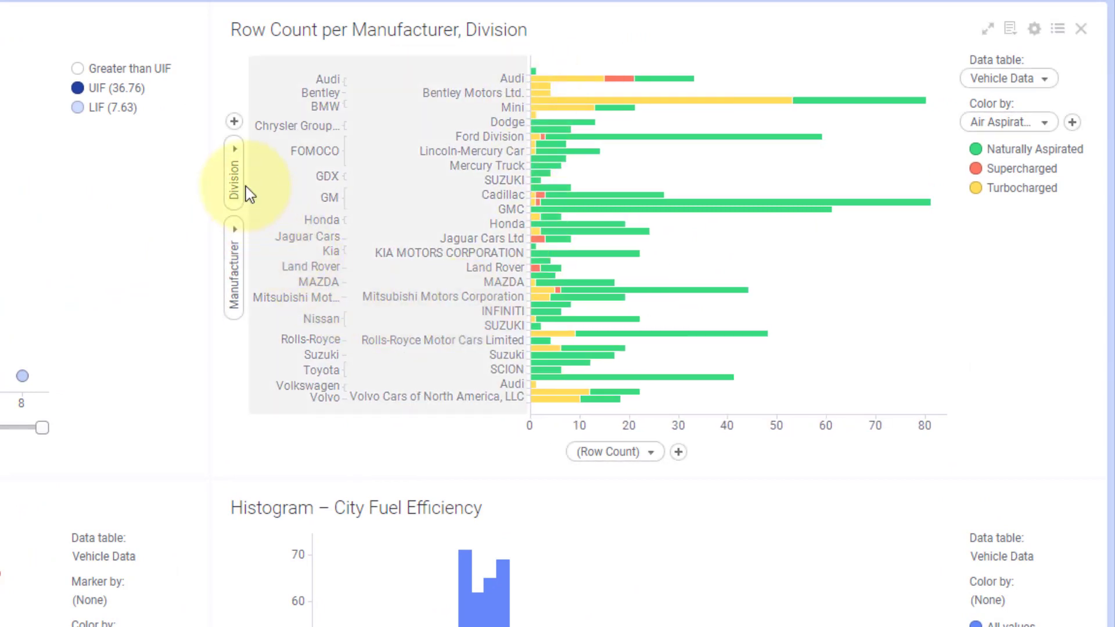
pyautogui.rightClick(229, 178)
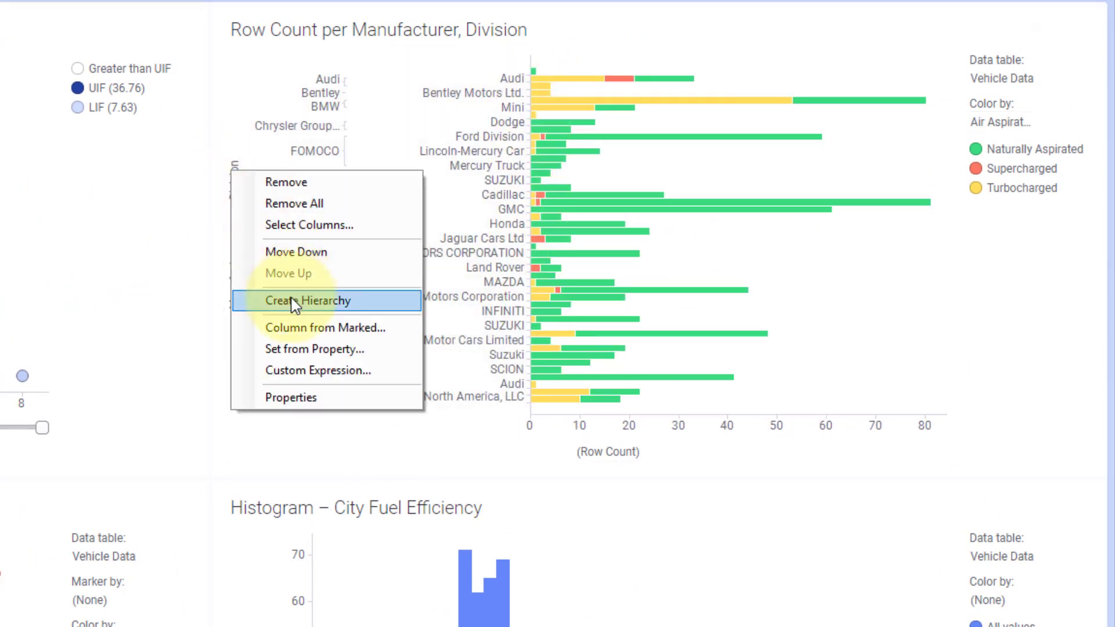
pyautogui.click(308, 301)
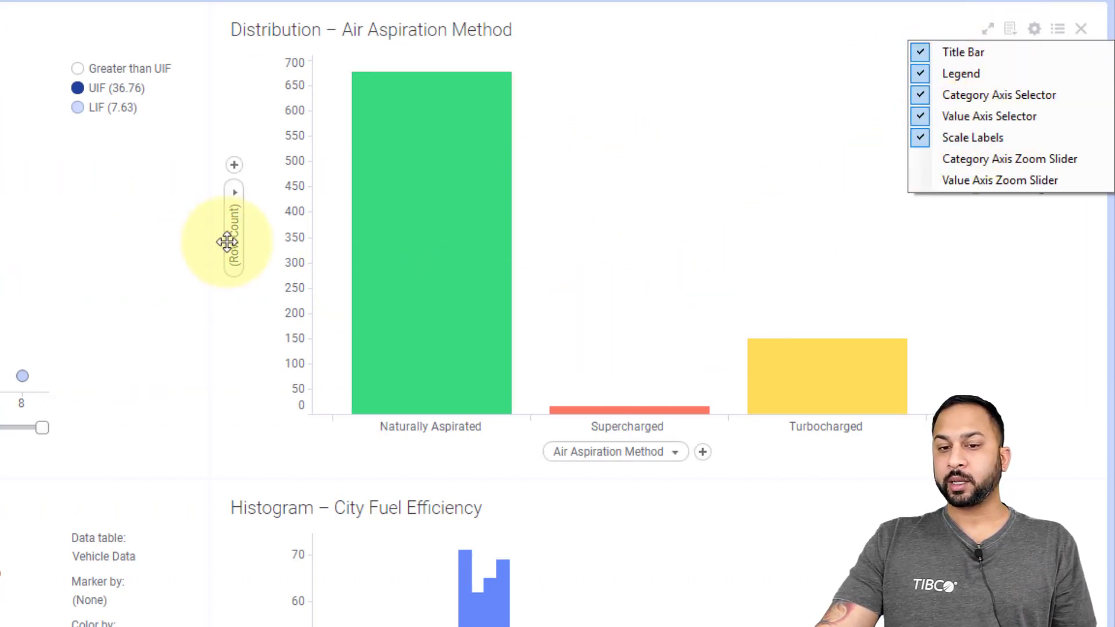
pyautogui.moveTo(541, 434)
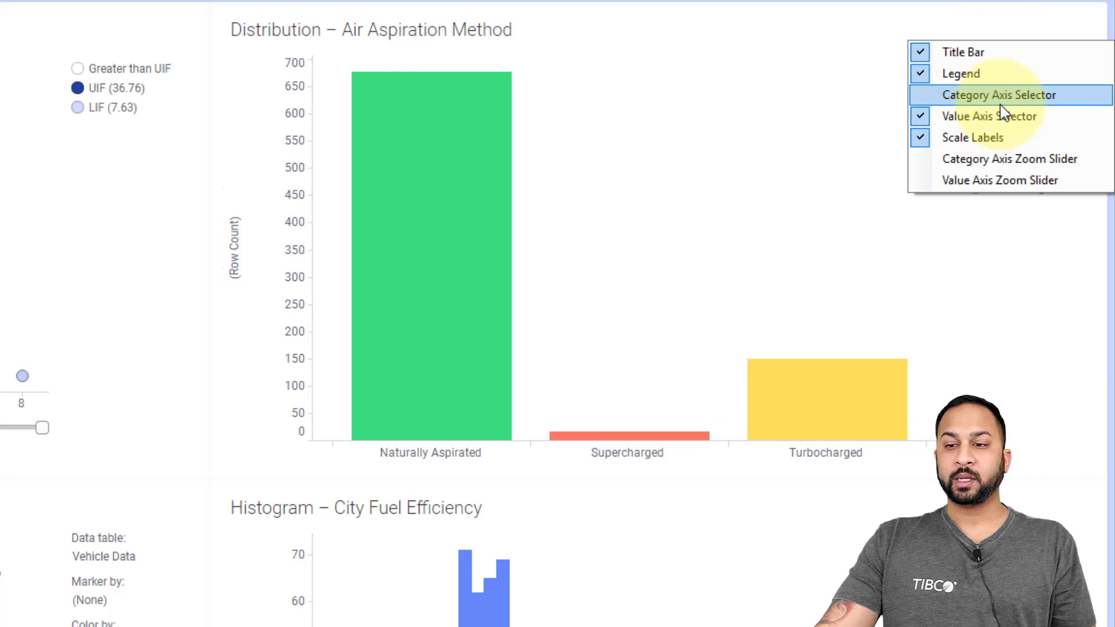
# Replace the bar chart's ${AutoTitle} title with the text 'Air Aspiration Method'
pyautogui.click(1000, 94)
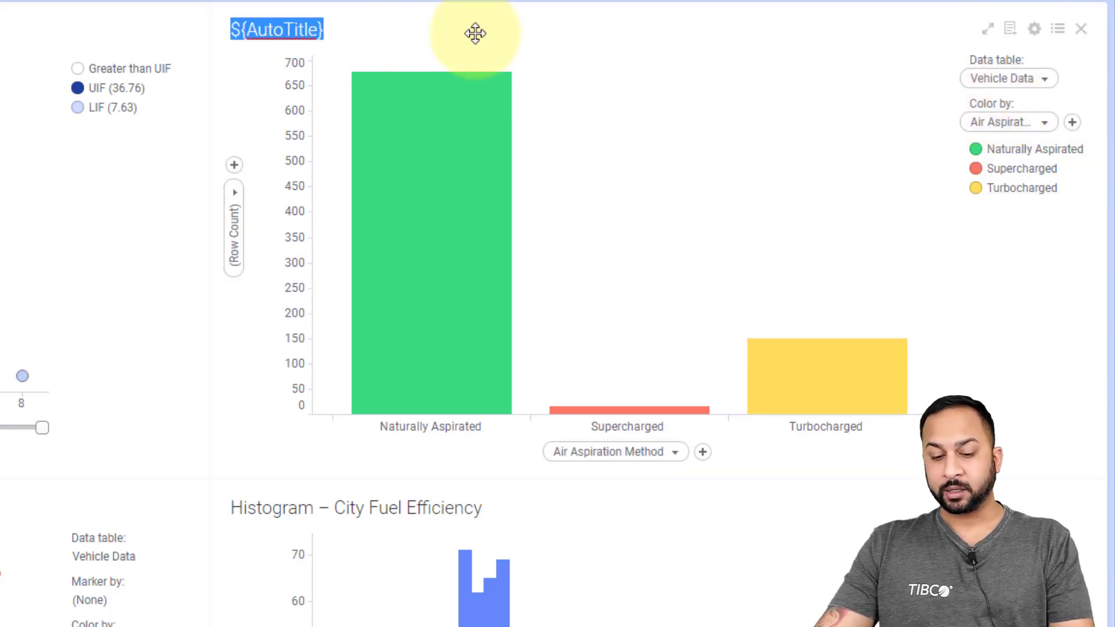
pyautogui.write('Air Aspiration M')
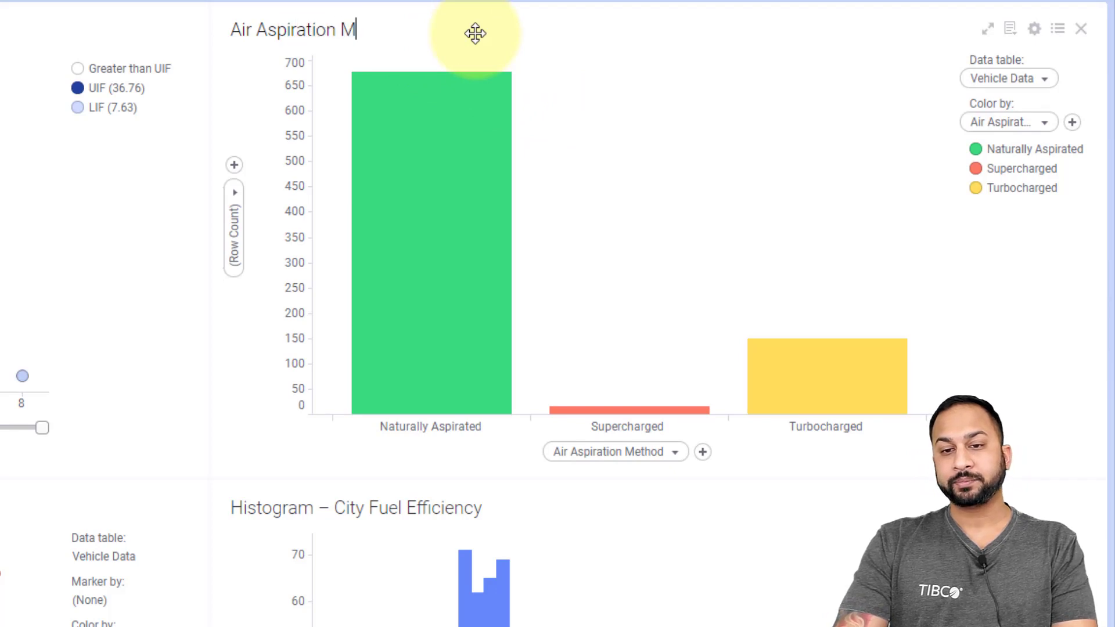
pyautogui.write('ethon')
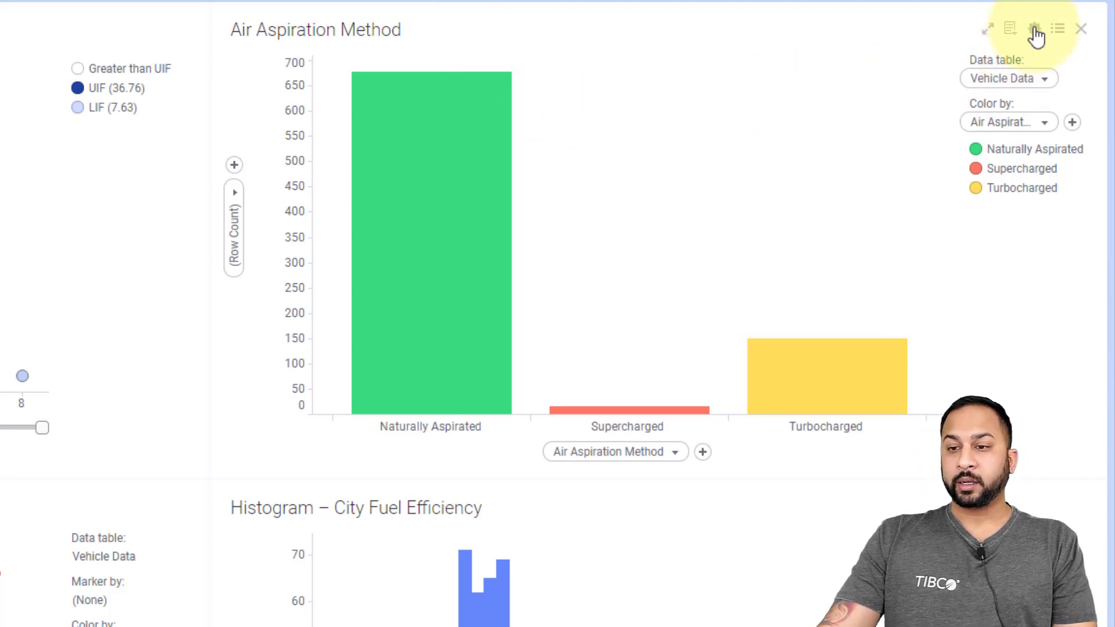
# Set the chart title expression to Axis.Y.DisplayName ' by ' Axis.X.DisplayName
pyautogui.click(1034, 30)
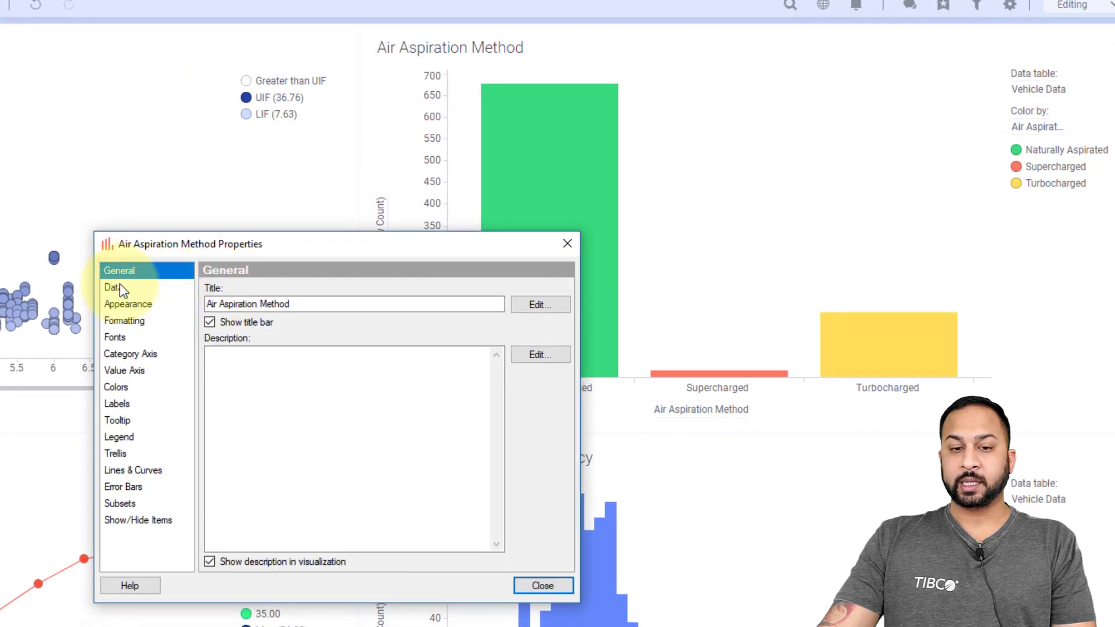
pyautogui.click(539, 305)
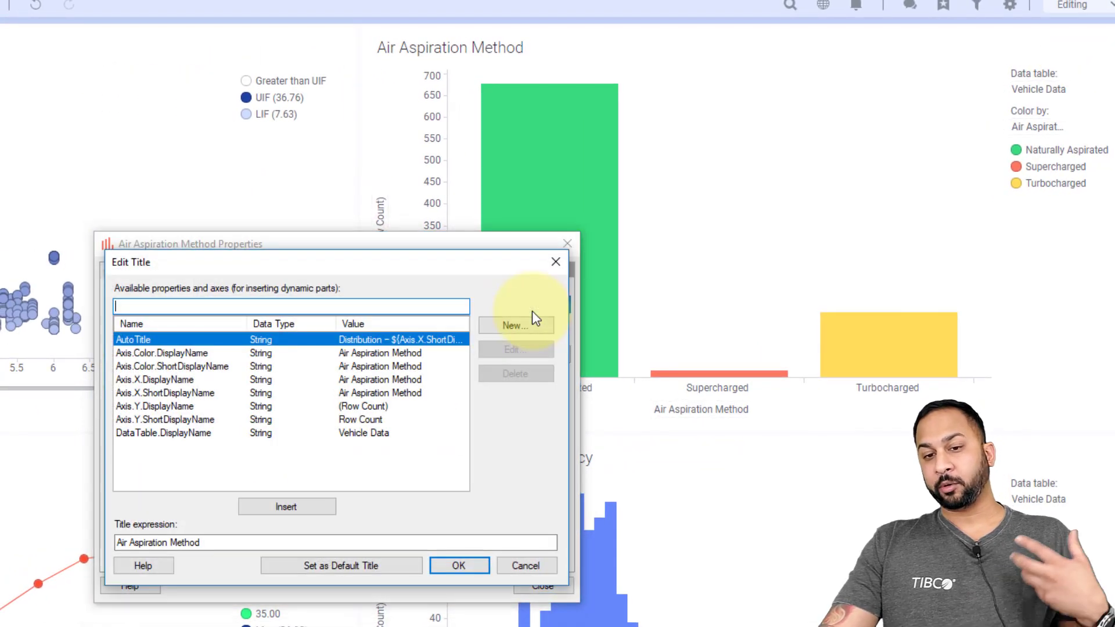
pyautogui.moveTo(327, 406)
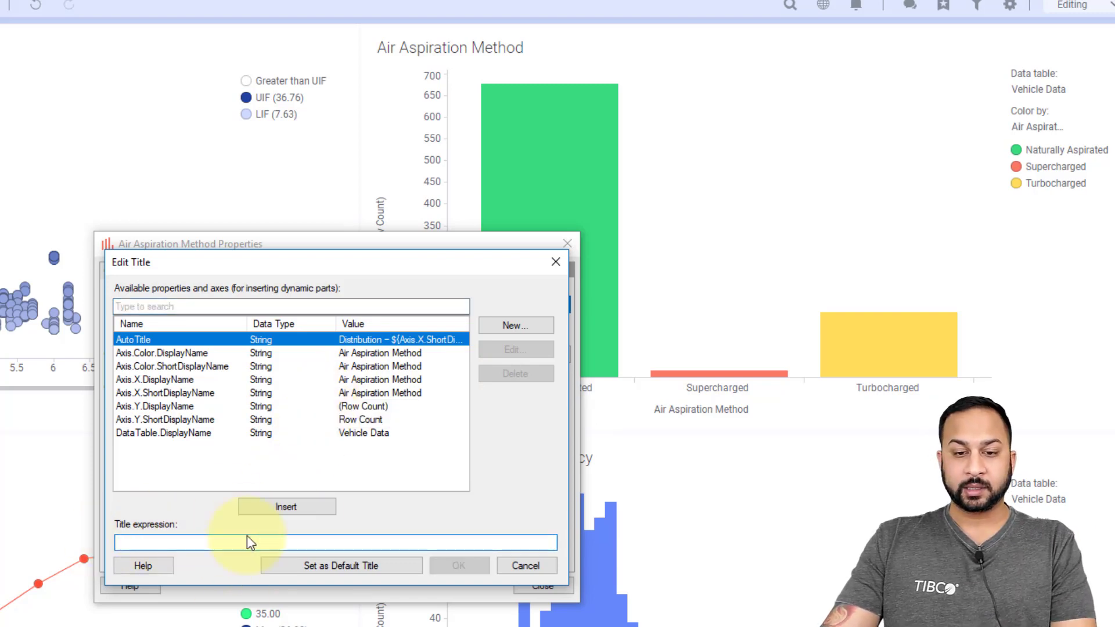
pyautogui.click(286, 506)
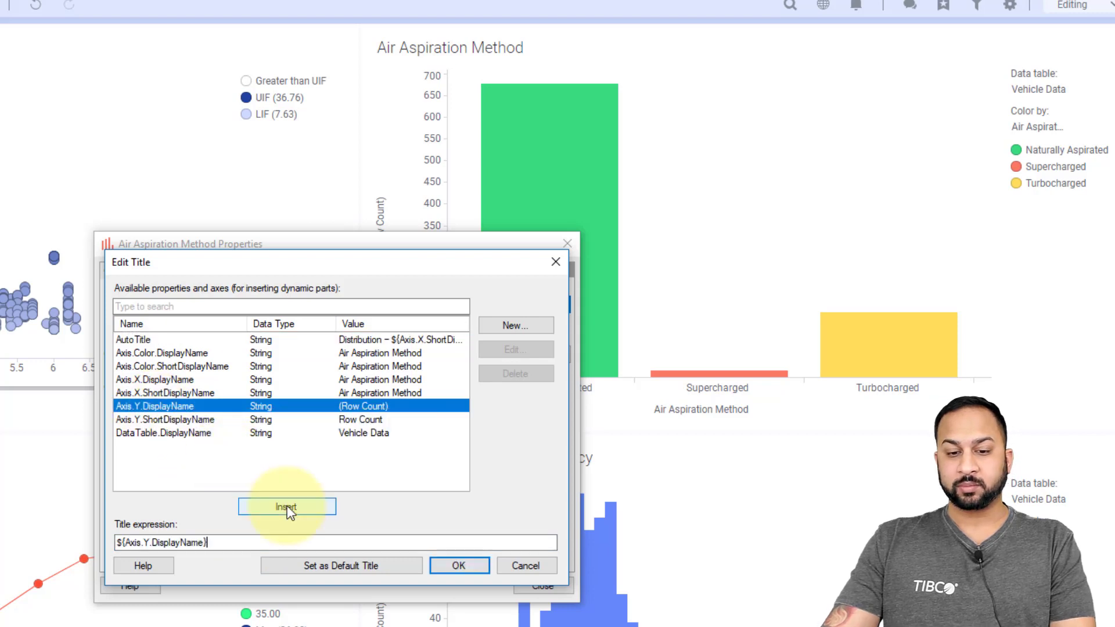
pyautogui.write('by')
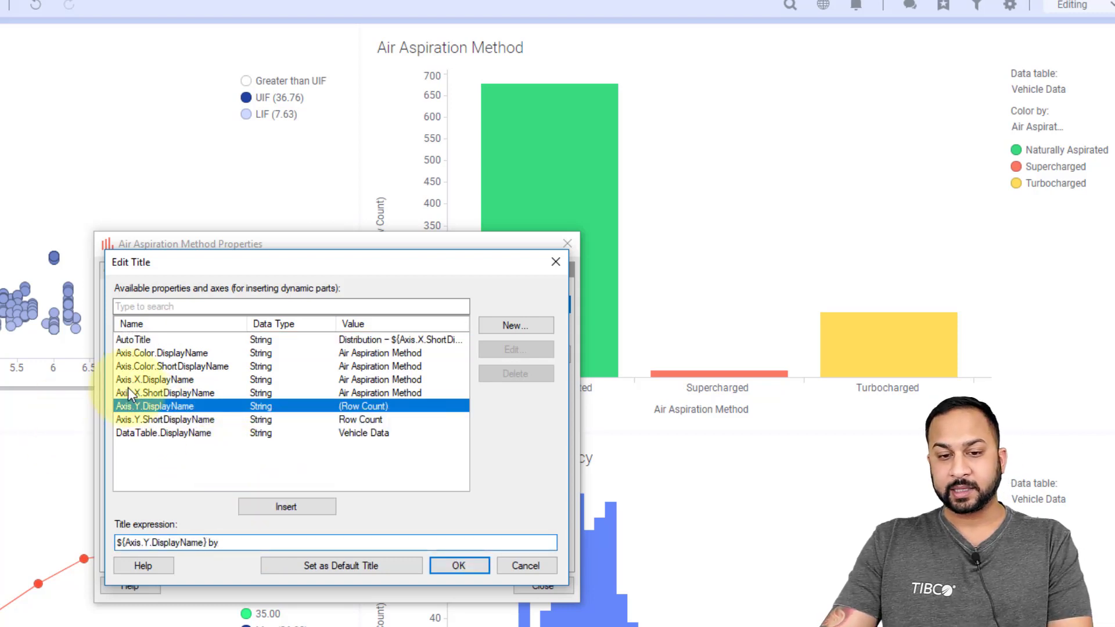
pyautogui.click(154, 380)
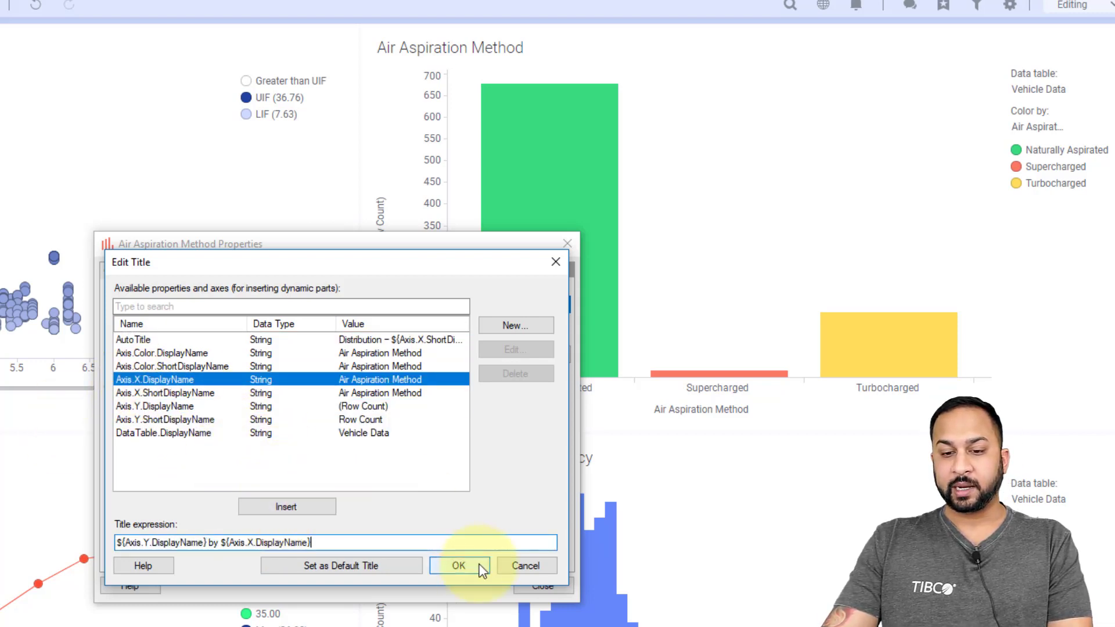
pyautogui.click(458, 565)
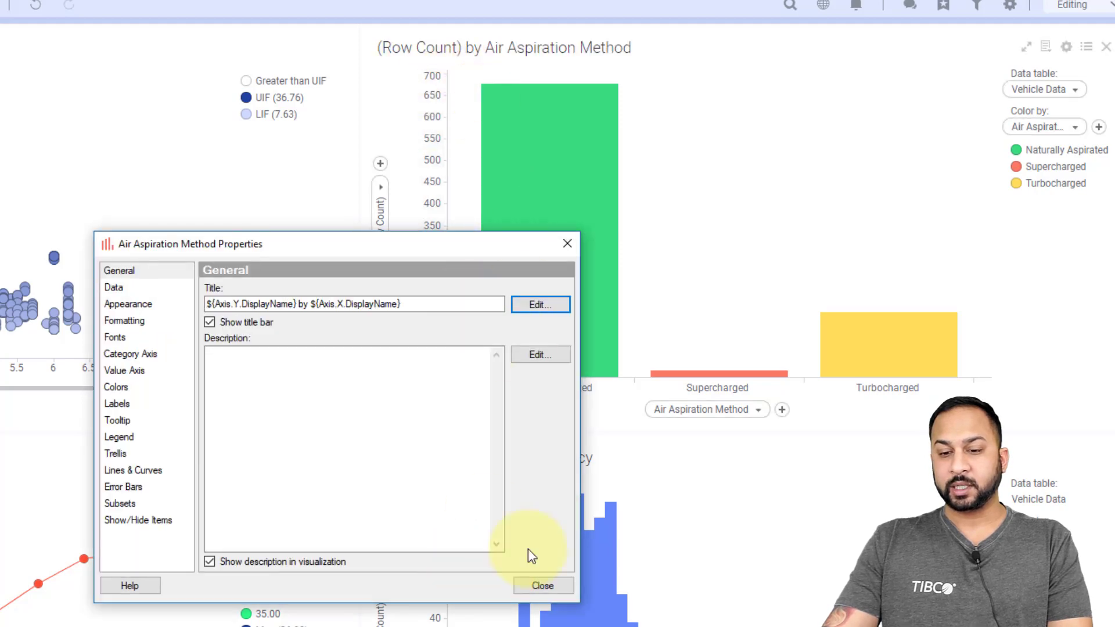
pyautogui.click(543, 586)
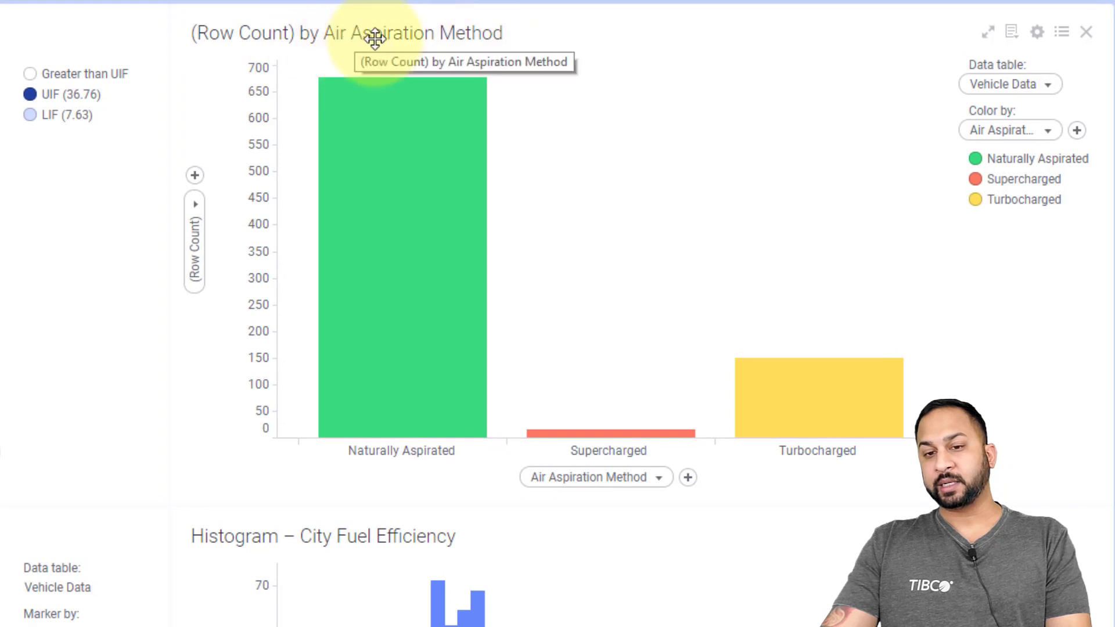
pyautogui.moveTo(194, 199)
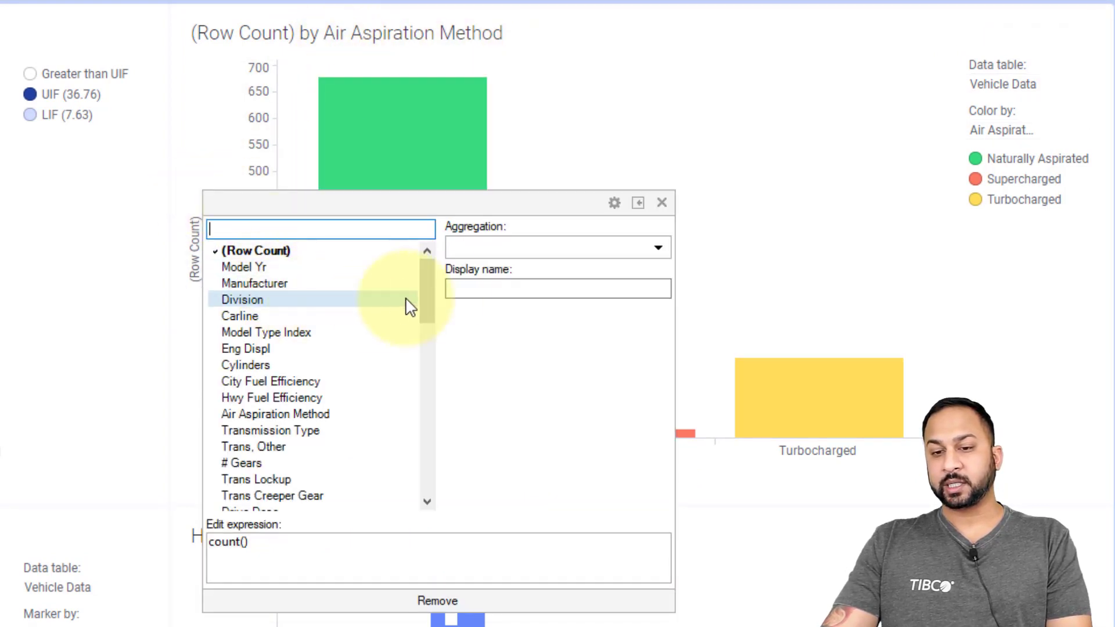
# Give the row count measure the display name 'Car Count', then plot Avg(Eng Displ) instead
pyautogui.click(557, 288)
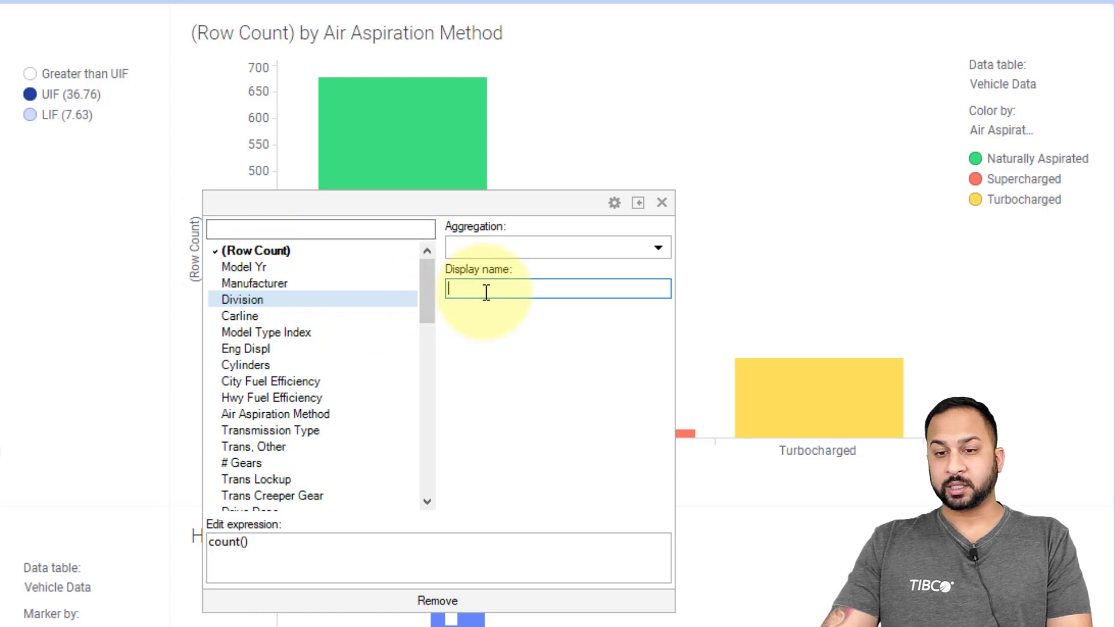
pyautogui.write('Car')
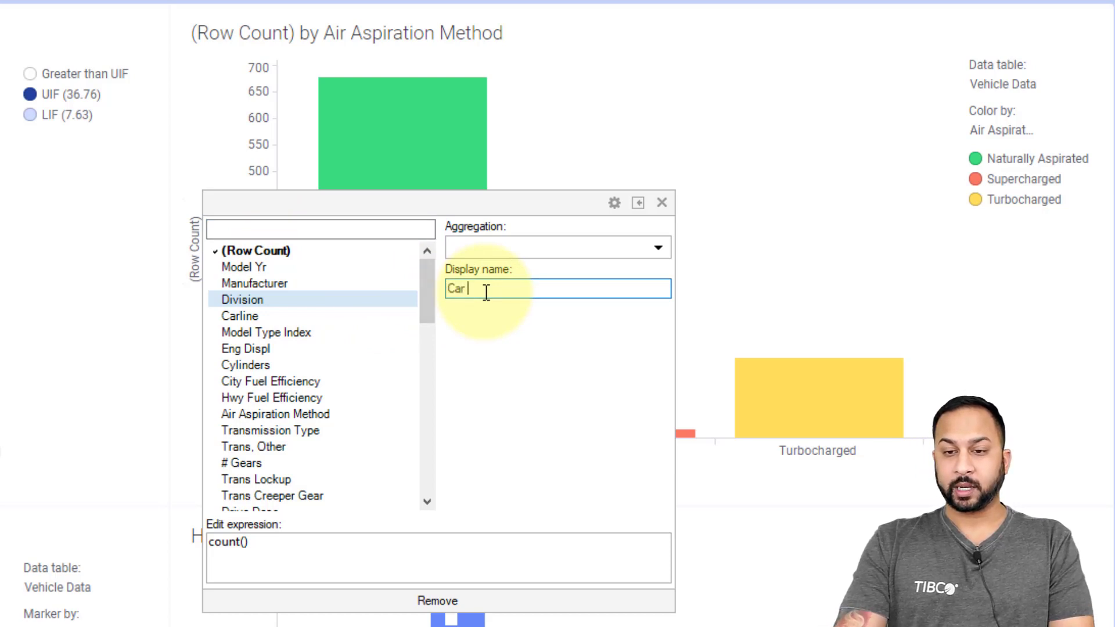
pyautogui.write('Count')
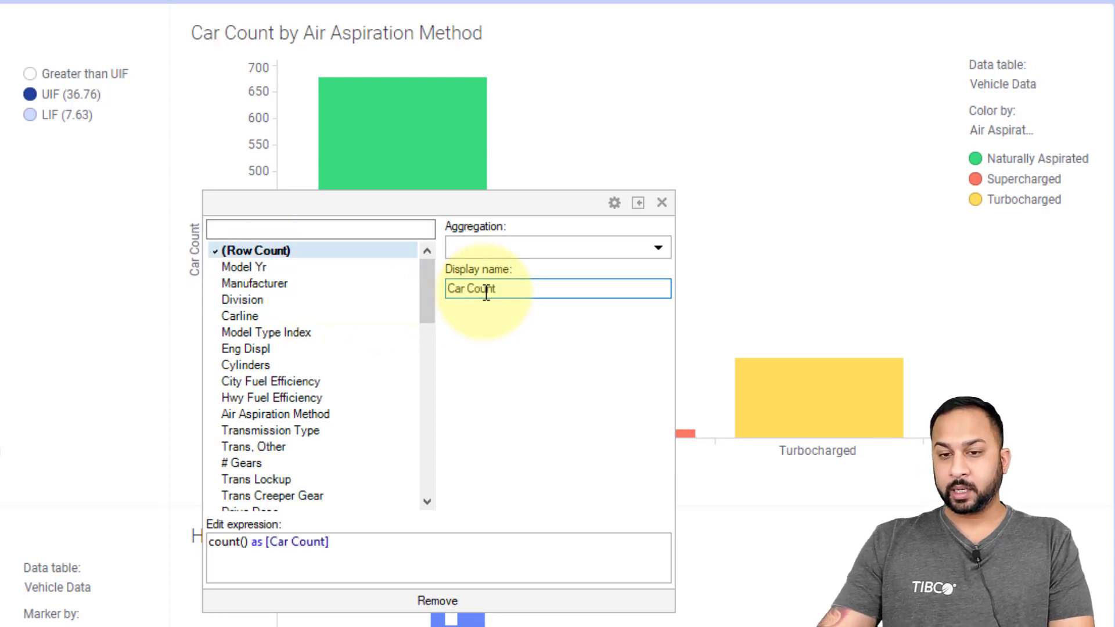
pyautogui.moveTo(179, 235)
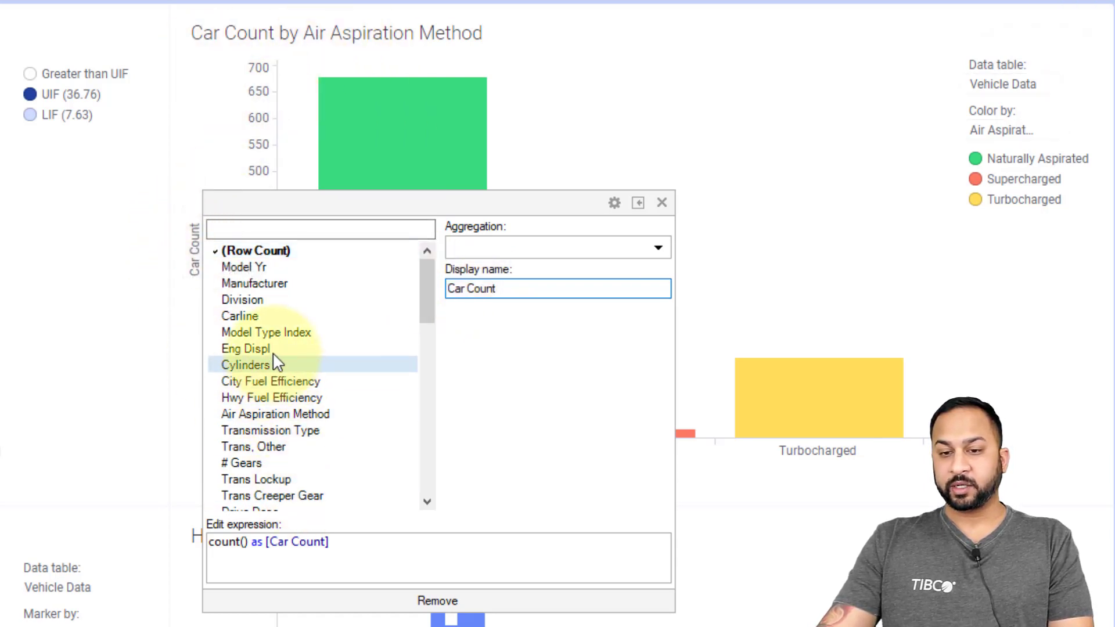
pyautogui.click(244, 348)
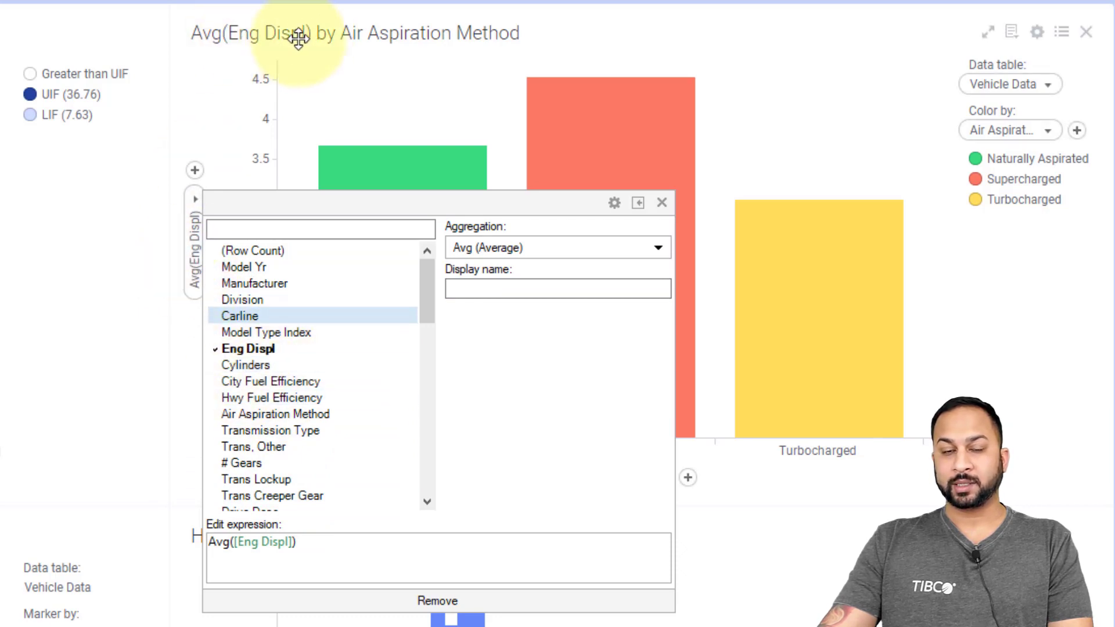
pyautogui.click(661, 203)
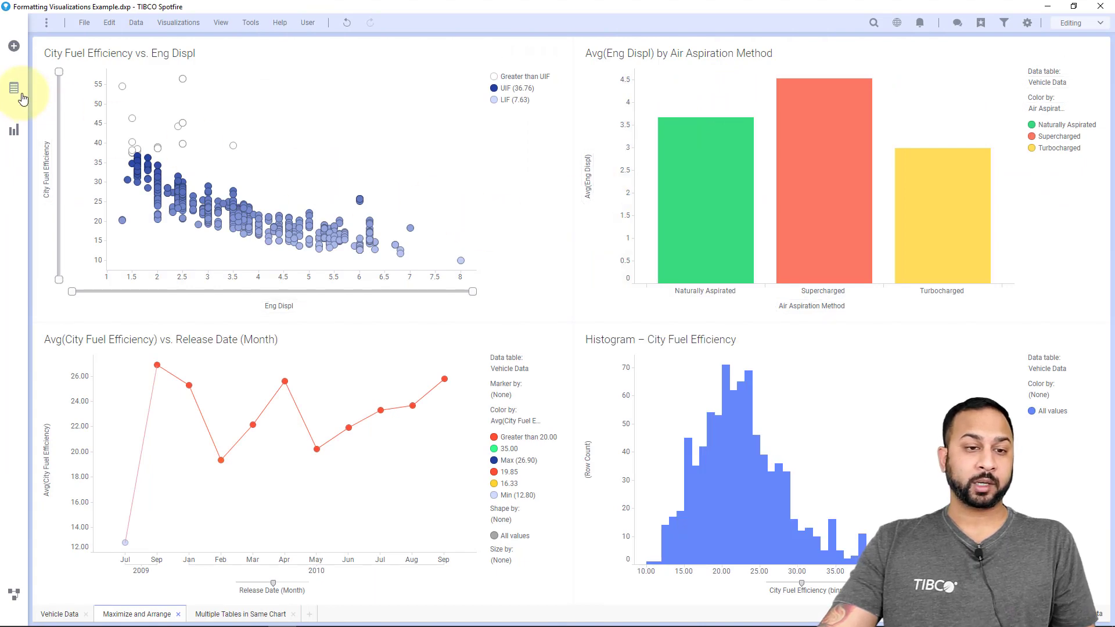
# View the # Gears column settings, checking its Data type choices and Formatting dialog
pyautogui.click(13, 88)
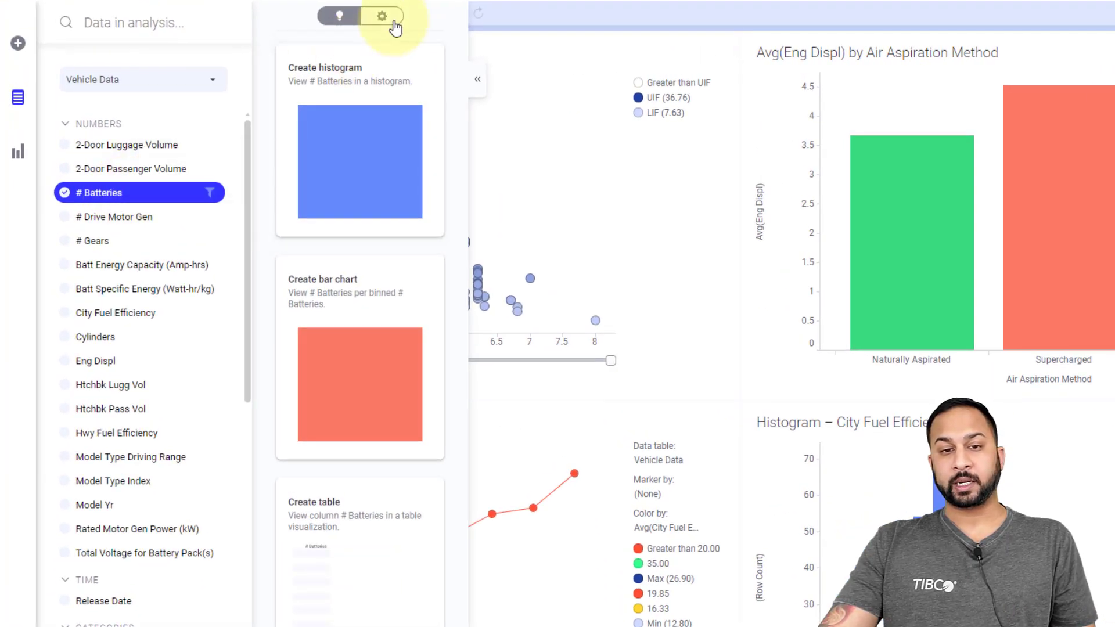
pyautogui.click(382, 16)
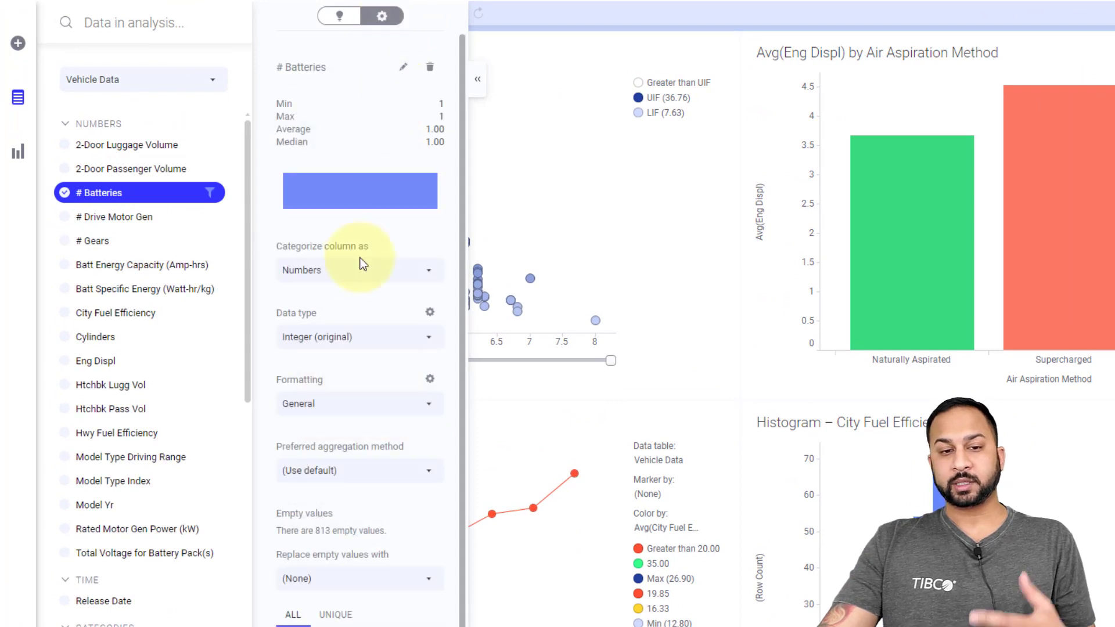
pyautogui.click(94, 240)
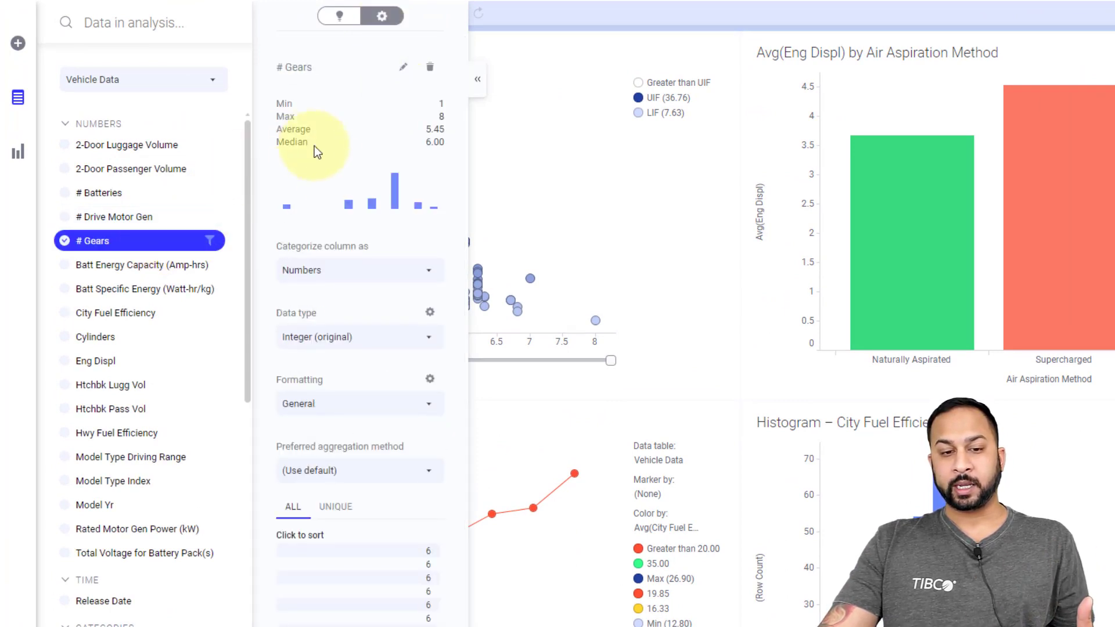
pyautogui.click(355, 336)
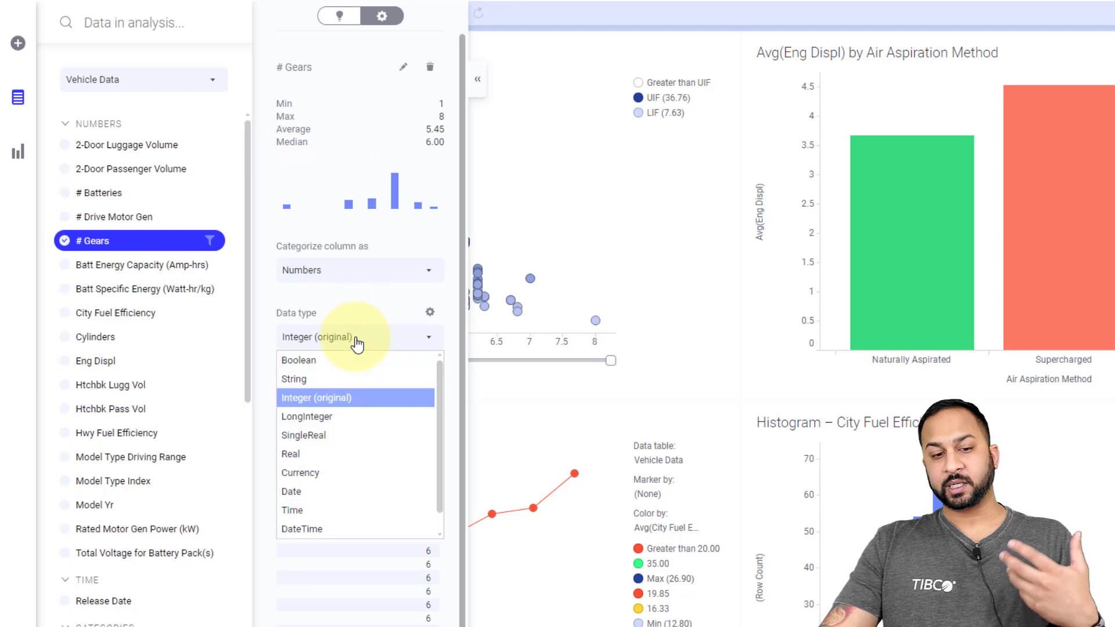
pyautogui.moveTo(362, 299)
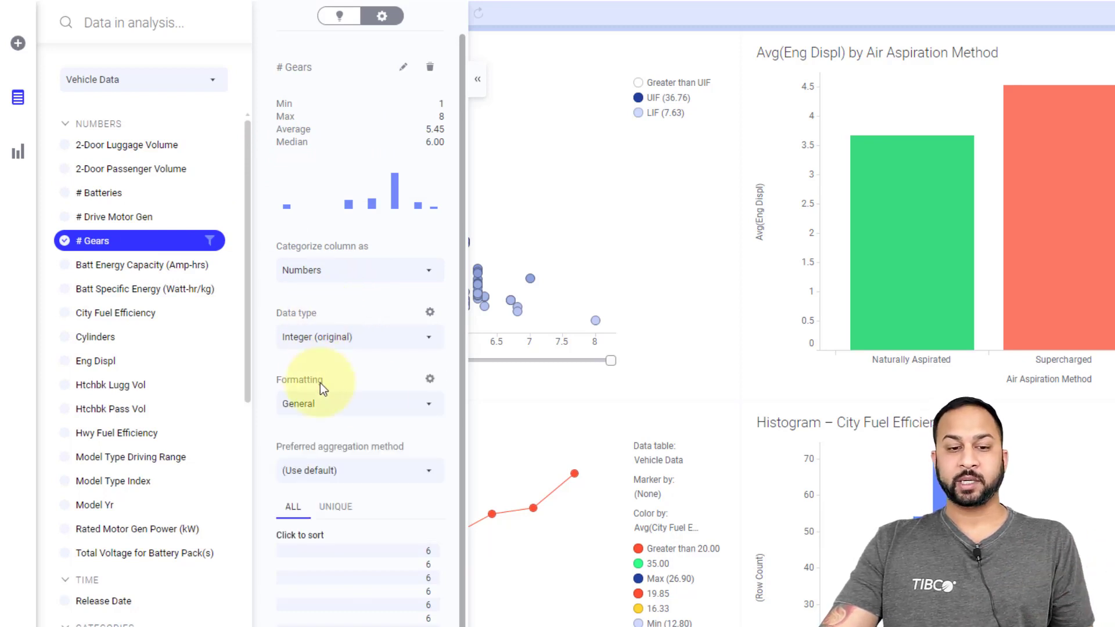
pyautogui.click(429, 378)
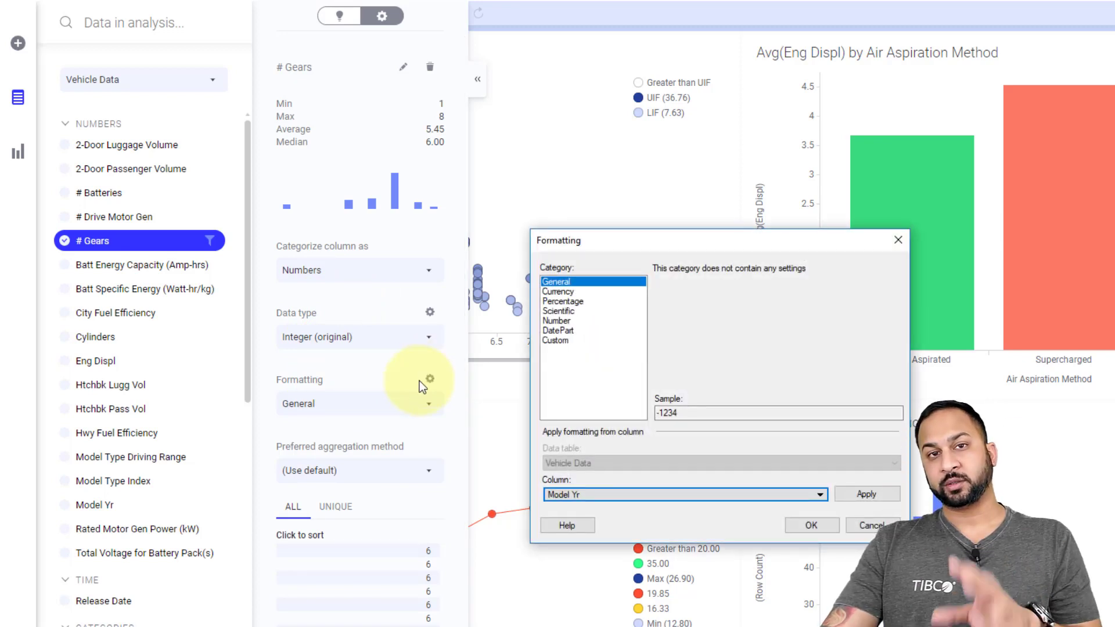
pyautogui.moveTo(608, 433)
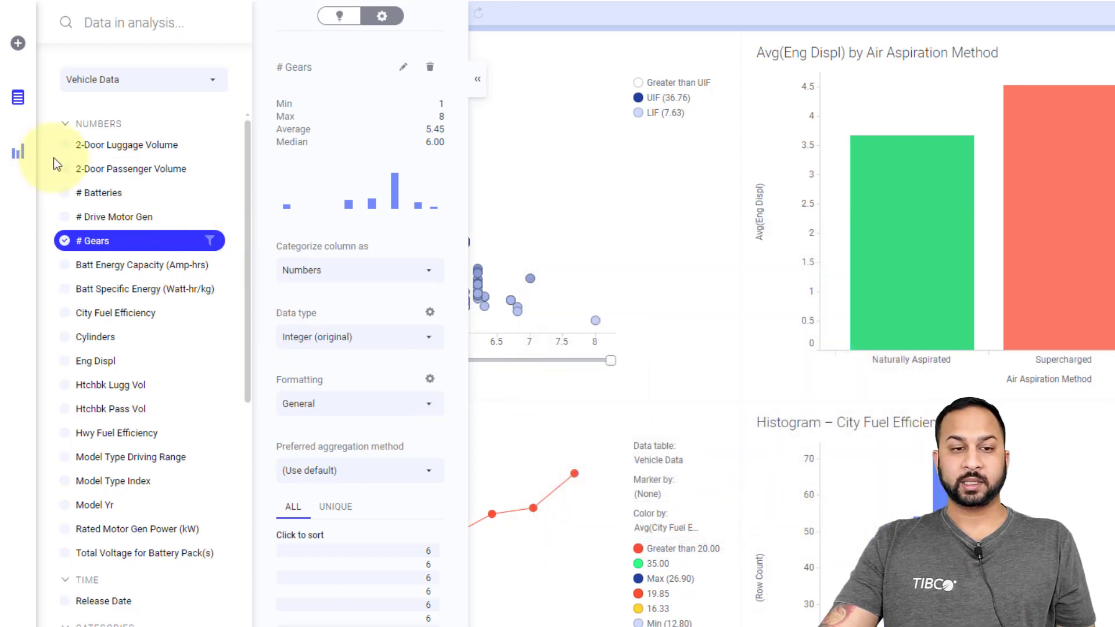
# Set Air Aspiration Method's sort order to Custom: Turbocharged, Naturally Aspirated, Supercharged
pyautogui.write('air')
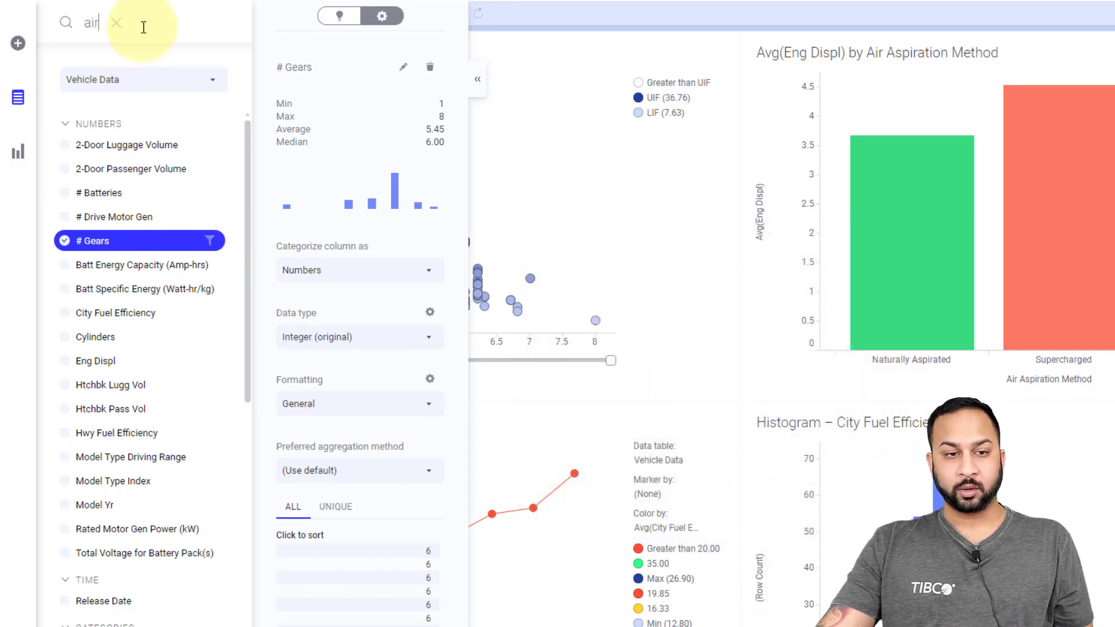
pyautogui.click(121, 144)
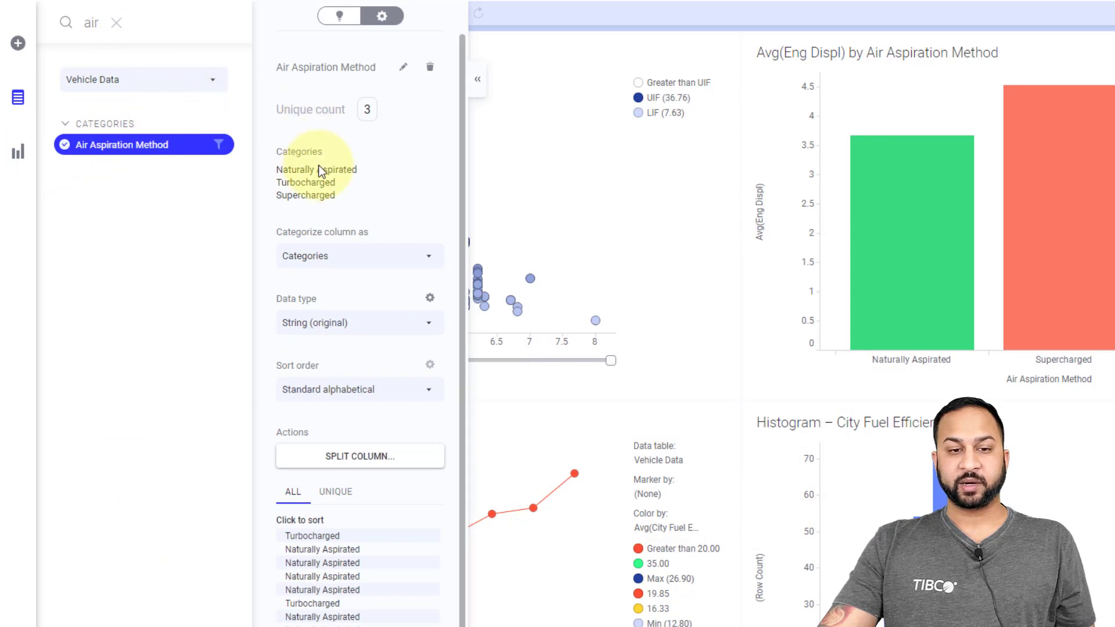
pyautogui.moveTo(338, 376)
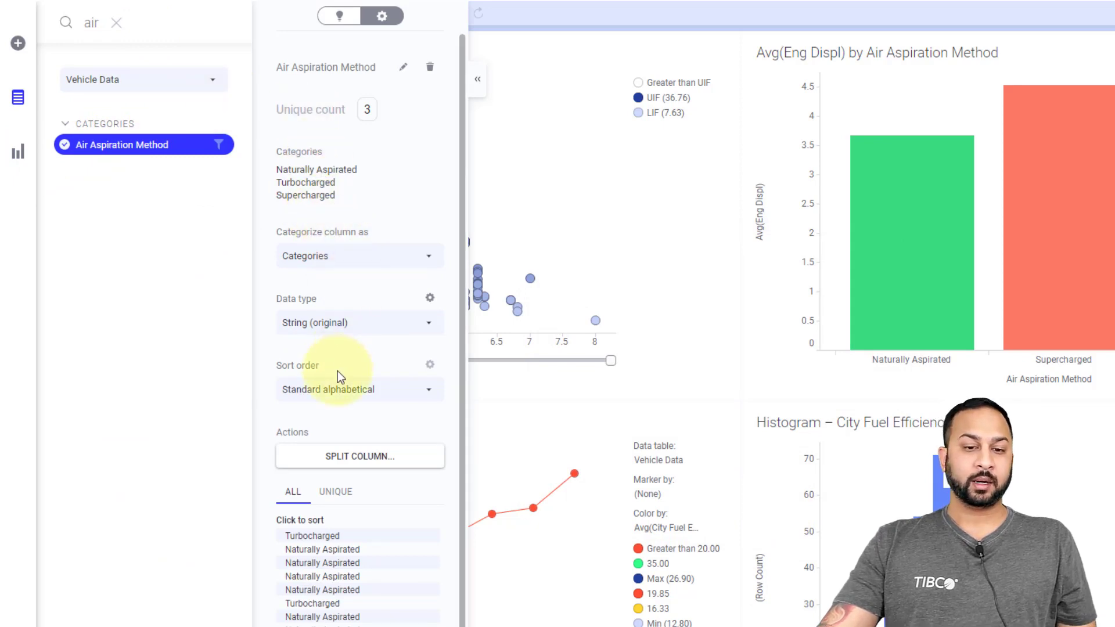
pyautogui.click(359, 390)
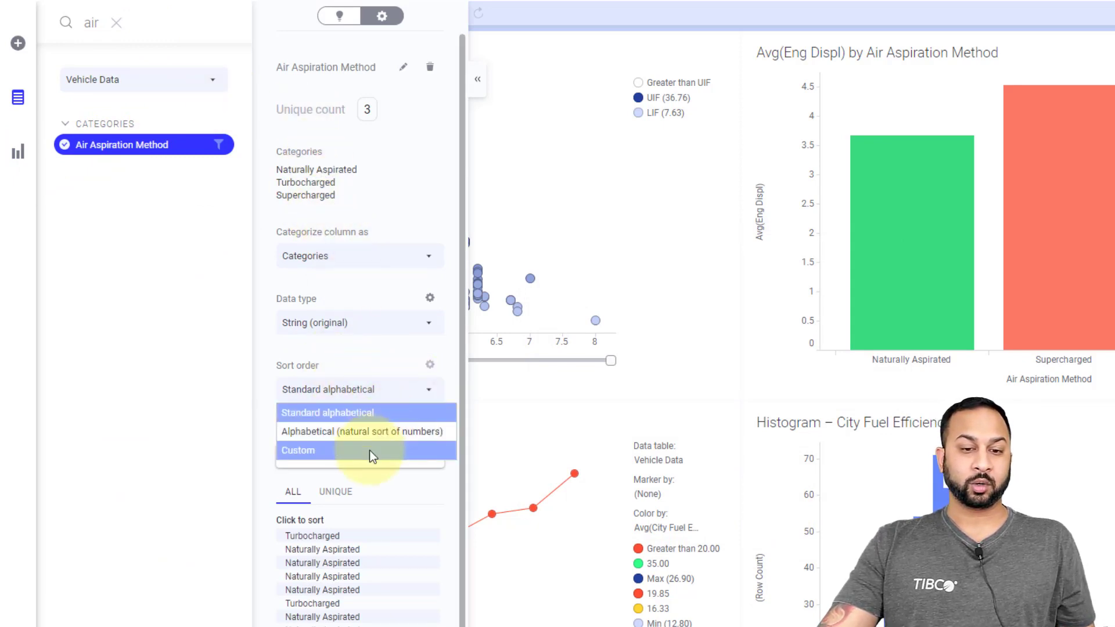
pyautogui.click(298, 450)
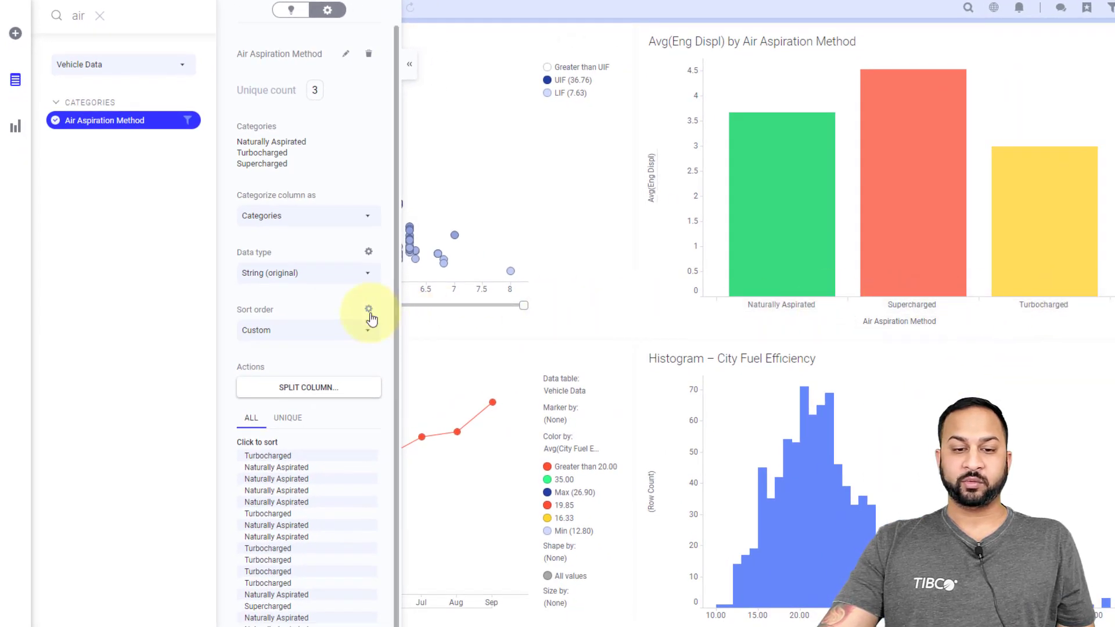
pyautogui.click(368, 313)
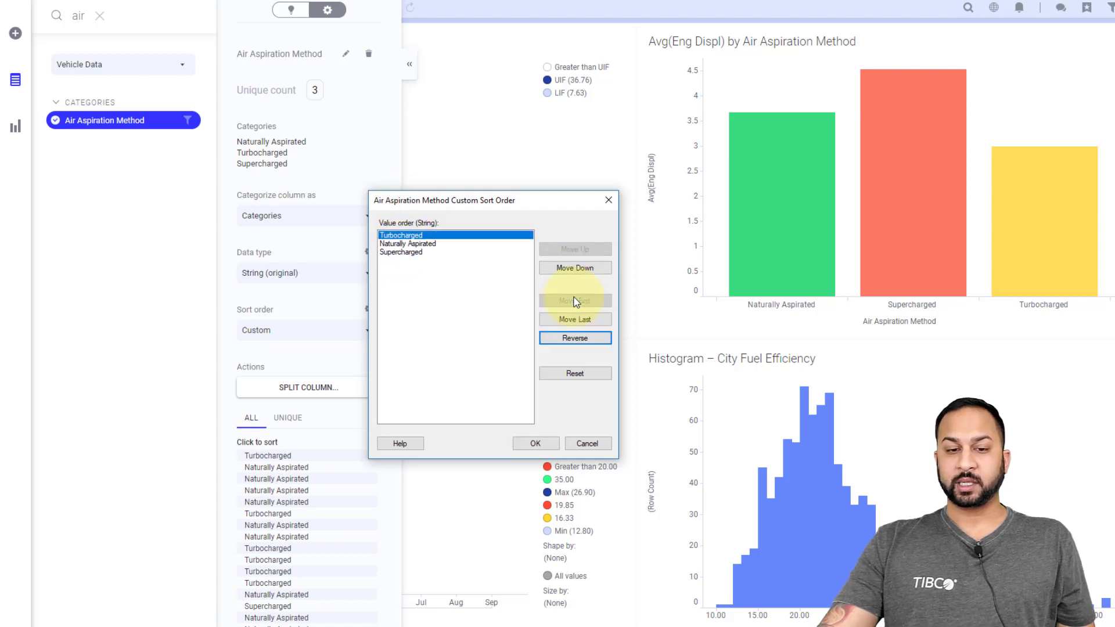
pyautogui.moveTo(545, 445)
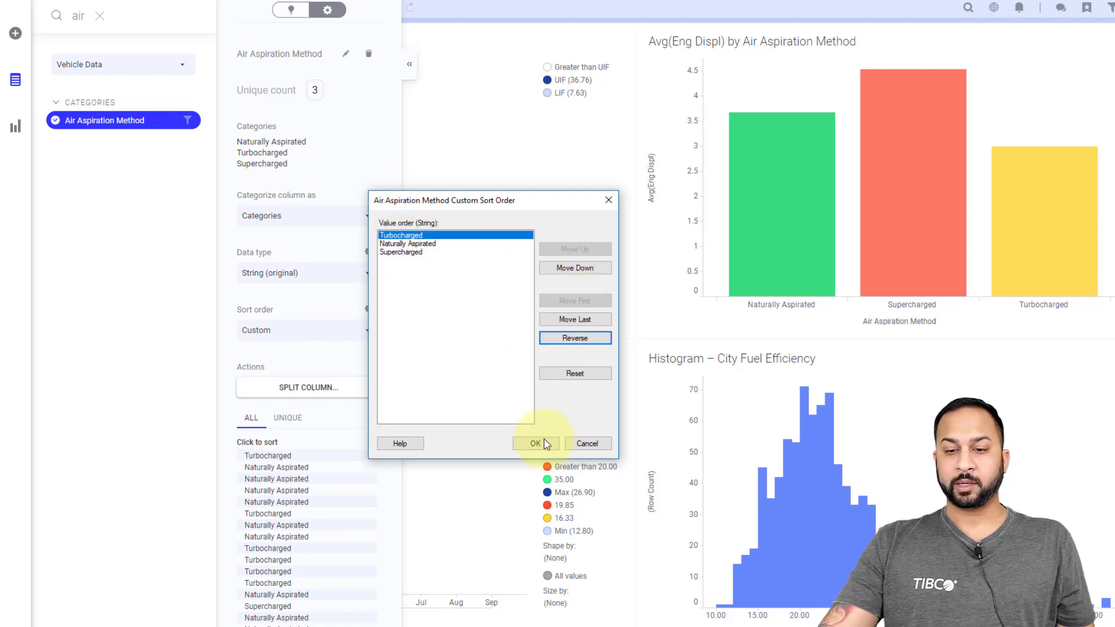
pyautogui.click(535, 443)
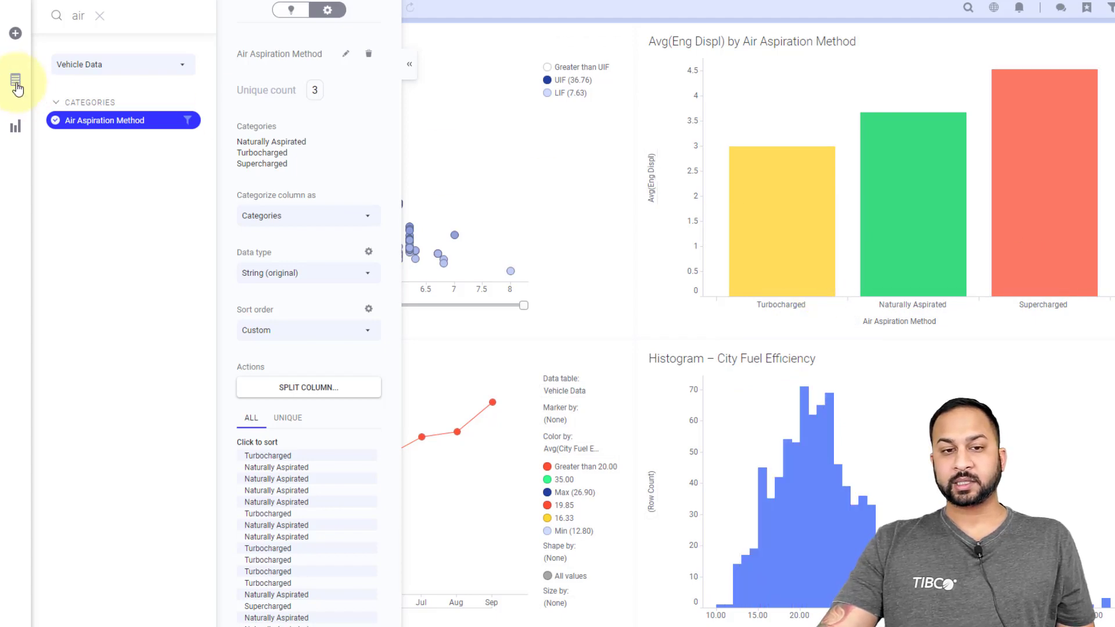
# In the custom theme, set visualization title background to Solid and scale Lines to None
pyautogui.click(221, 10)
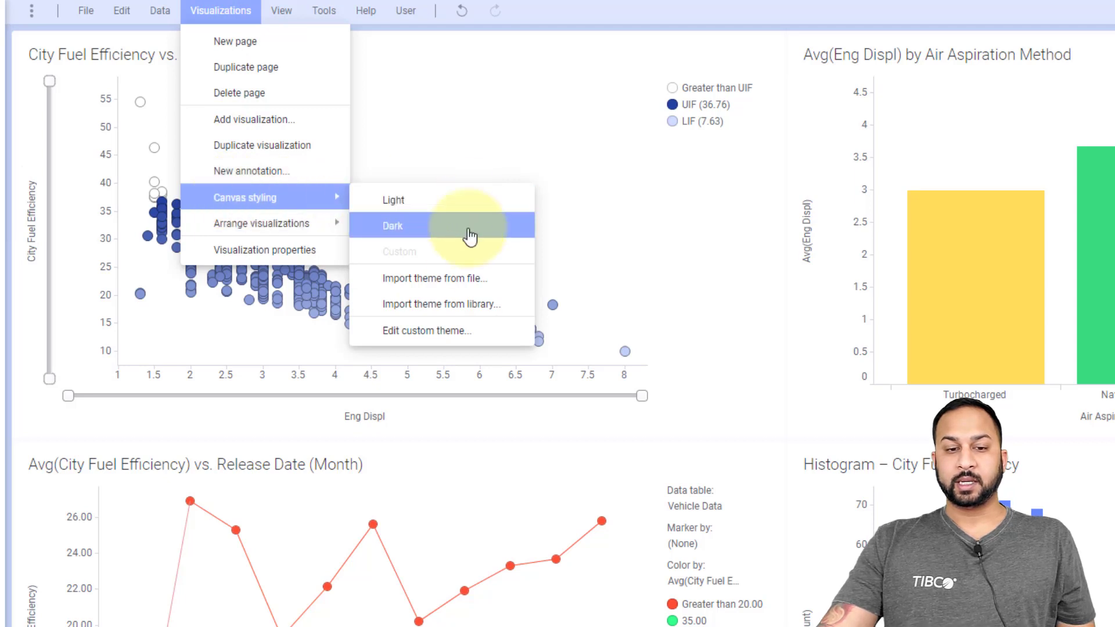
pyautogui.moveTo(450, 330)
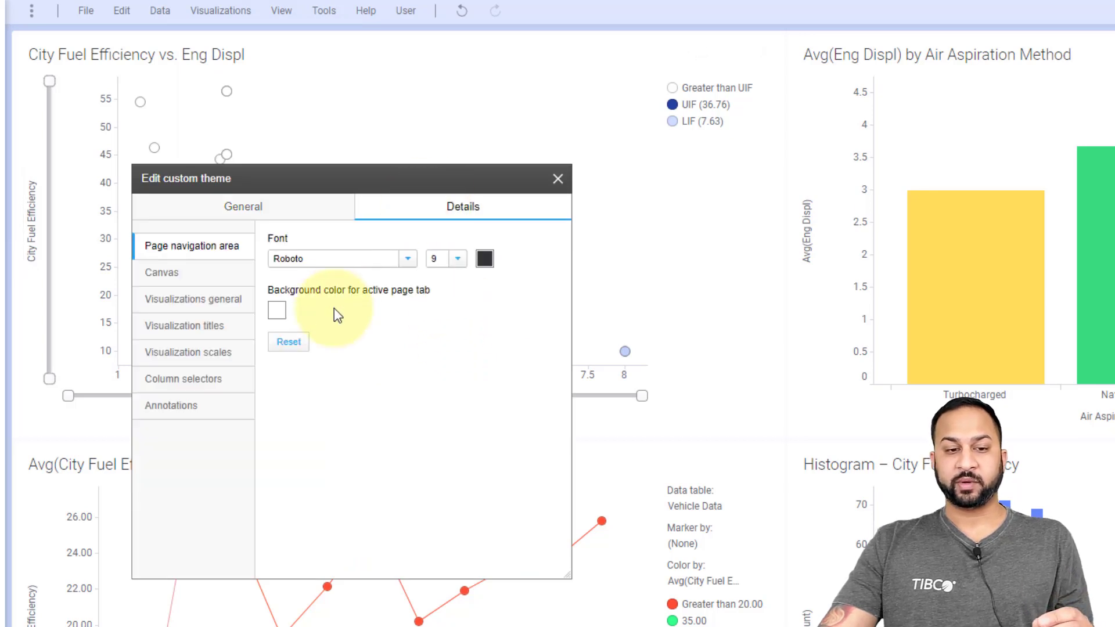
pyautogui.click(184, 326)
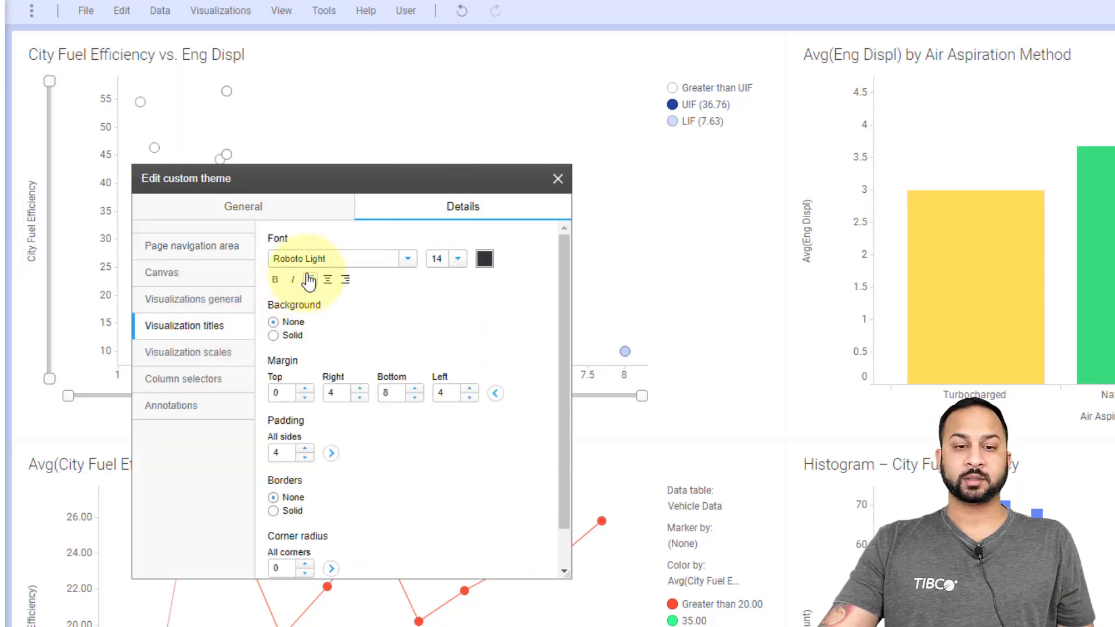
pyautogui.moveTo(709, 168)
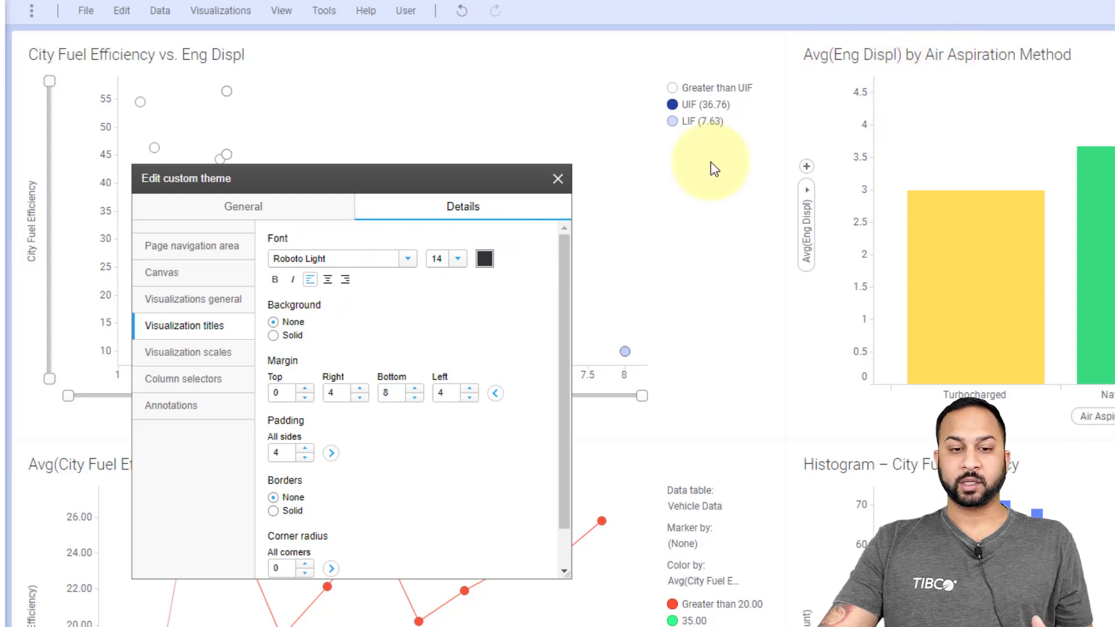
pyautogui.click(273, 335)
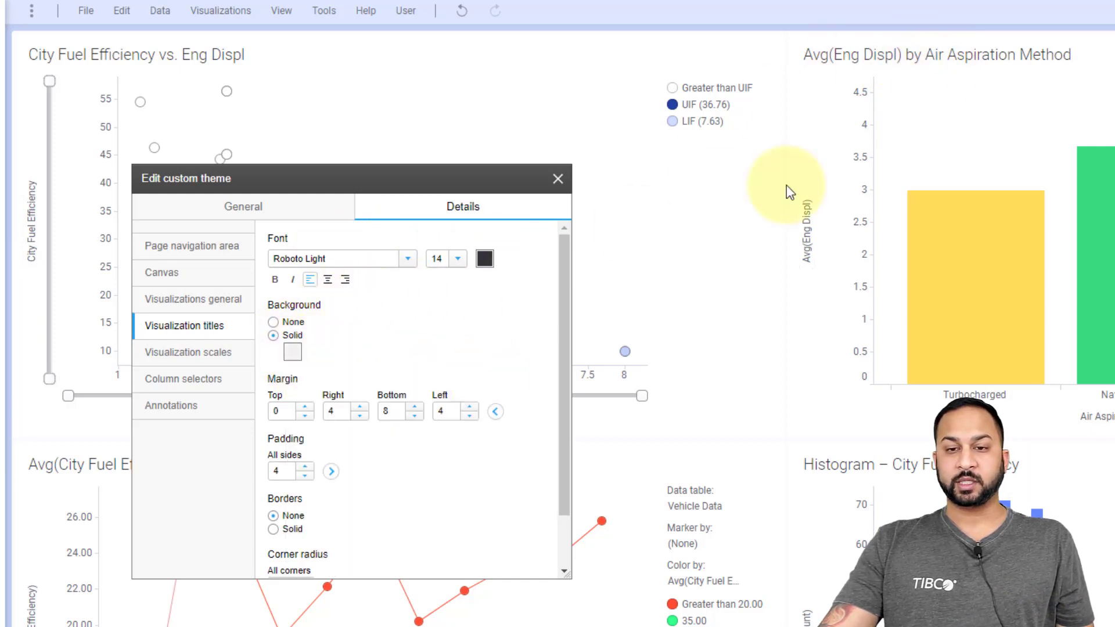
pyautogui.moveTo(804, 75)
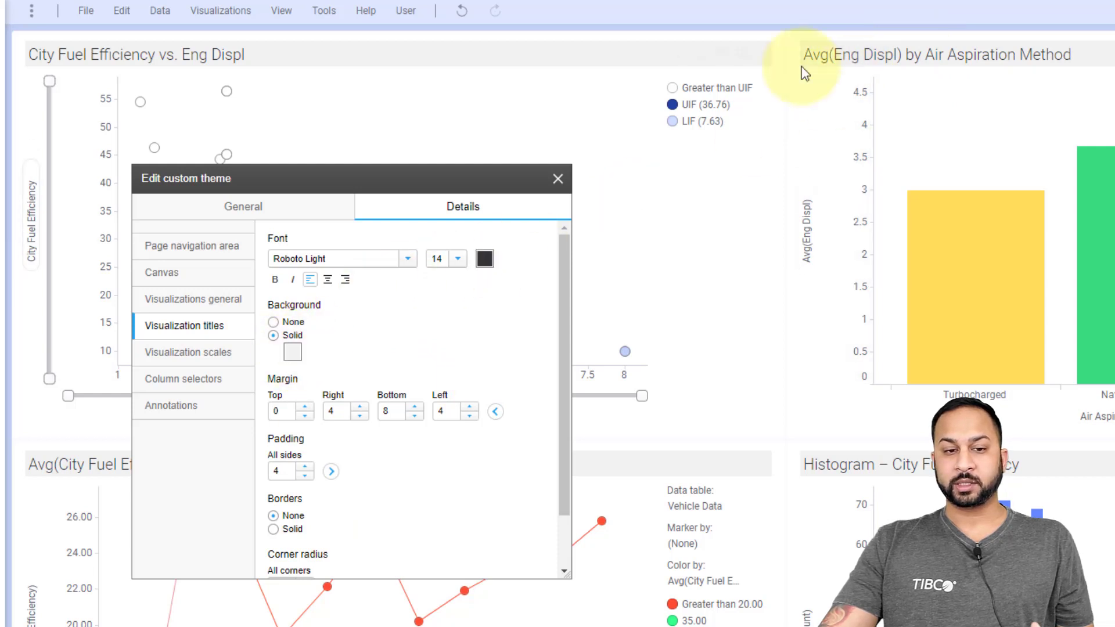
pyautogui.click(189, 352)
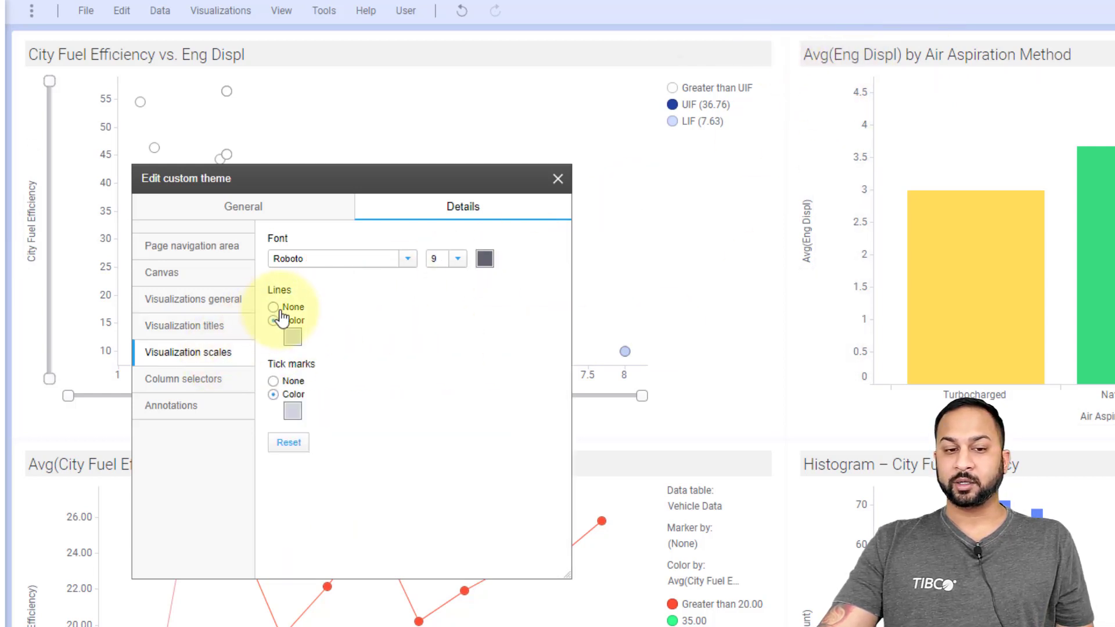
pyautogui.click(273, 306)
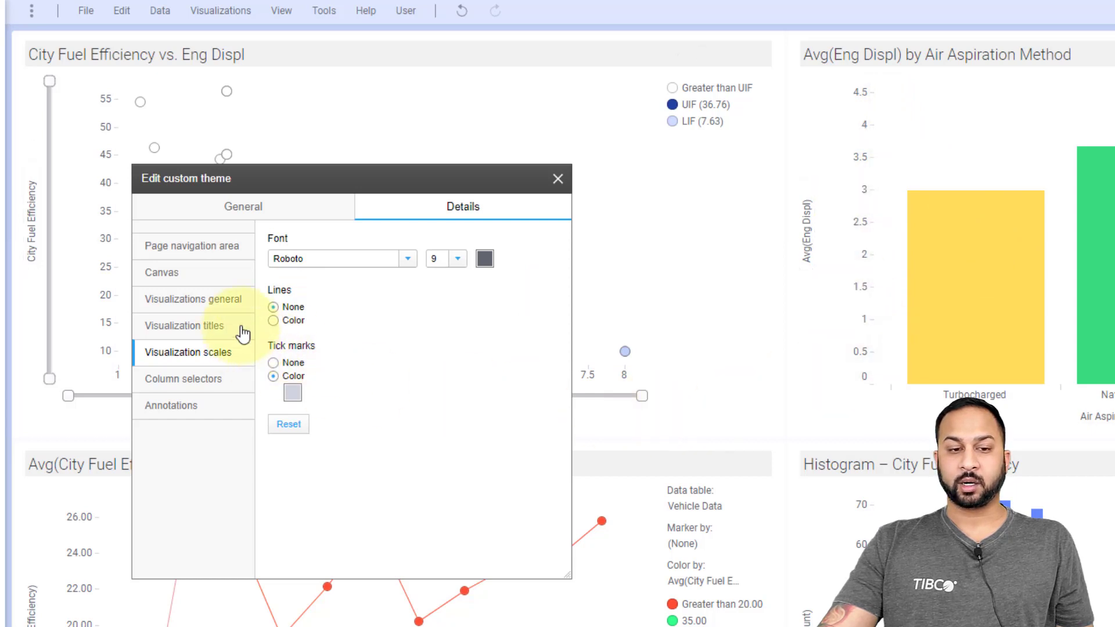
pyautogui.moveTo(234, 374)
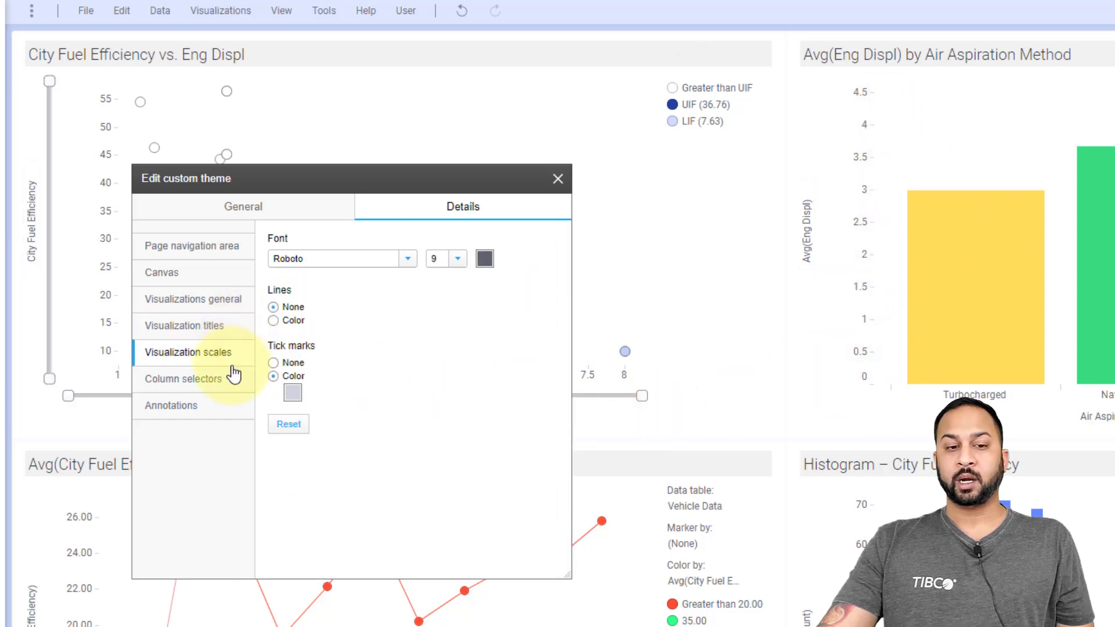
pyautogui.click(183, 378)
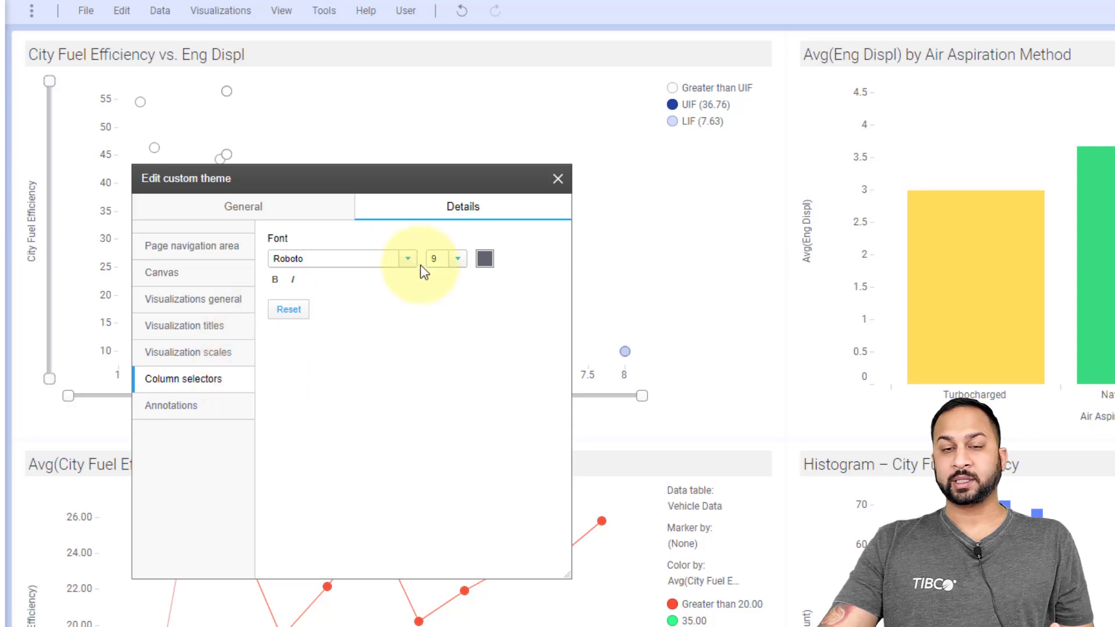